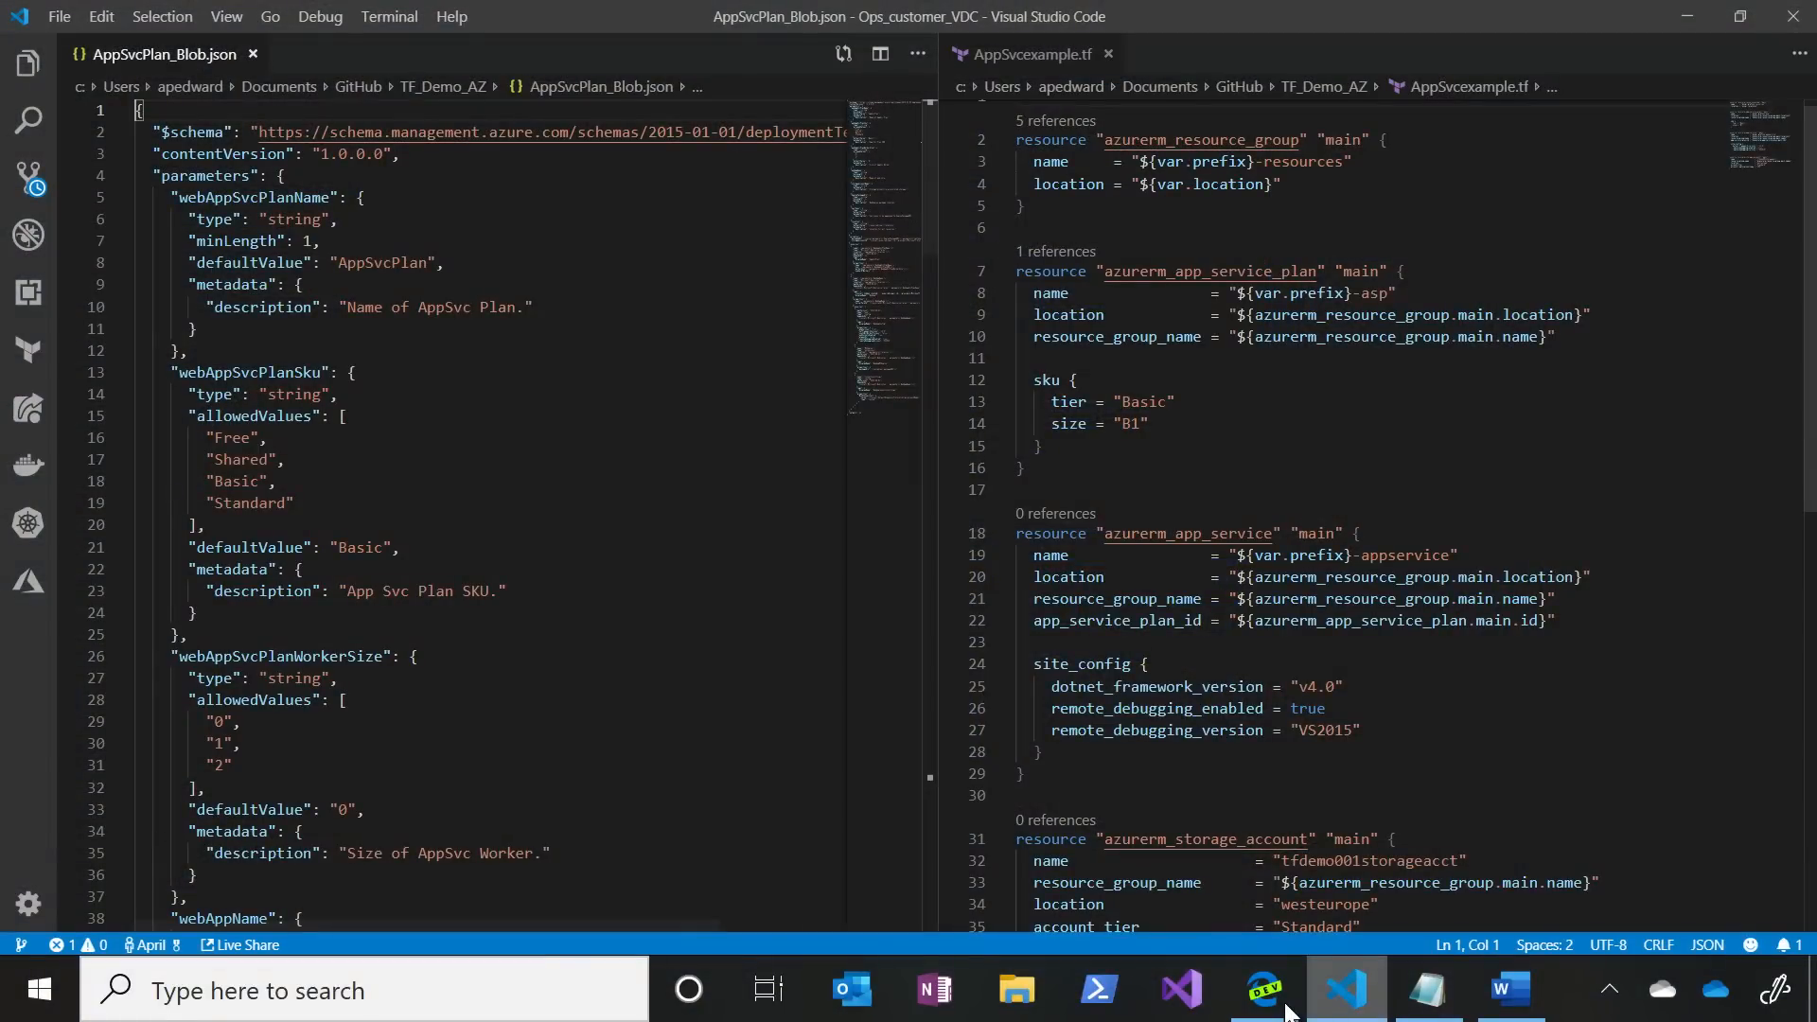
- Bring the Azure Portal browser window forward from VS Code to reach Cloud Shell
click(1261, 990)
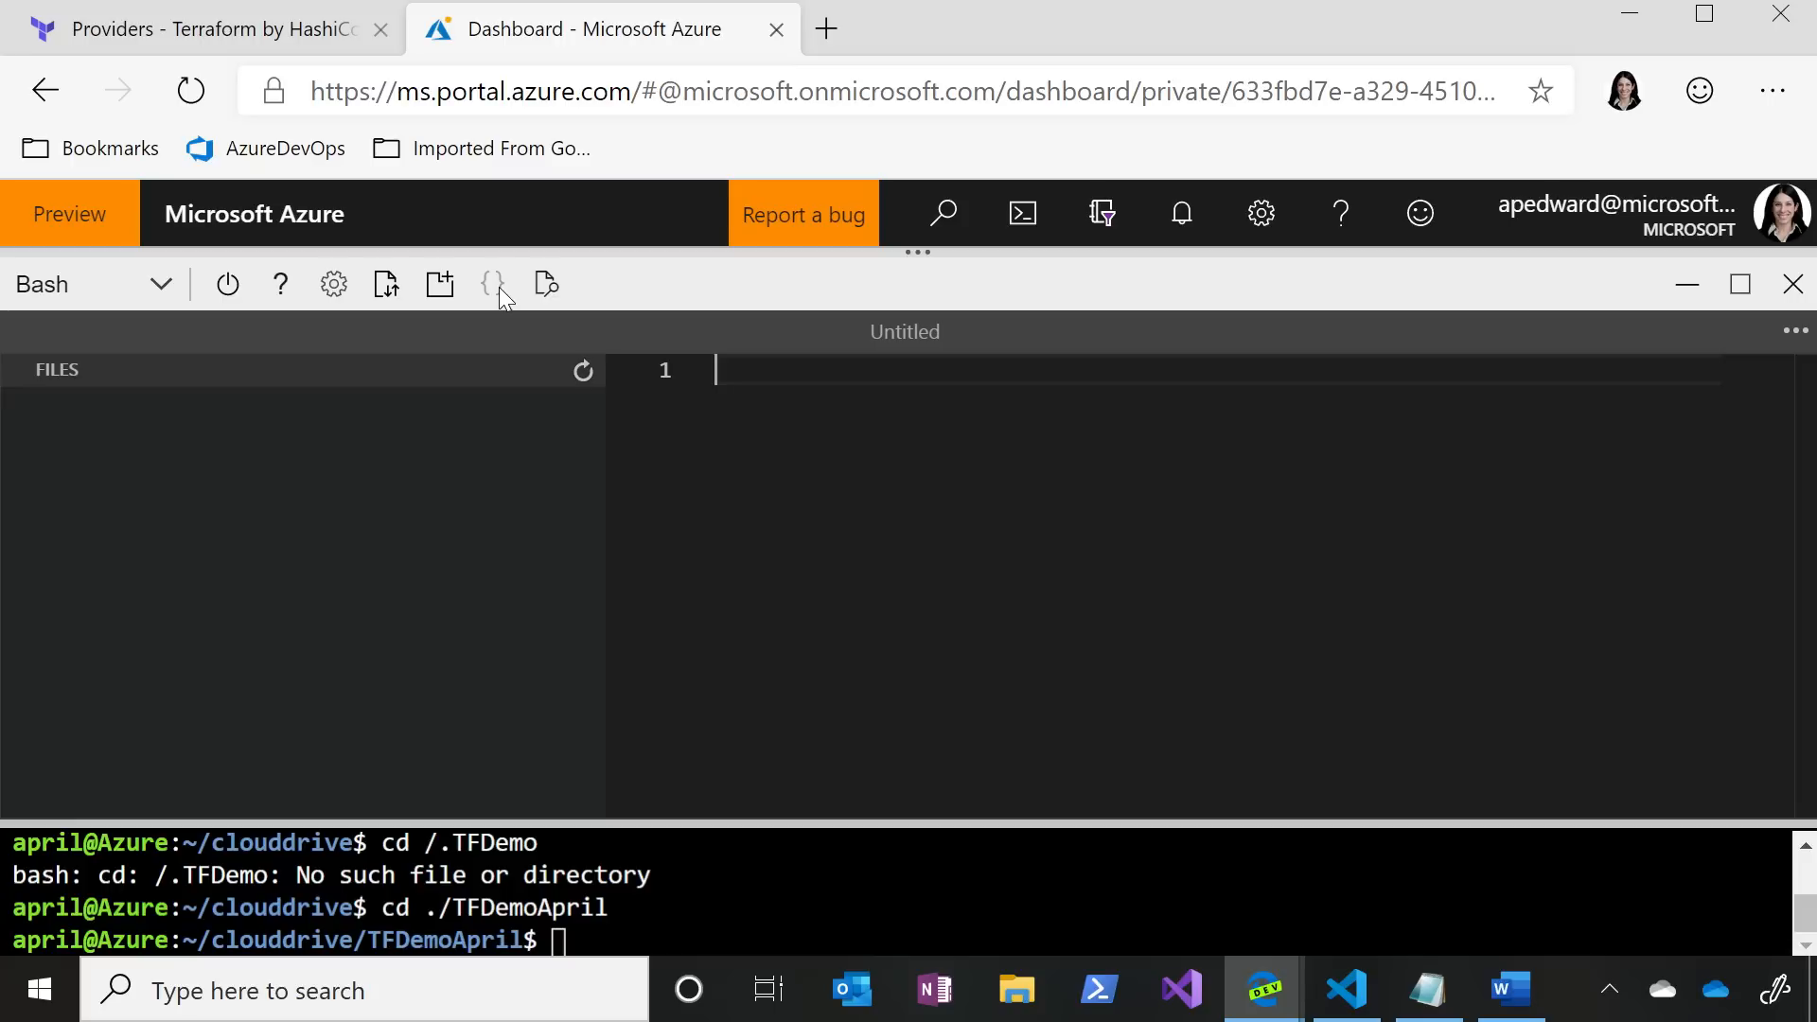
- Refresh the cloud drive files and expand TFDemoApril to reveal Main.tf, outputs.tf and variables.tf
click(582, 371)
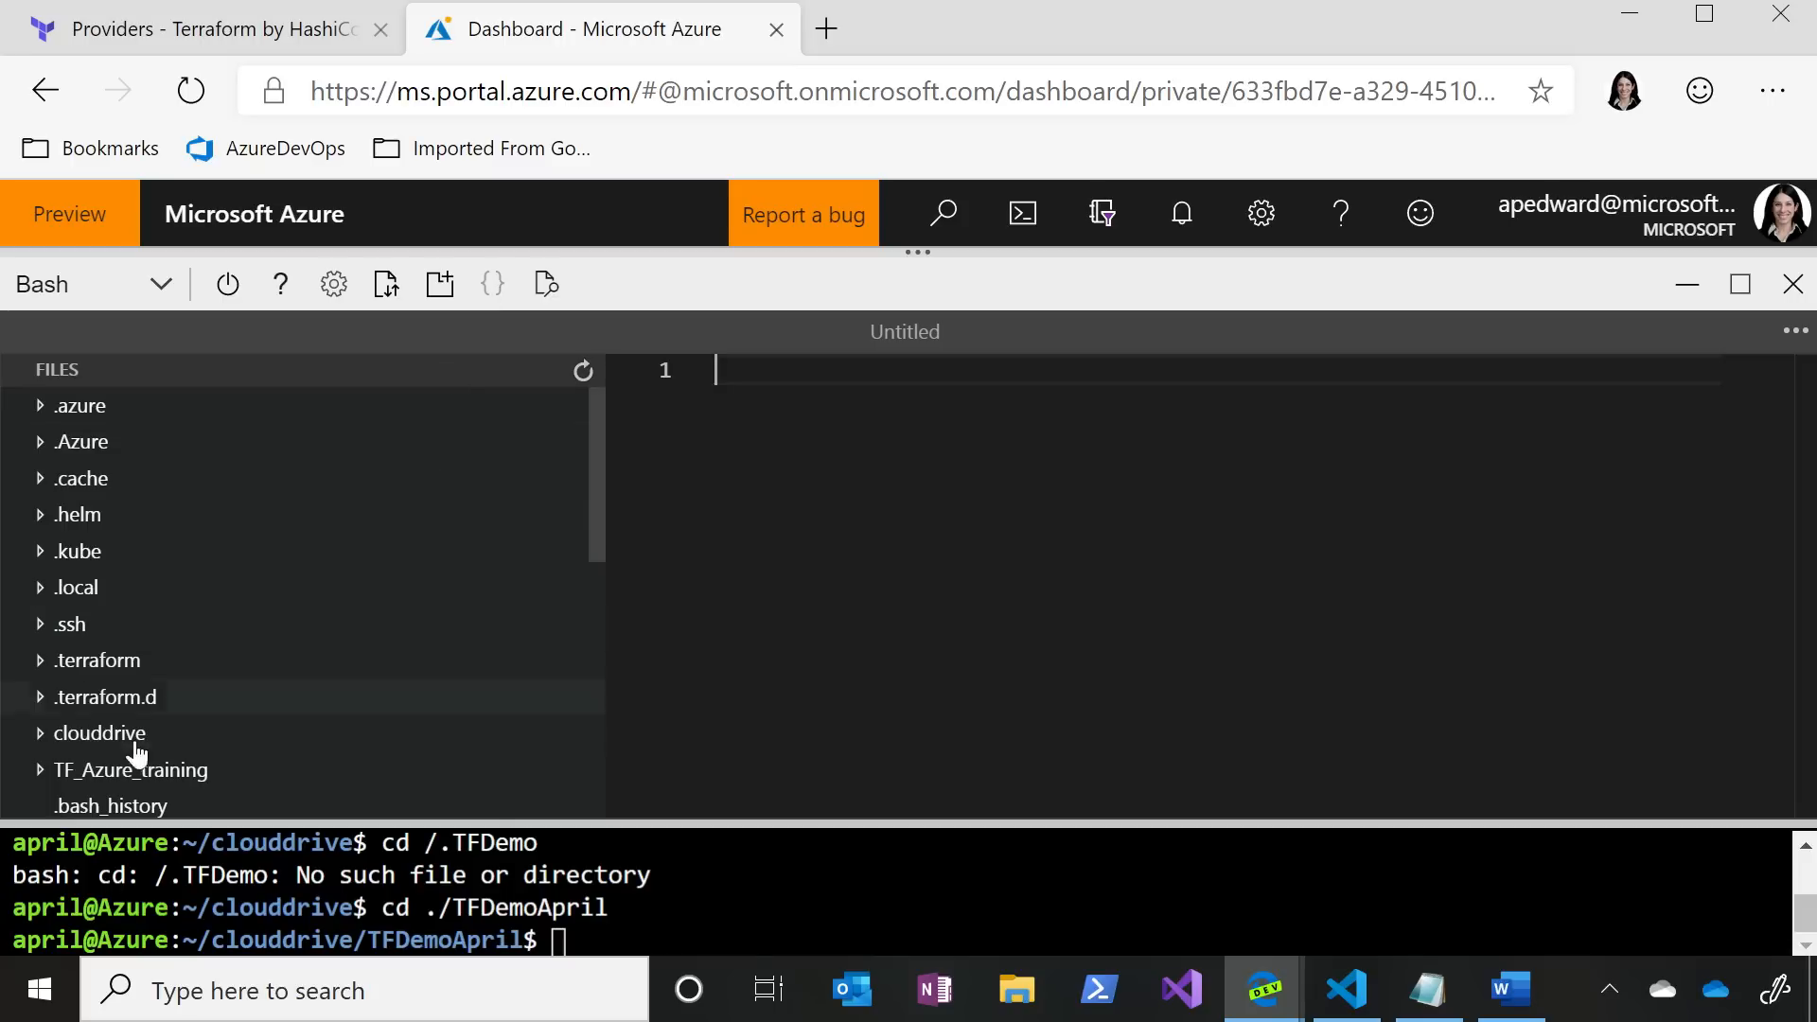
scroll(down, 3)
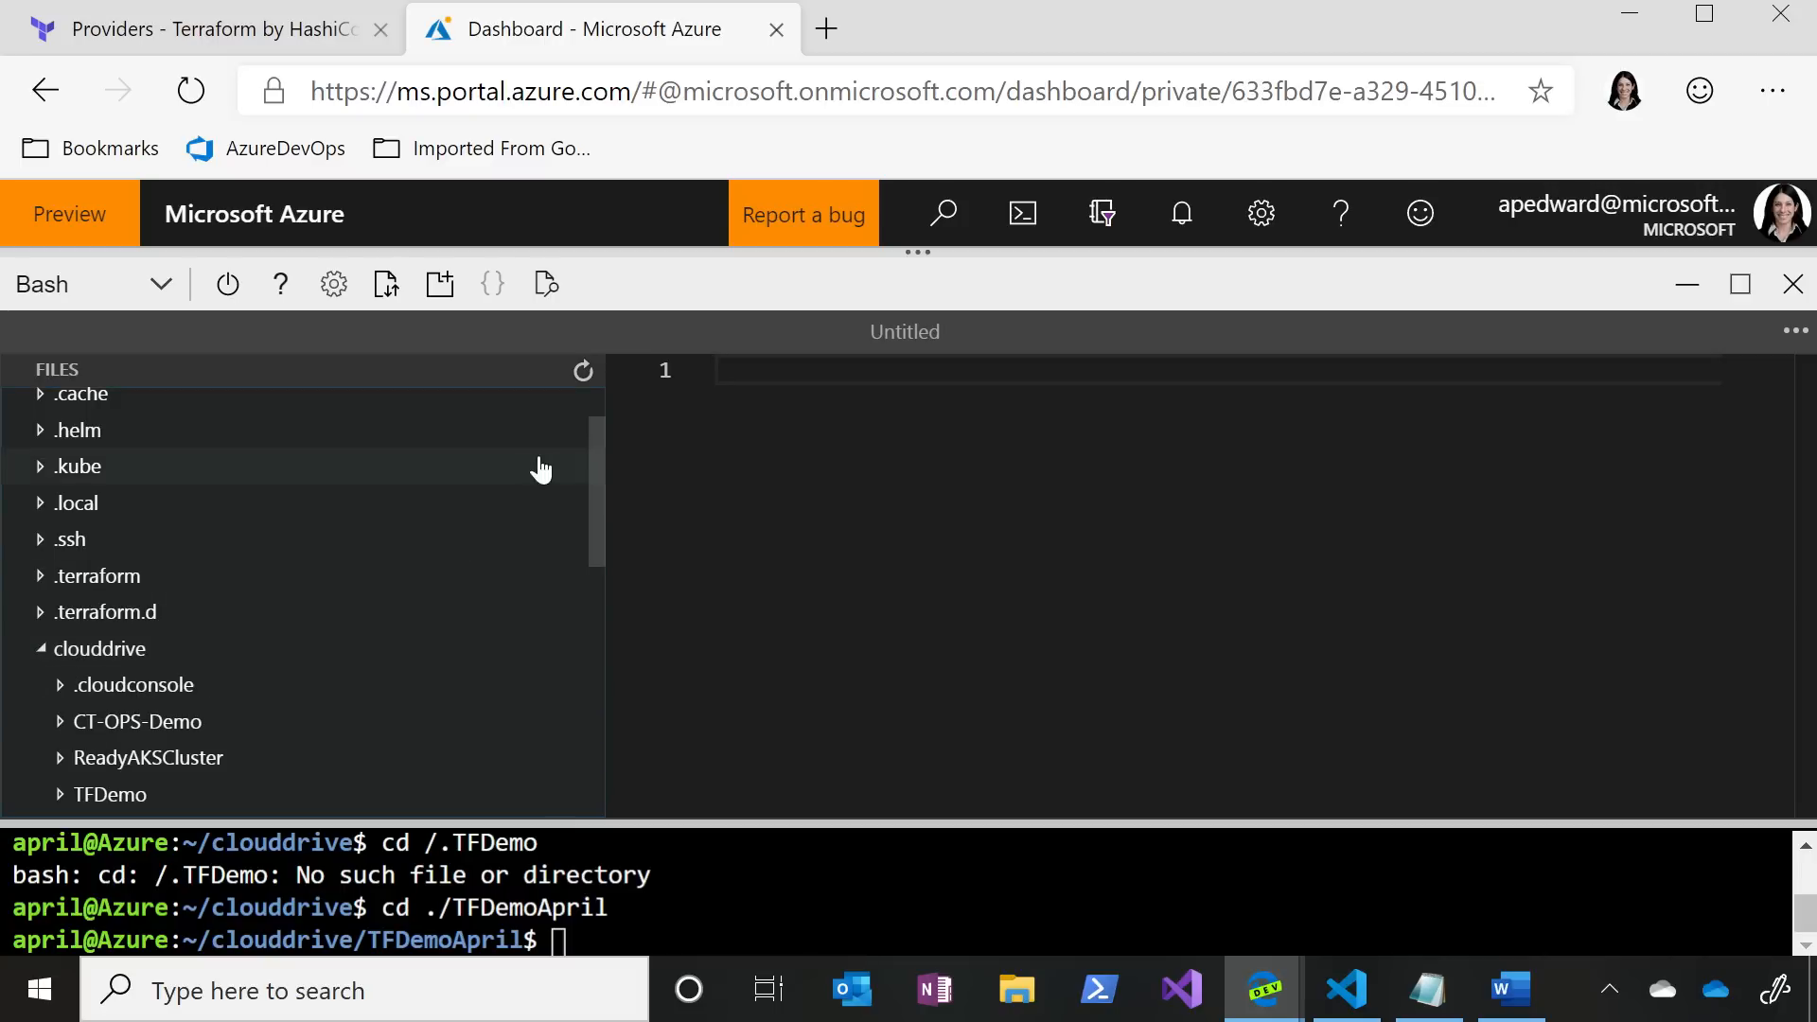
scroll(down, 3)
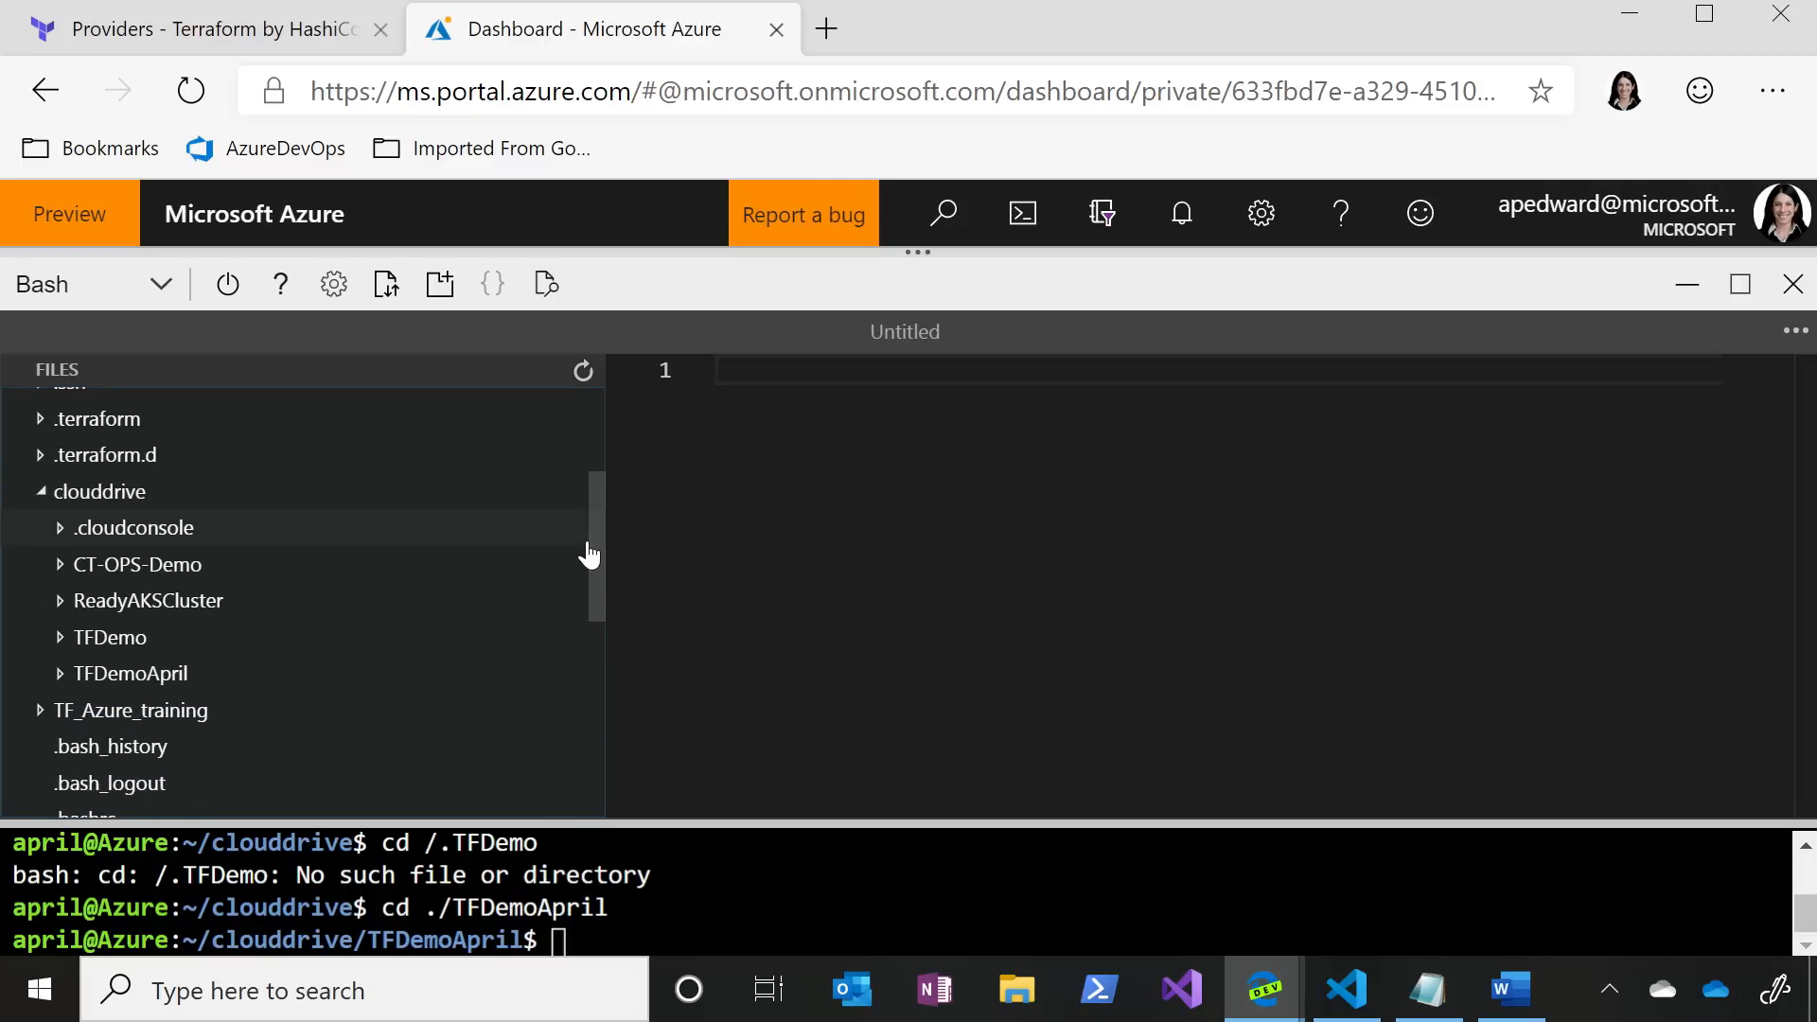
click(130, 672)
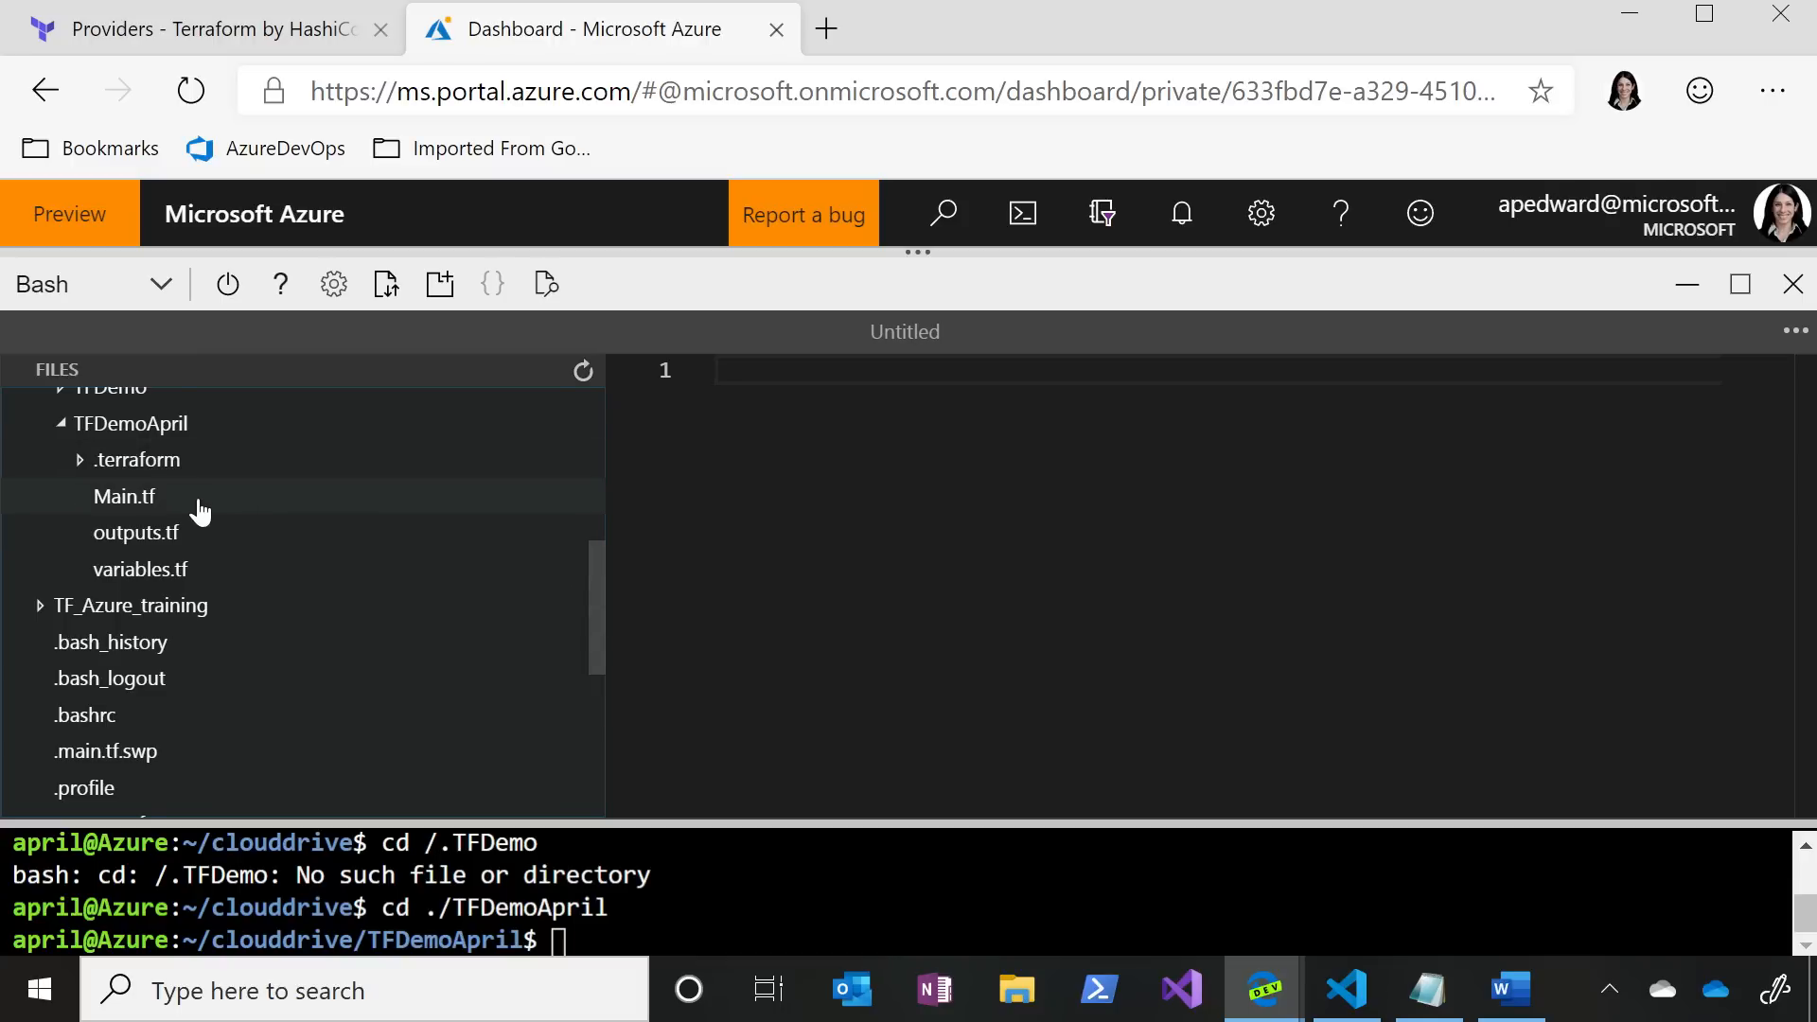
- View Main.tf, scrolling through the azurerm provider, resource group and S1 app service plan blocks
click(123, 496)
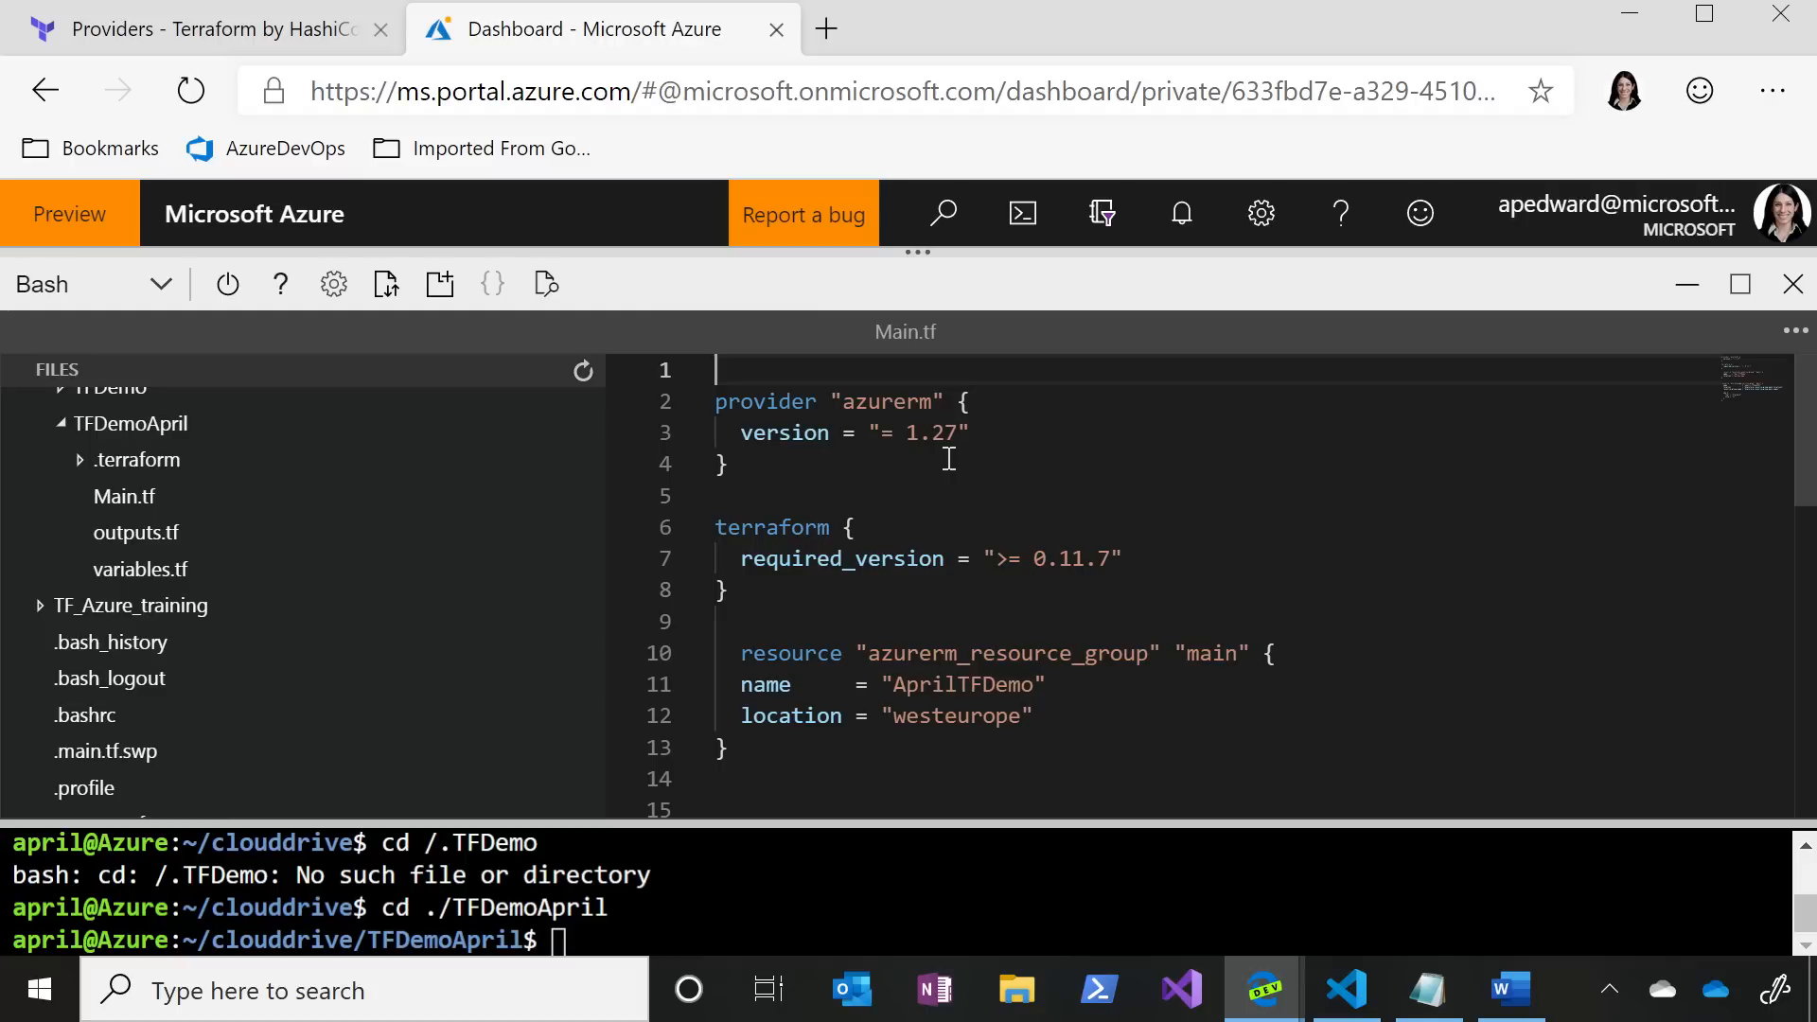
mouse_move(949, 458)
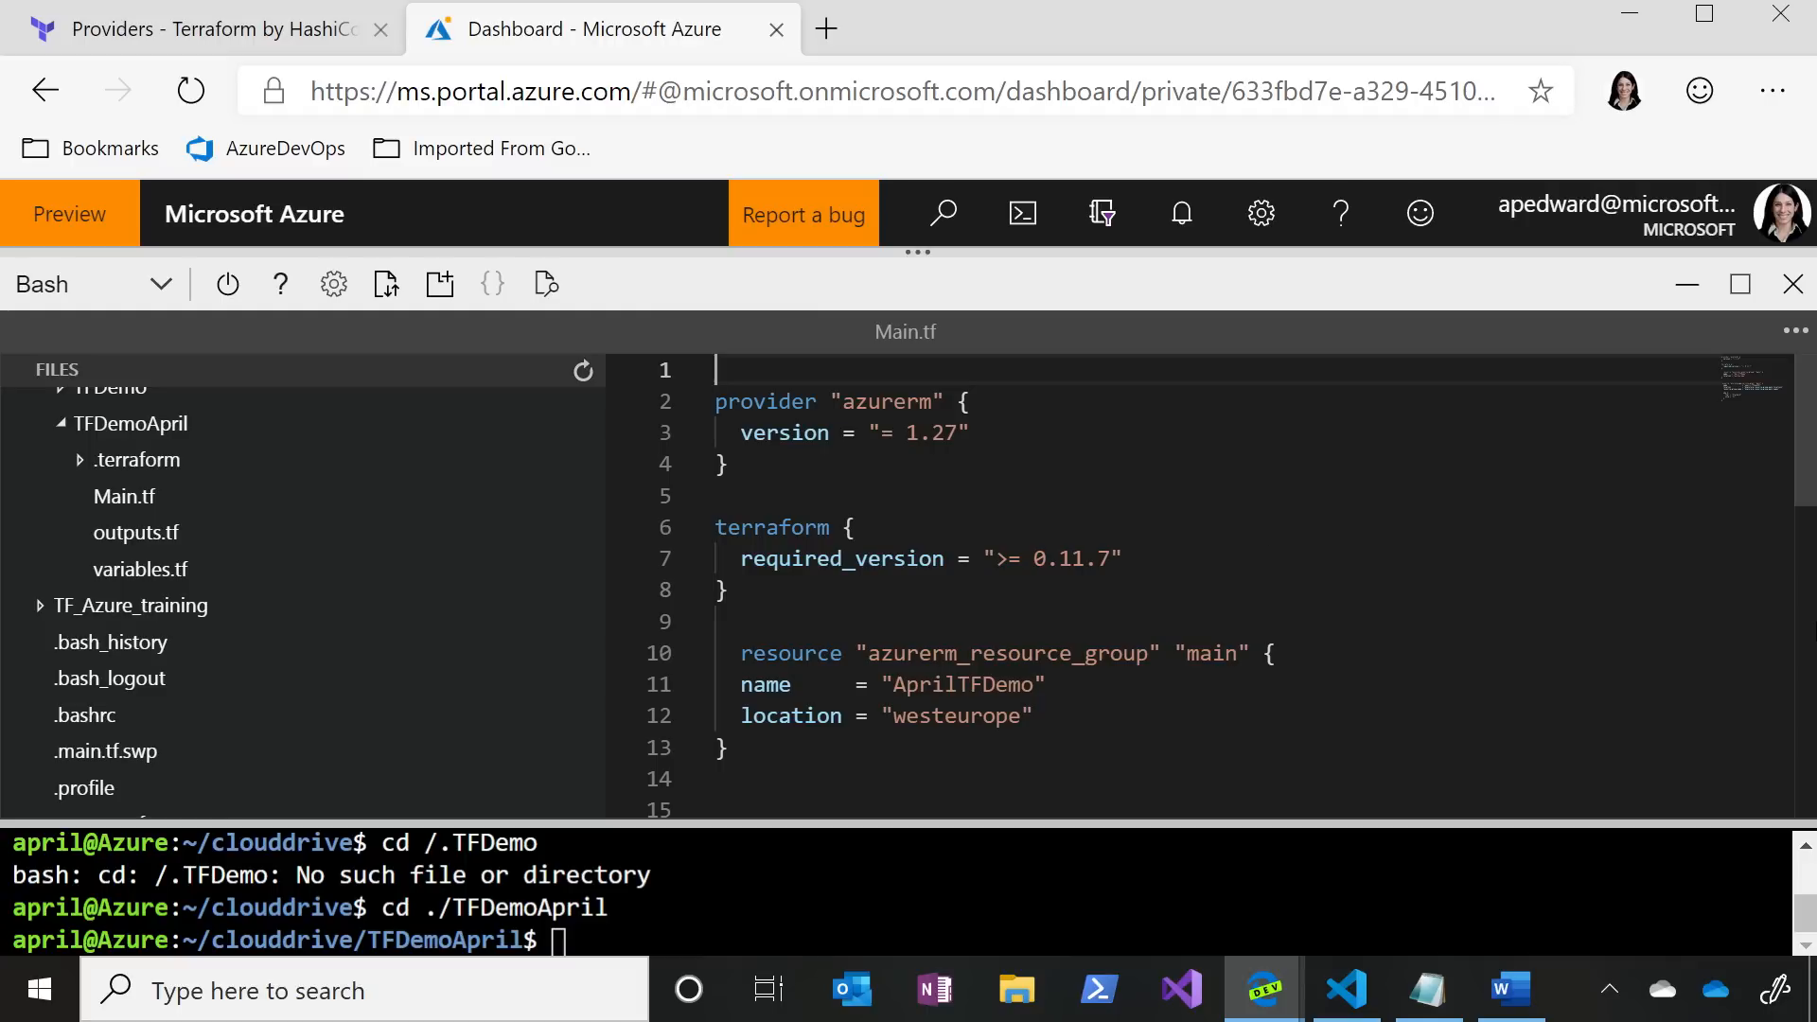
scroll(down, 3)
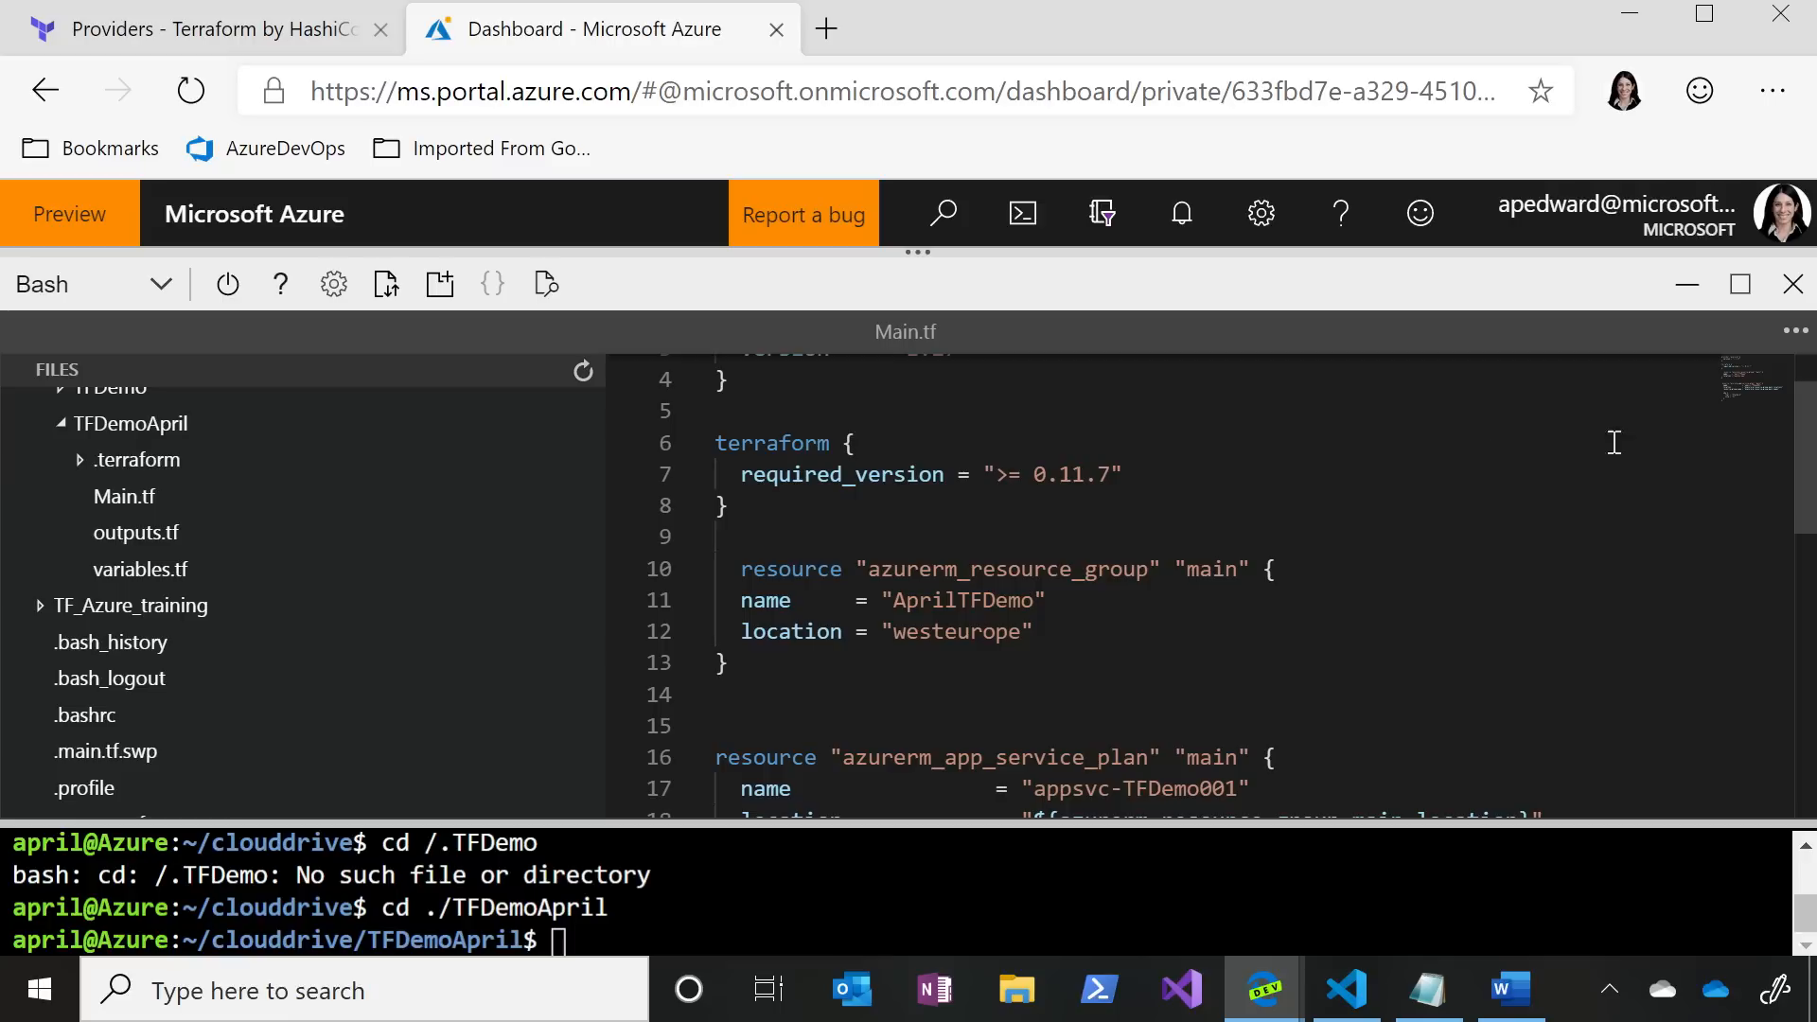
scroll(down, 3)
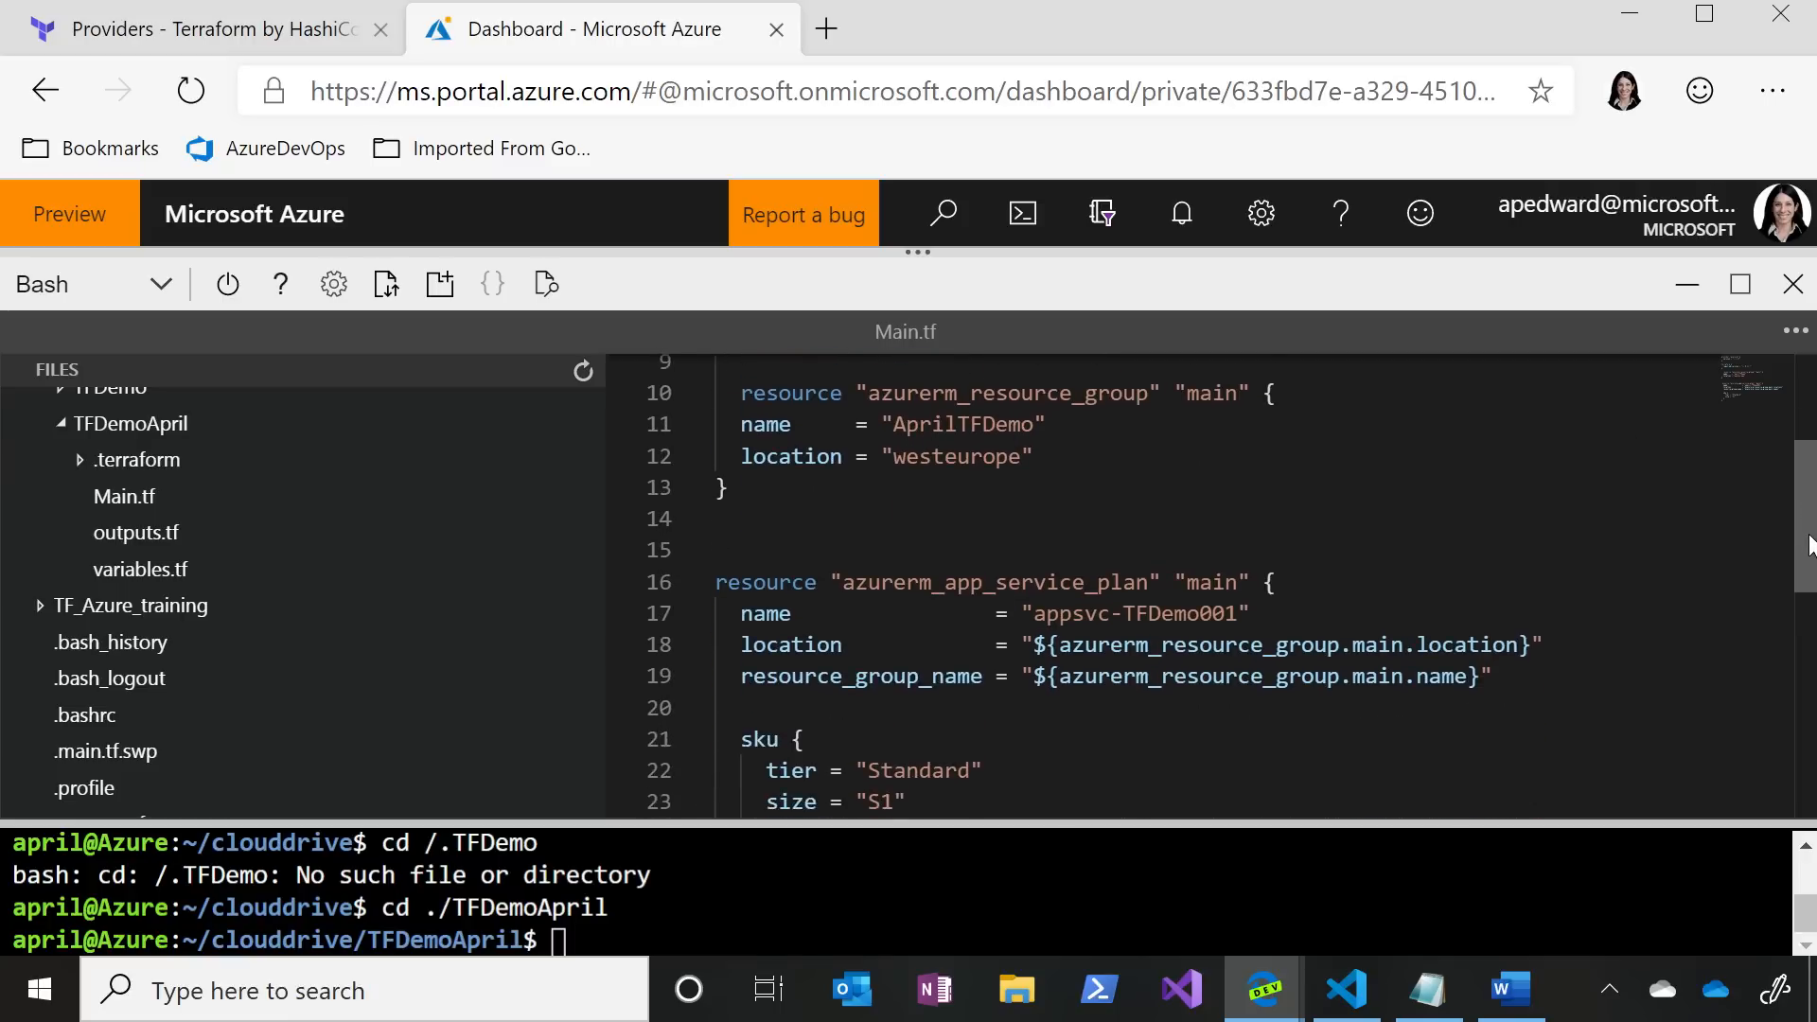
scroll(down, 3)
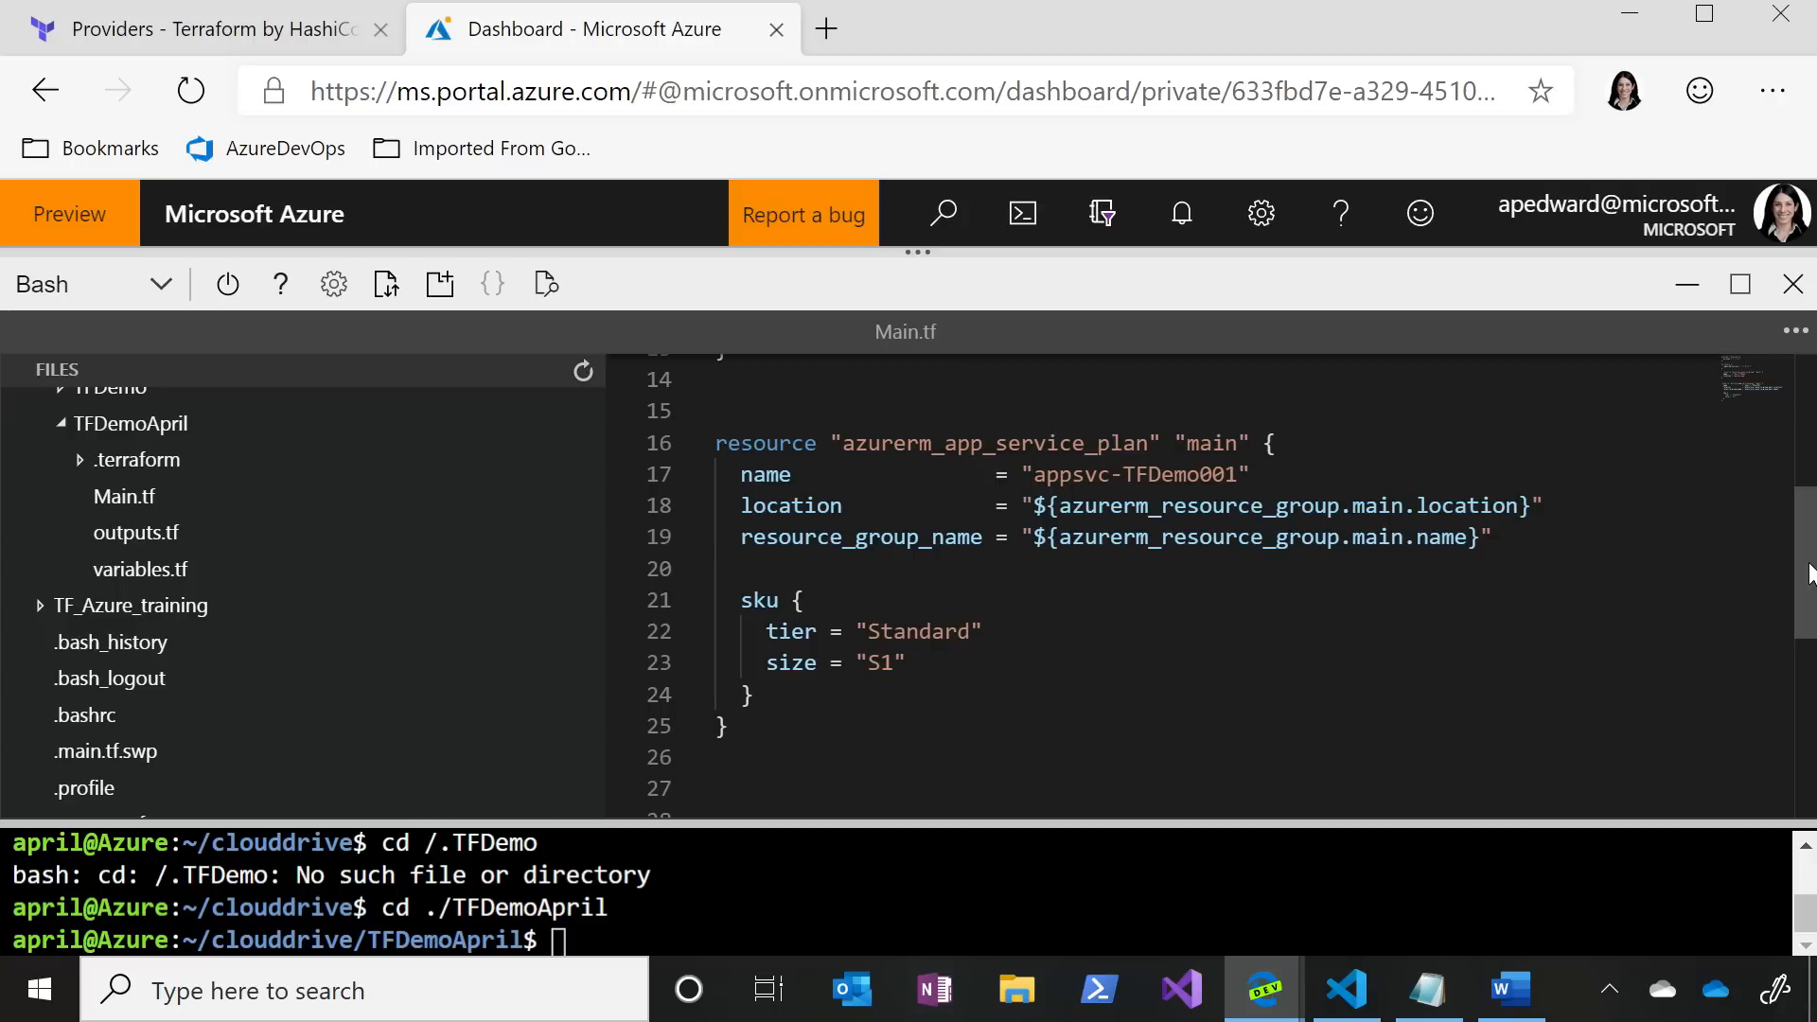
mouse_move(1362, 653)
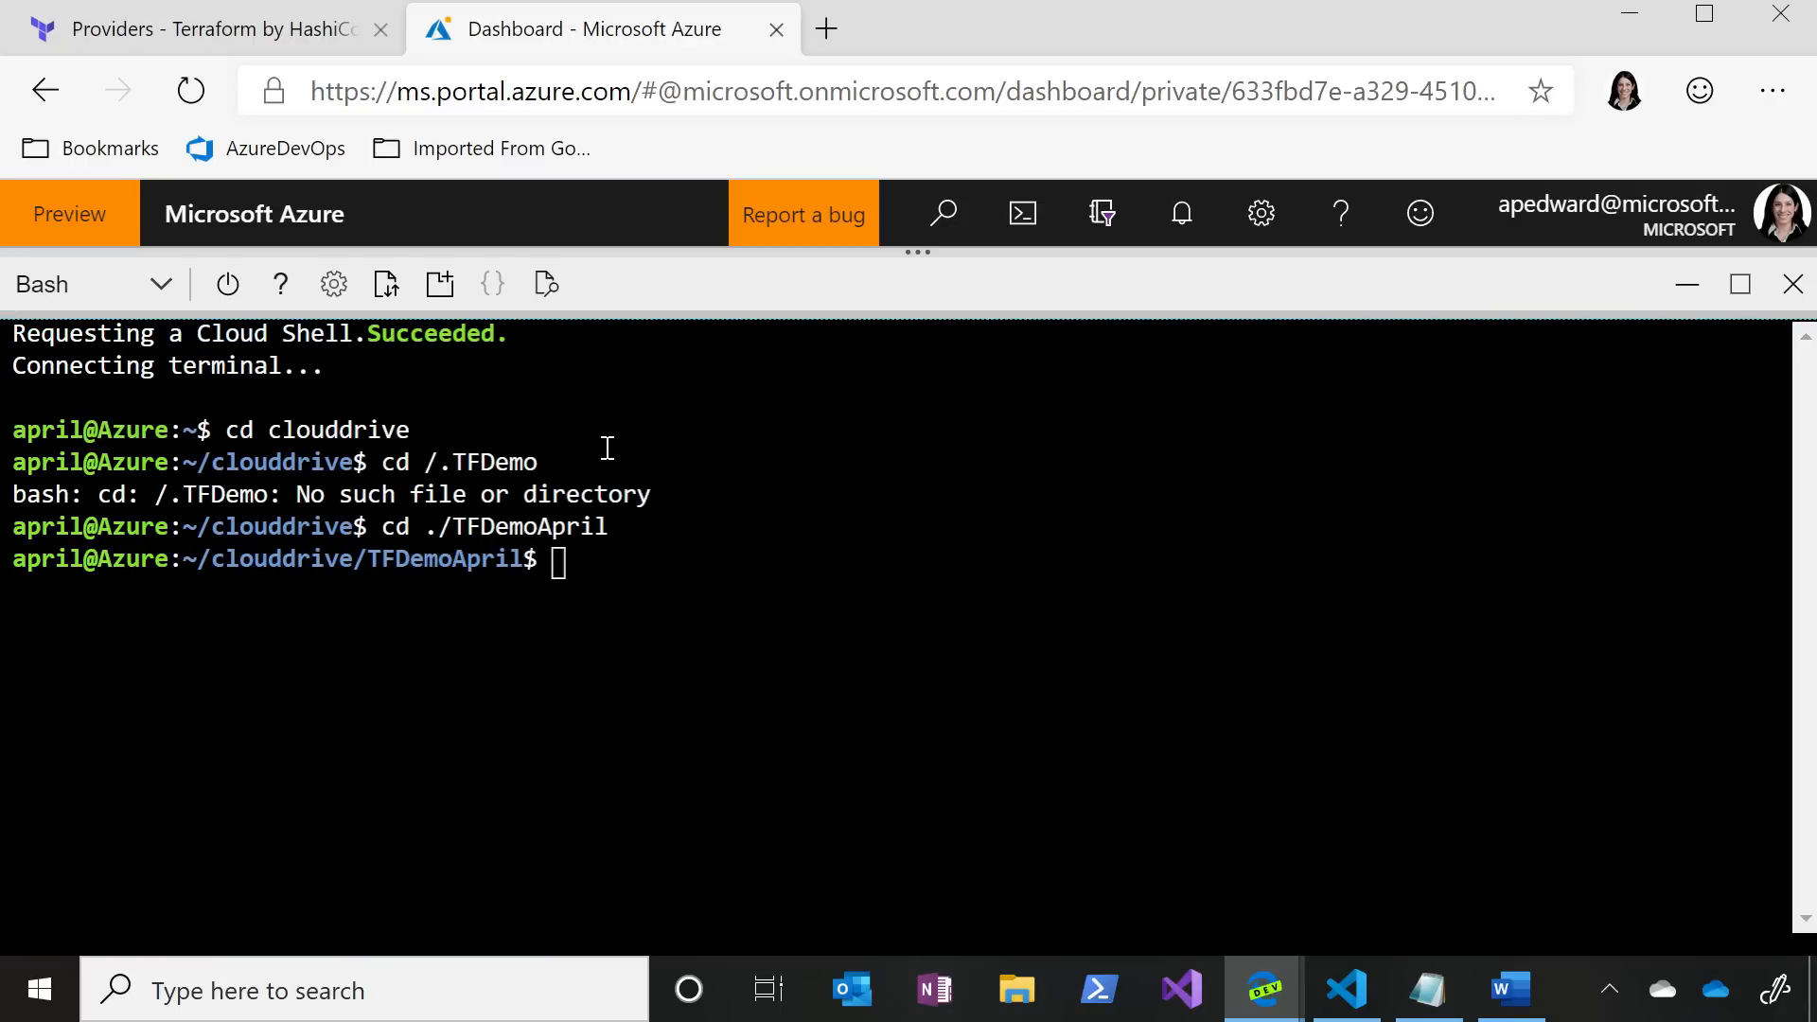
- Run terraform init in the TFDemoApril folder until it reports successful initialization
text(terraform)
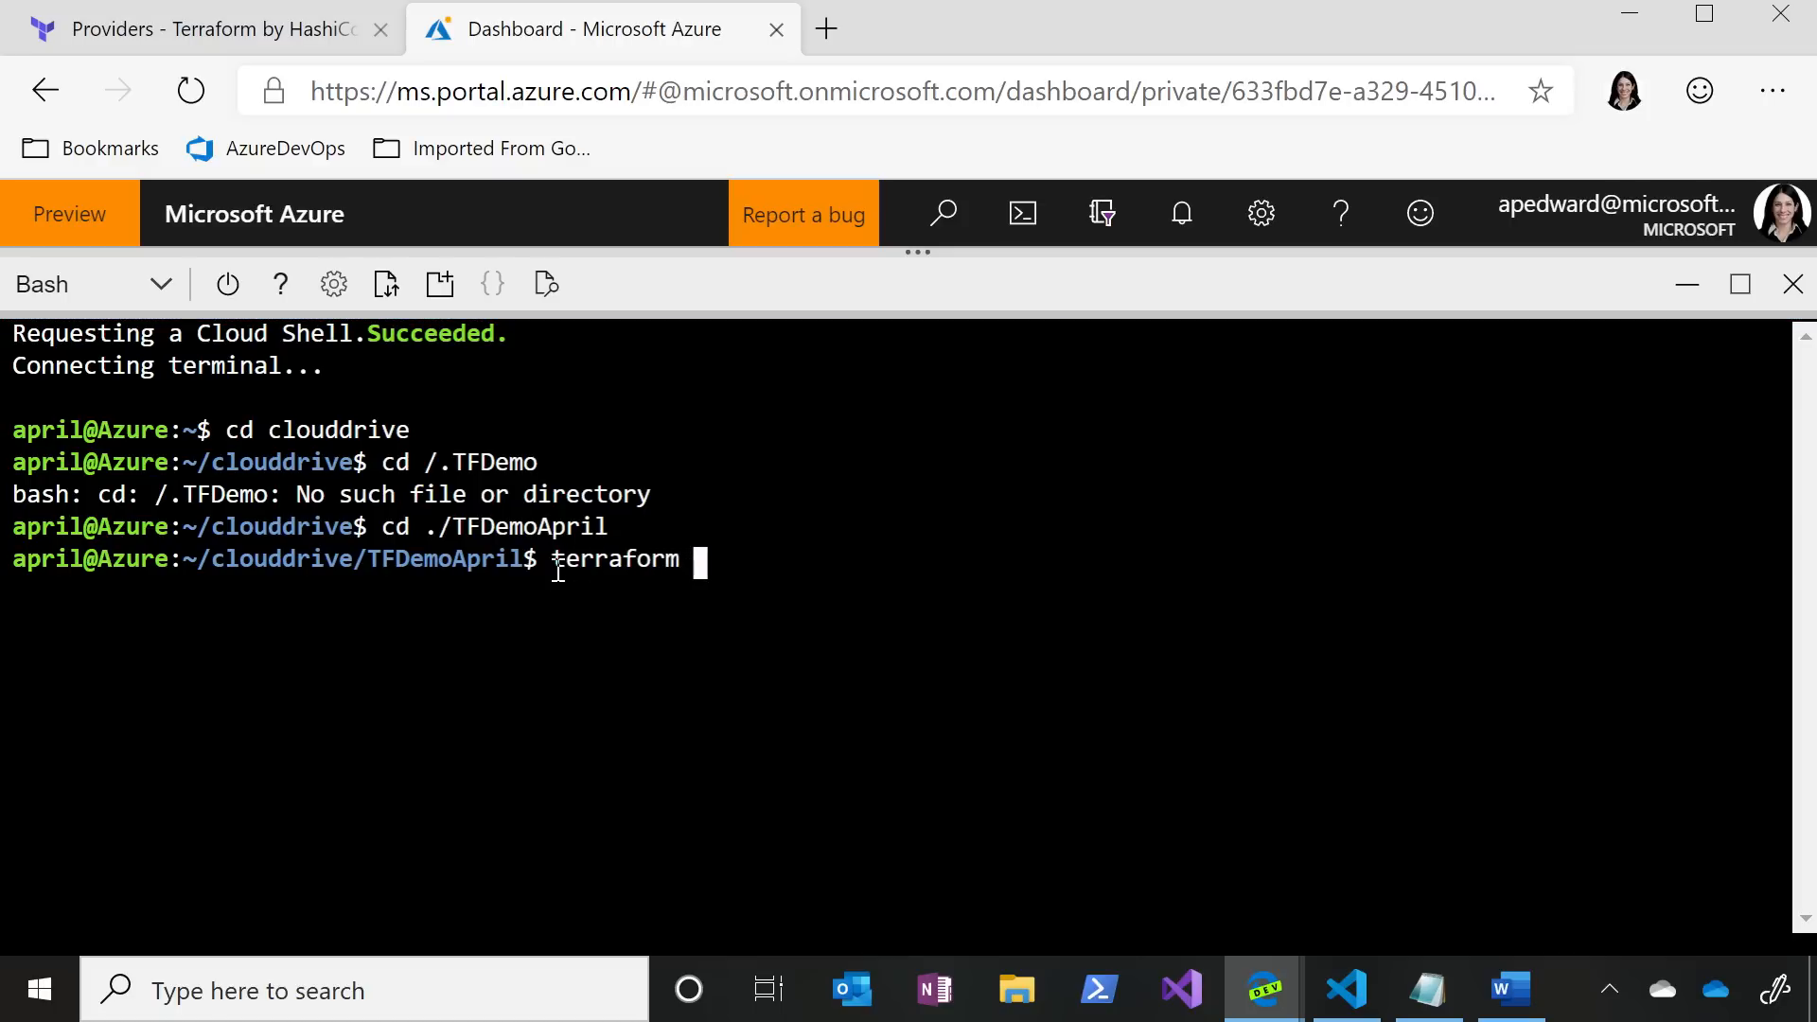
text(init)
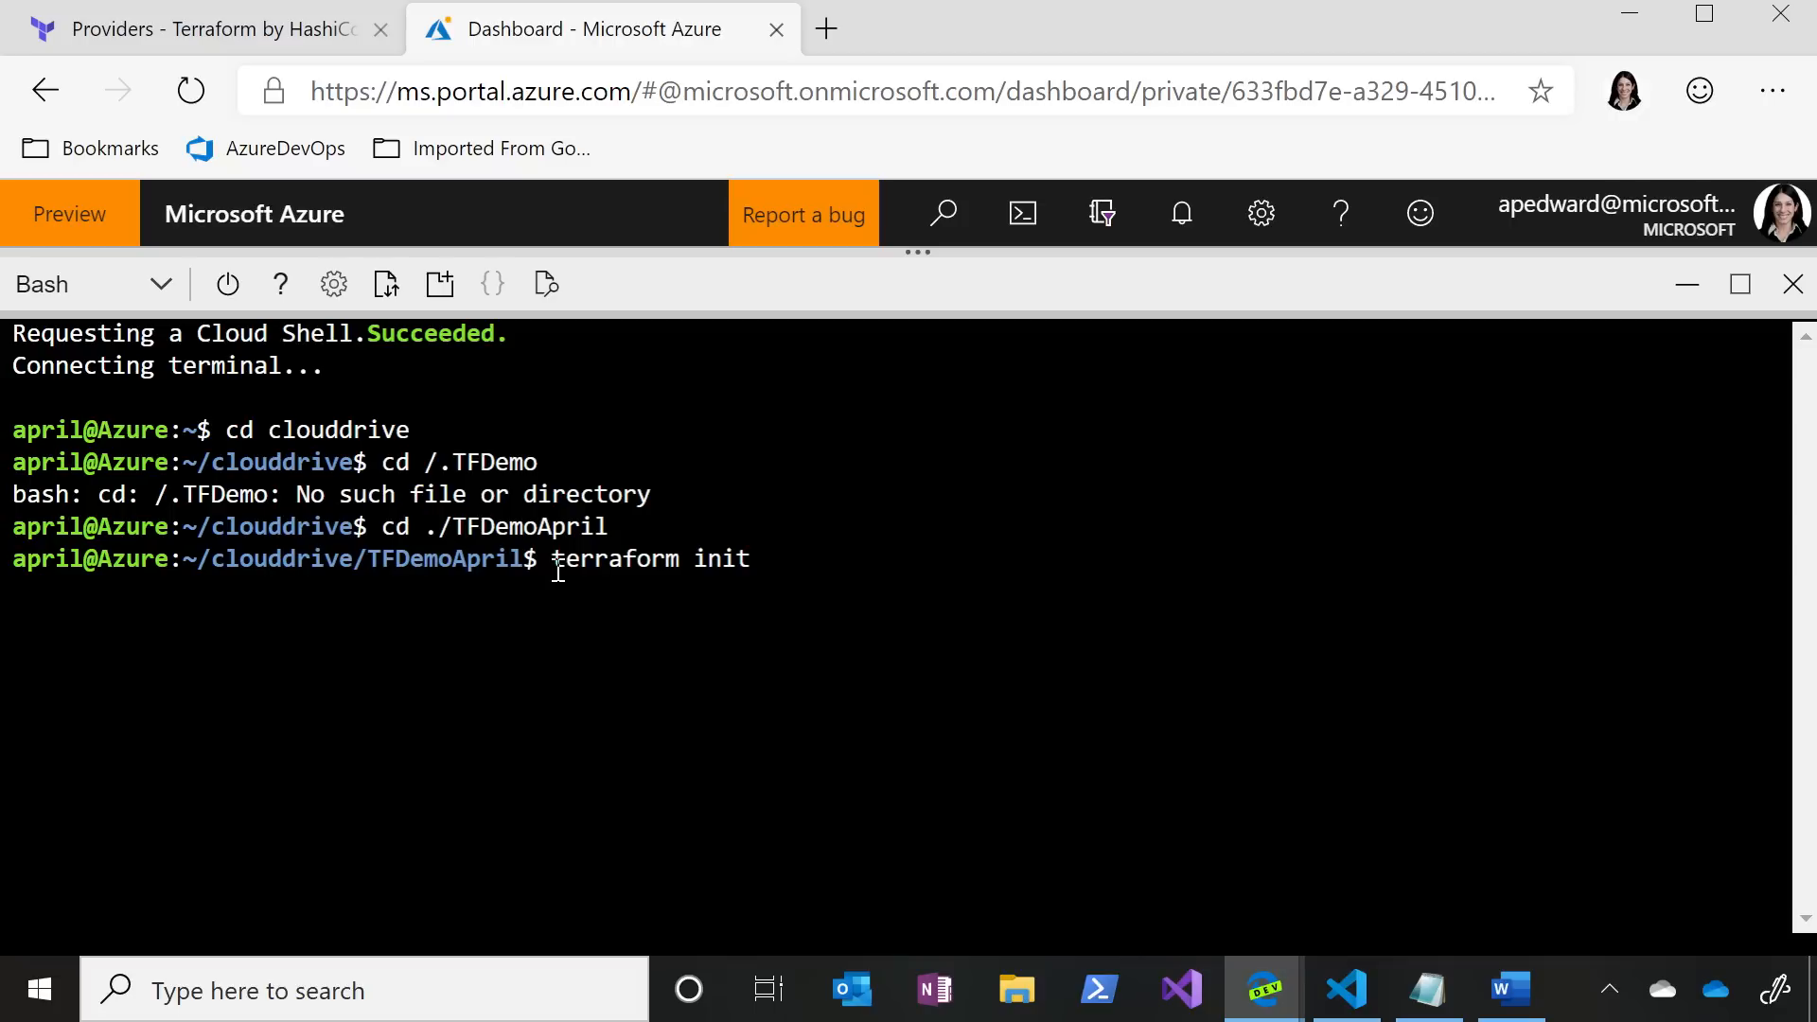
key(Enter)
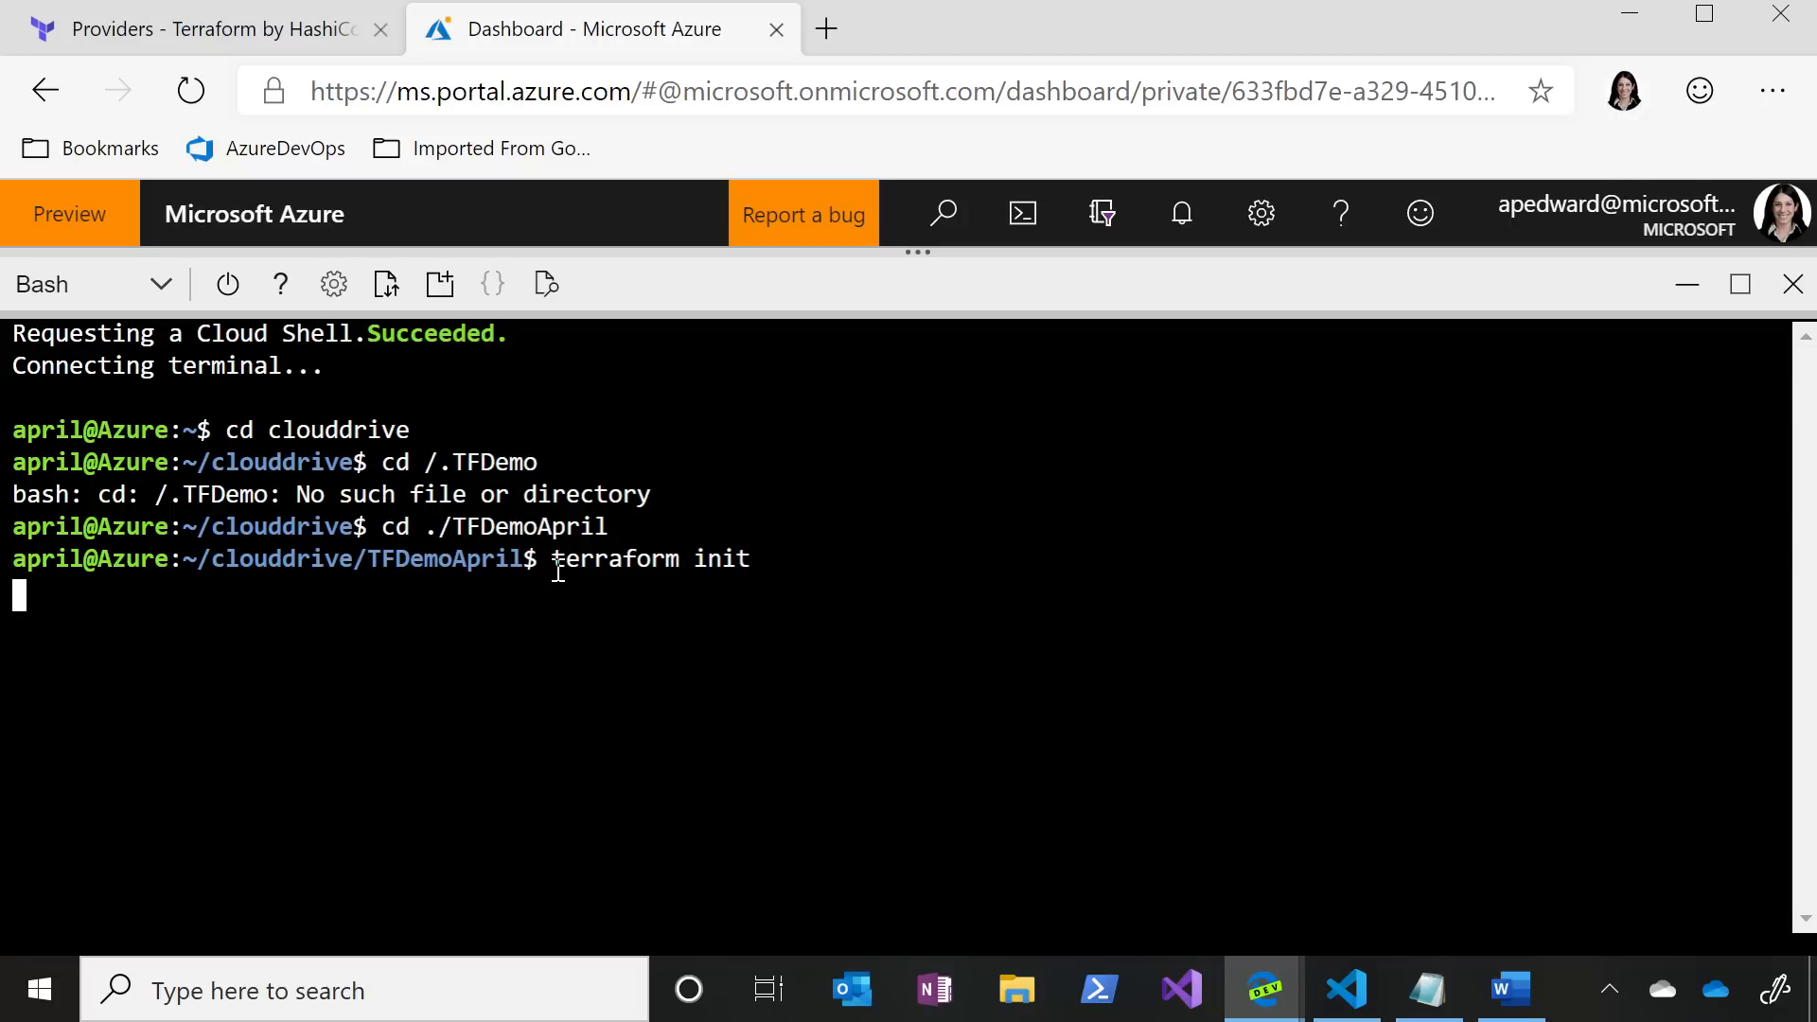
key(Enter)
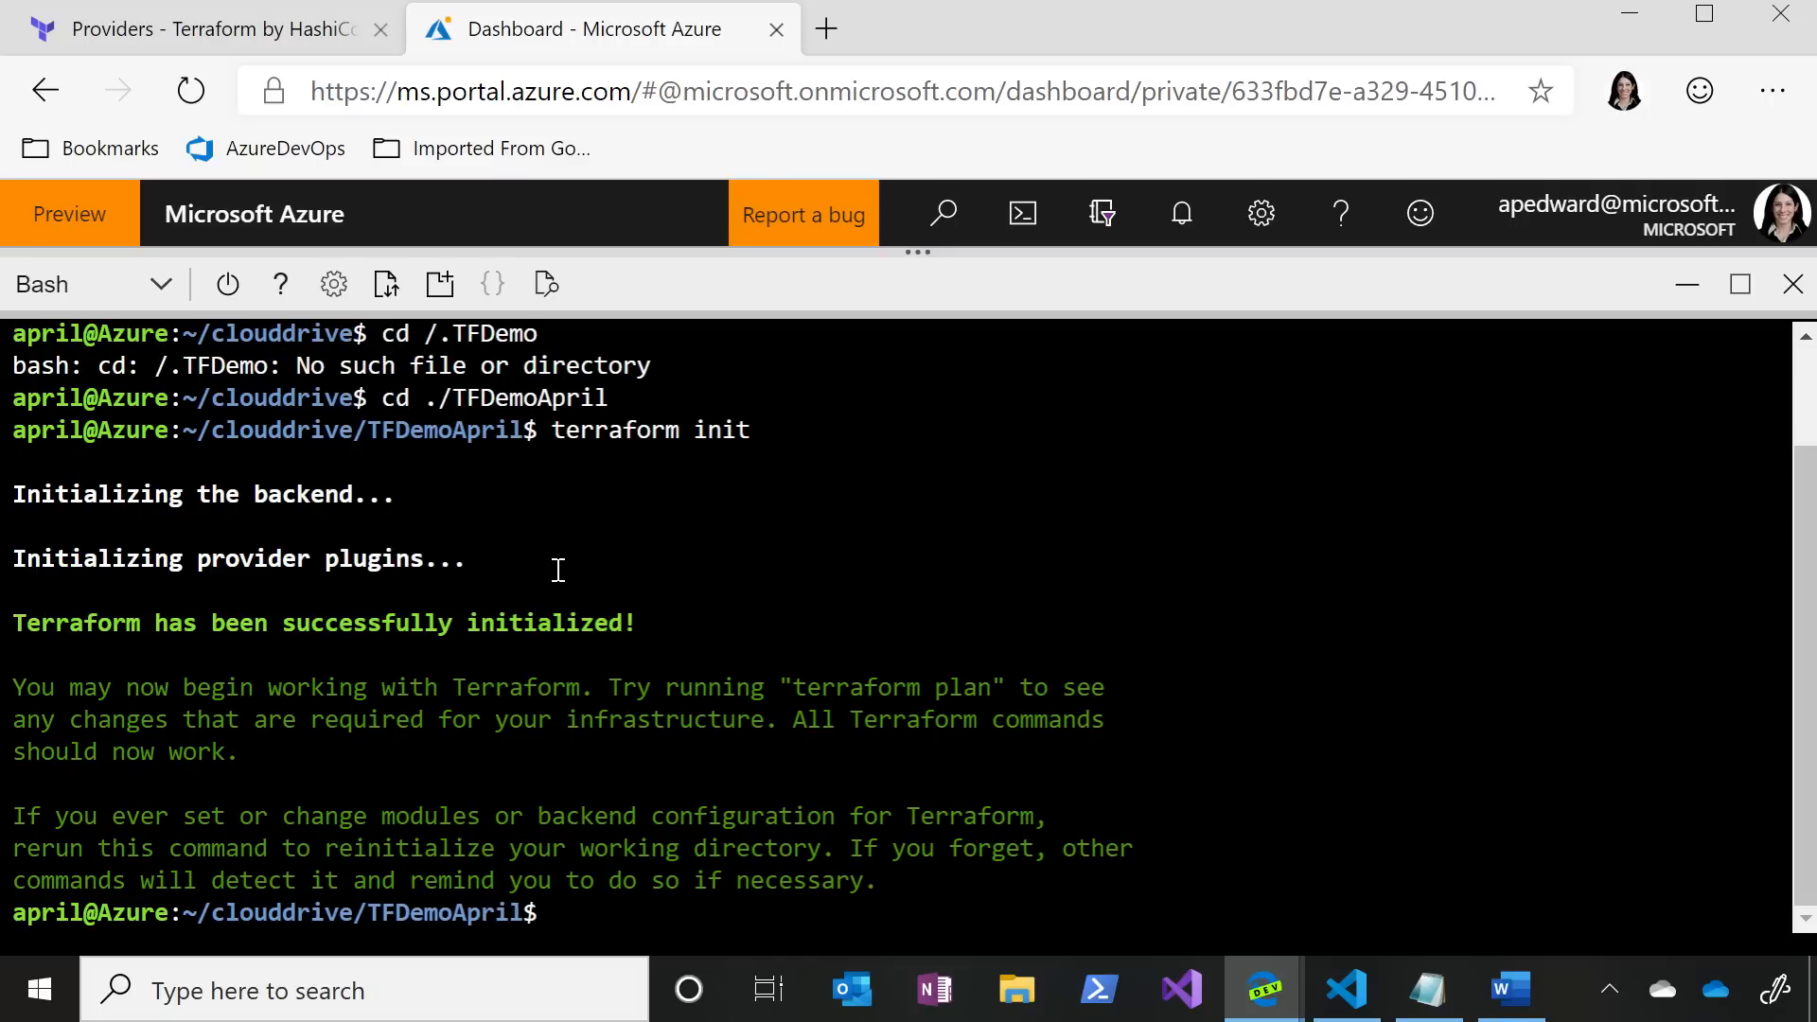
click(559, 912)
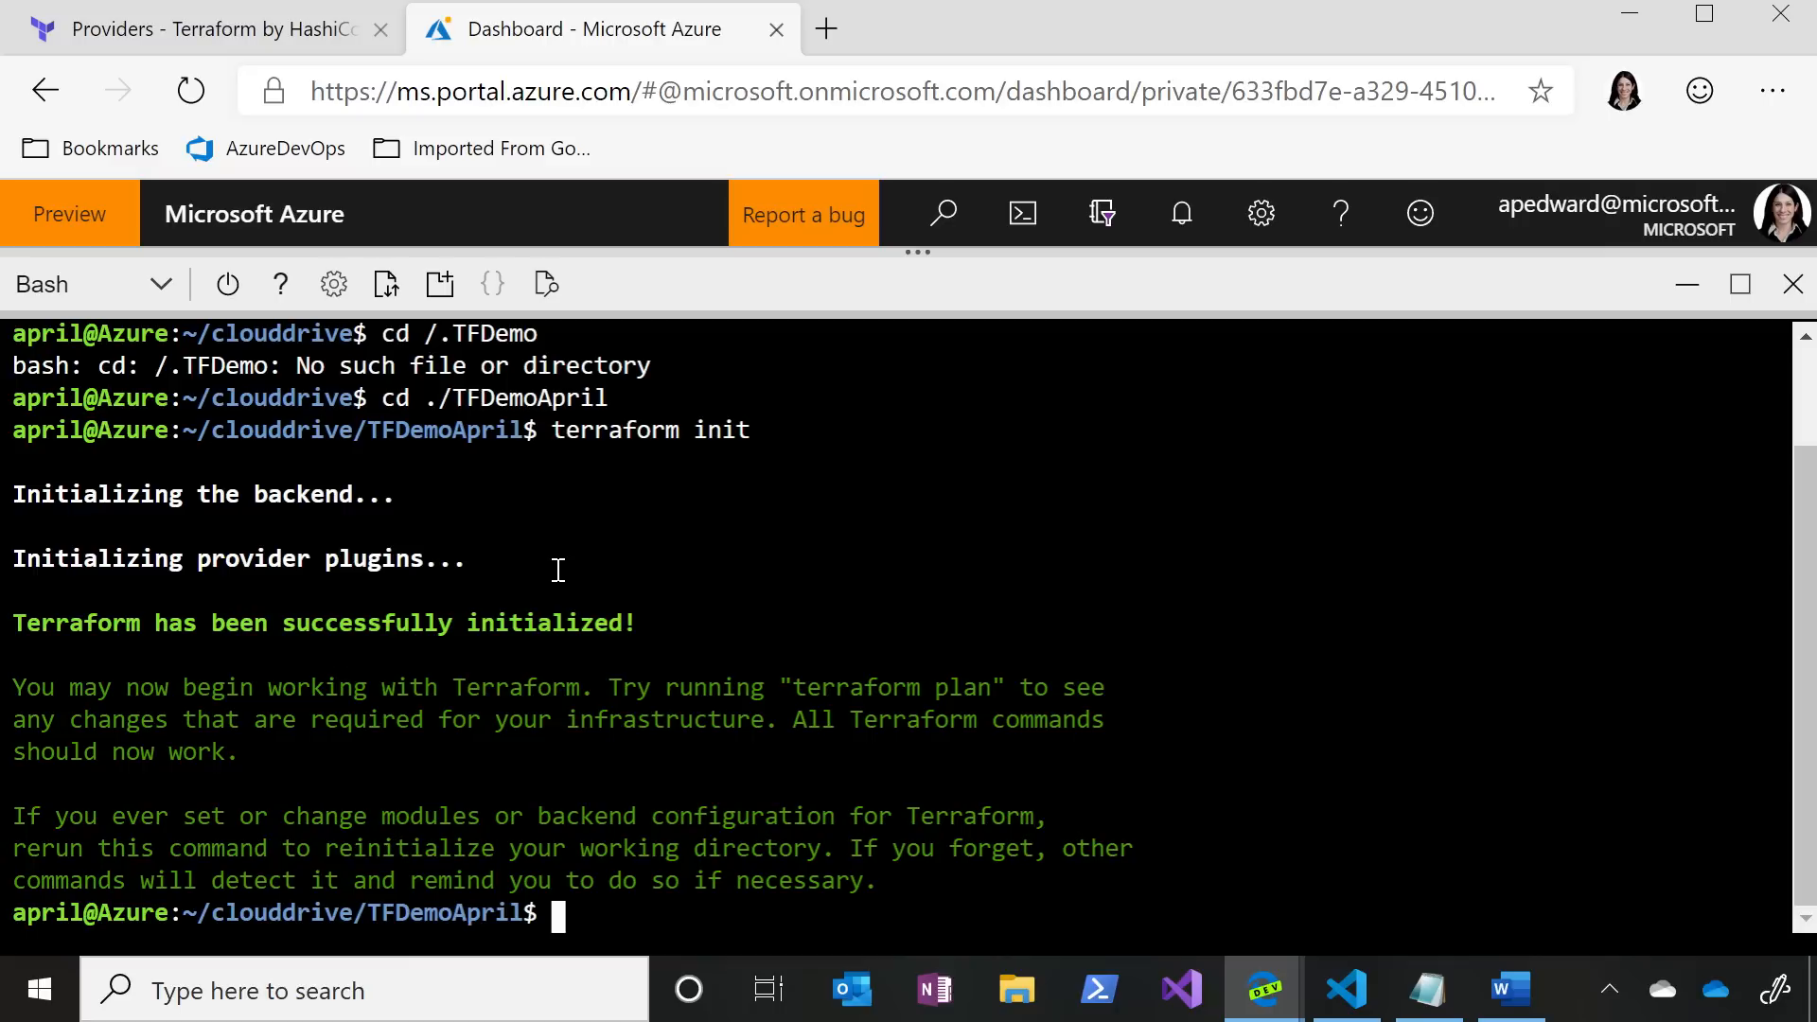
text(terraform plan)
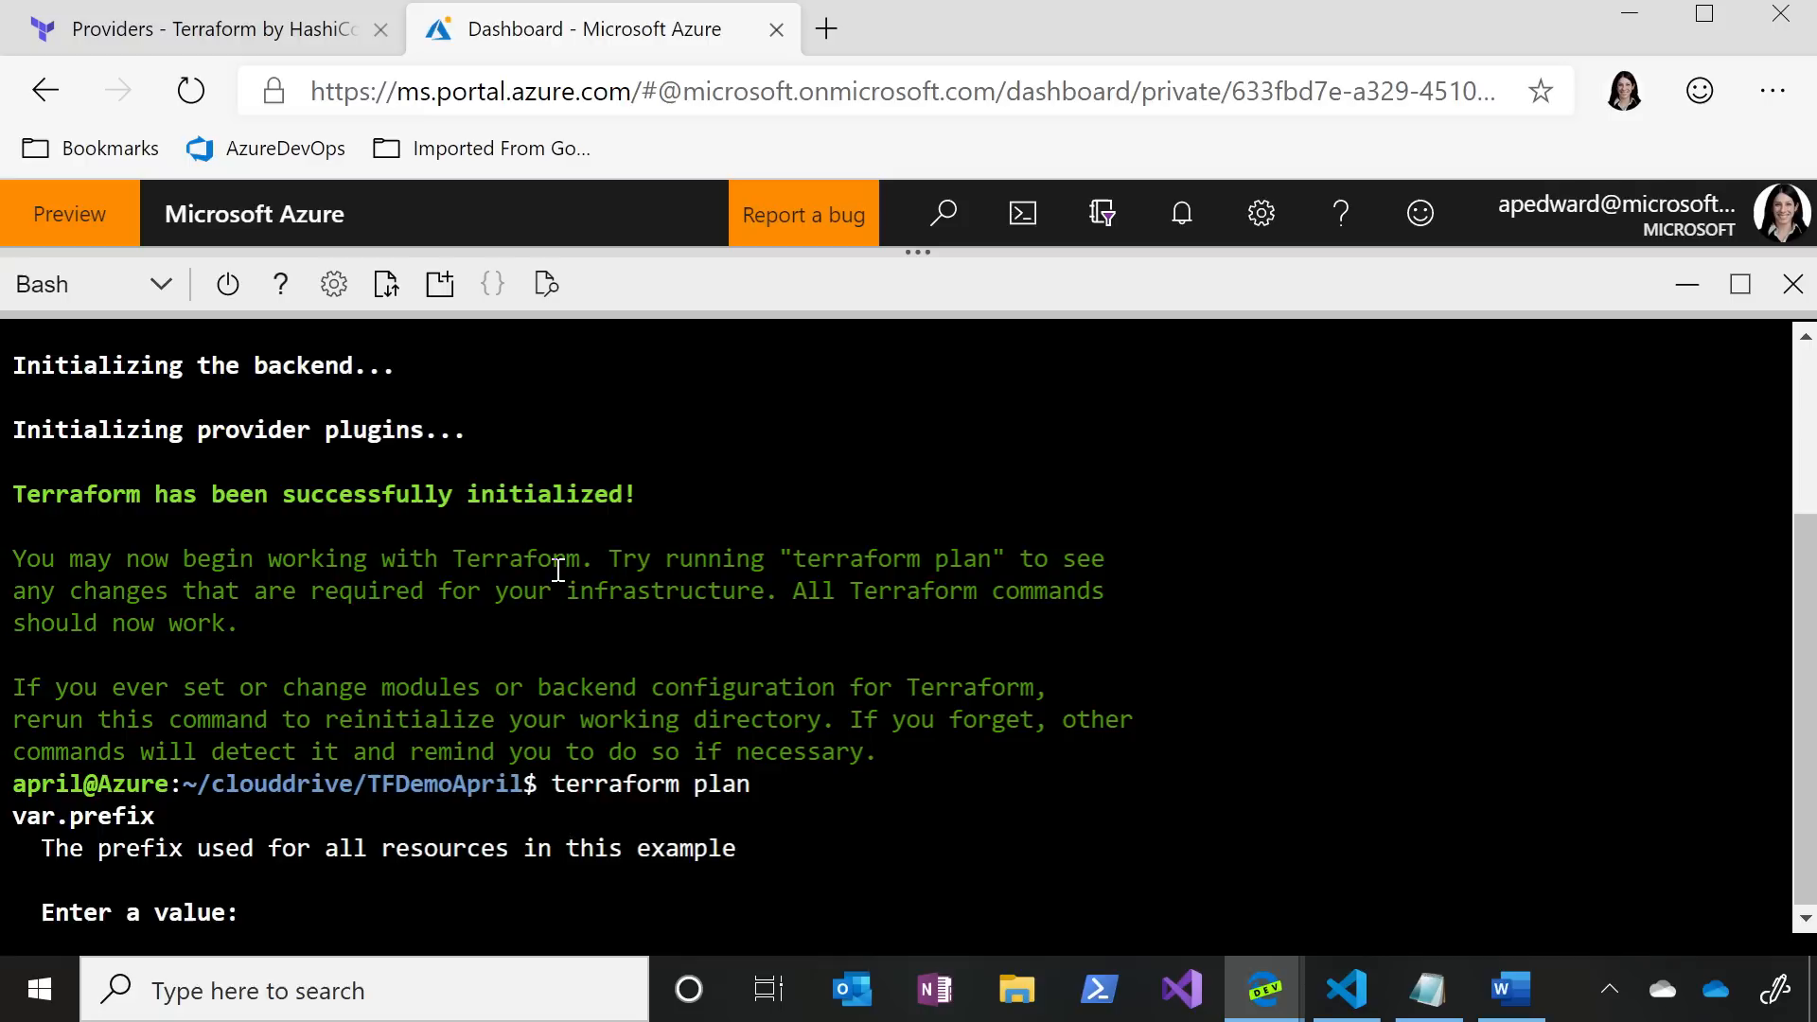
- Run terraform plan with the tfdemo prefix and highlight the 2-resources-to-add summary
text(tfdemo)
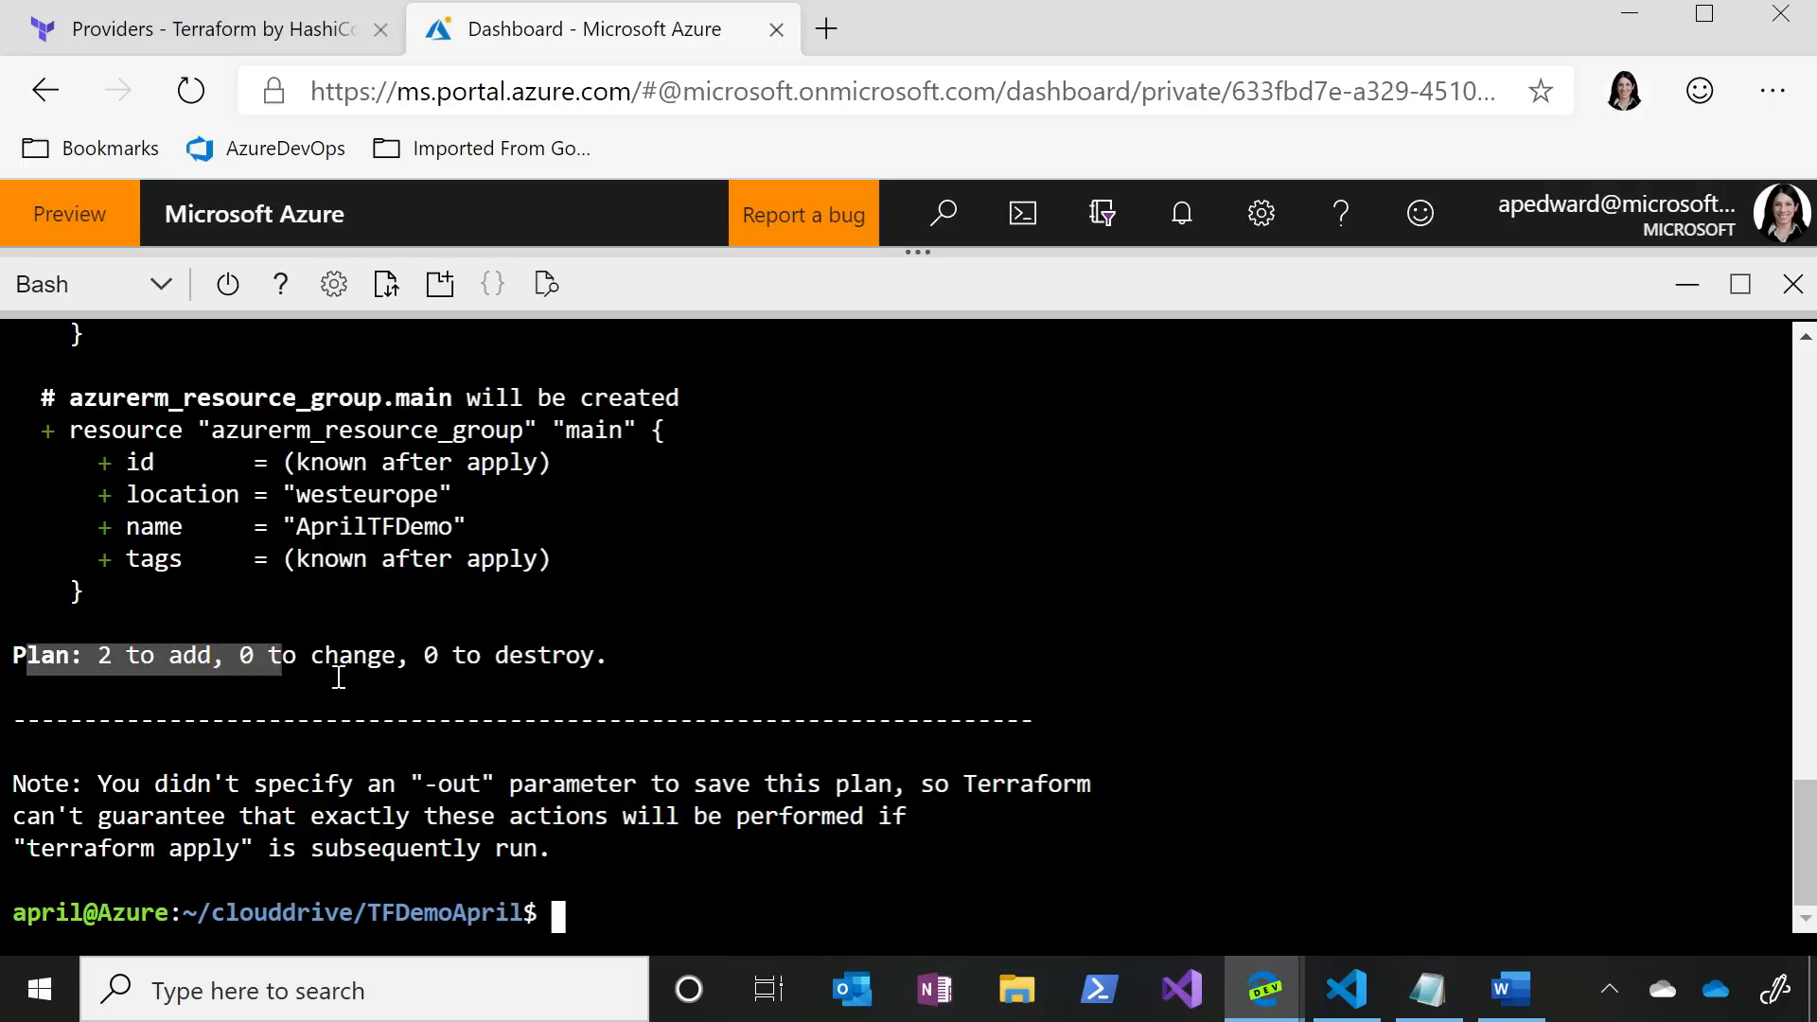
drag(278, 654, 603, 655)
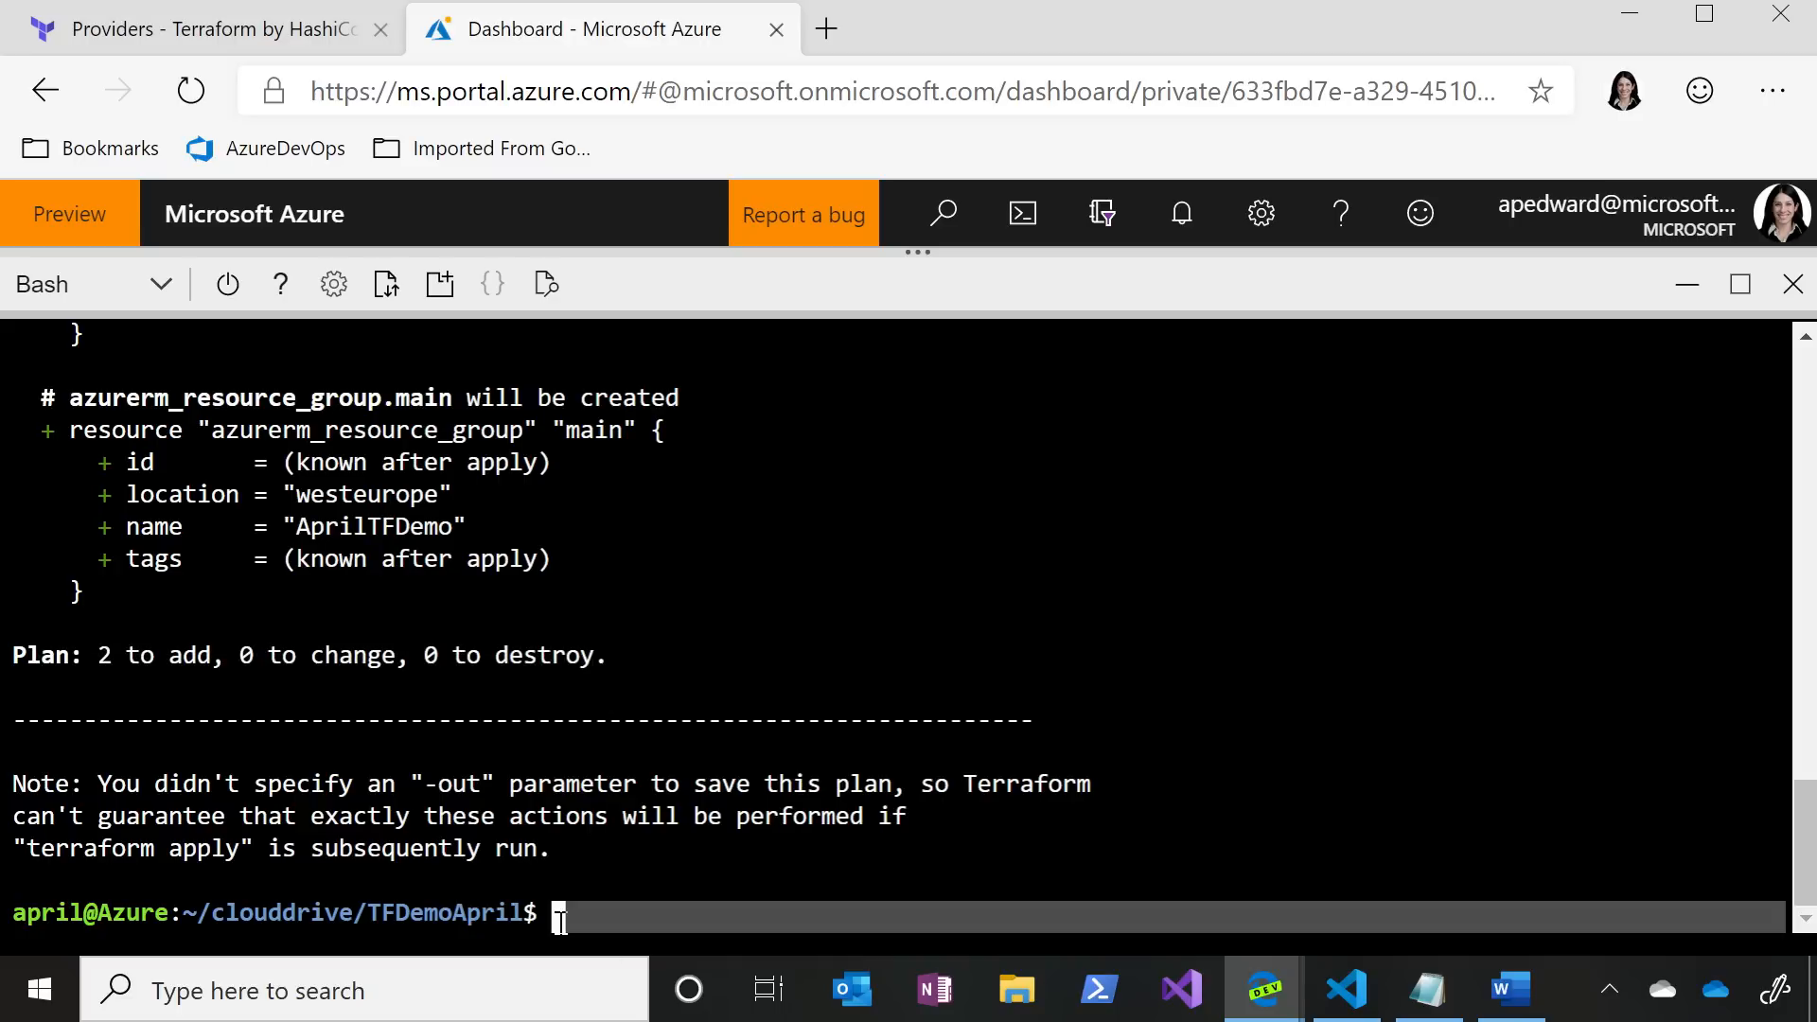
mouse_move(1570, 620)
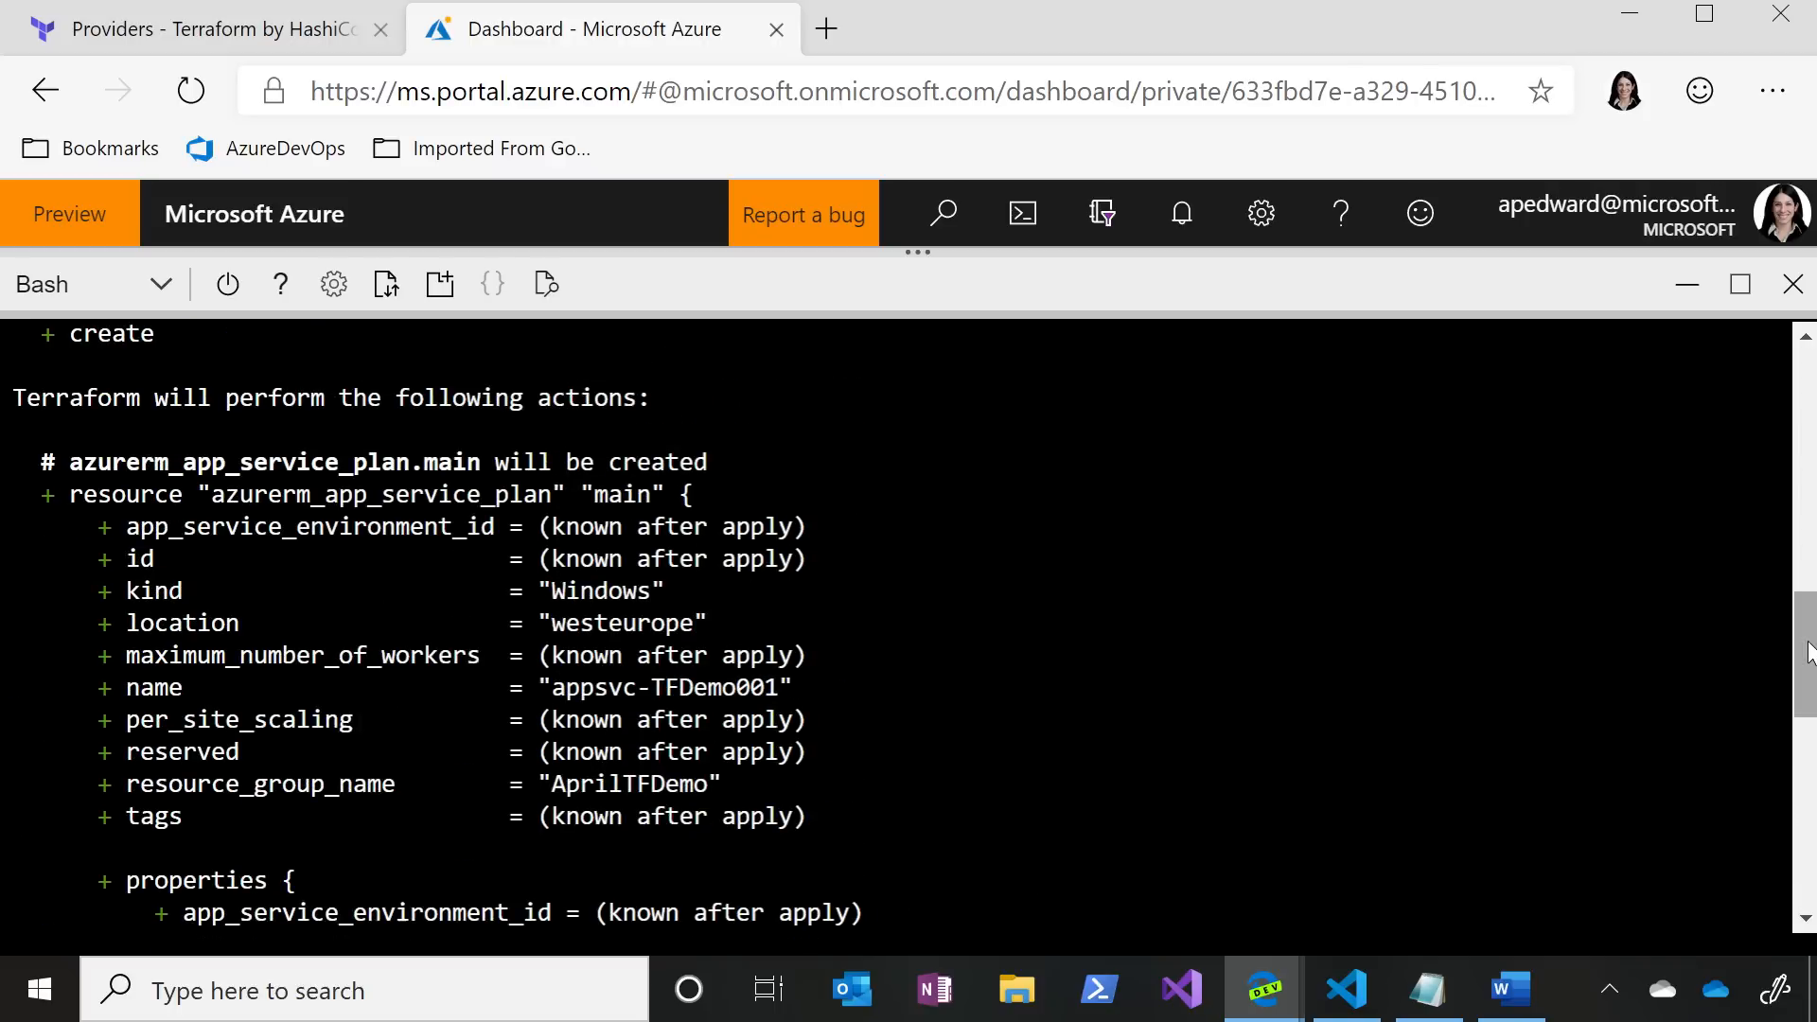
scroll(down, 3)
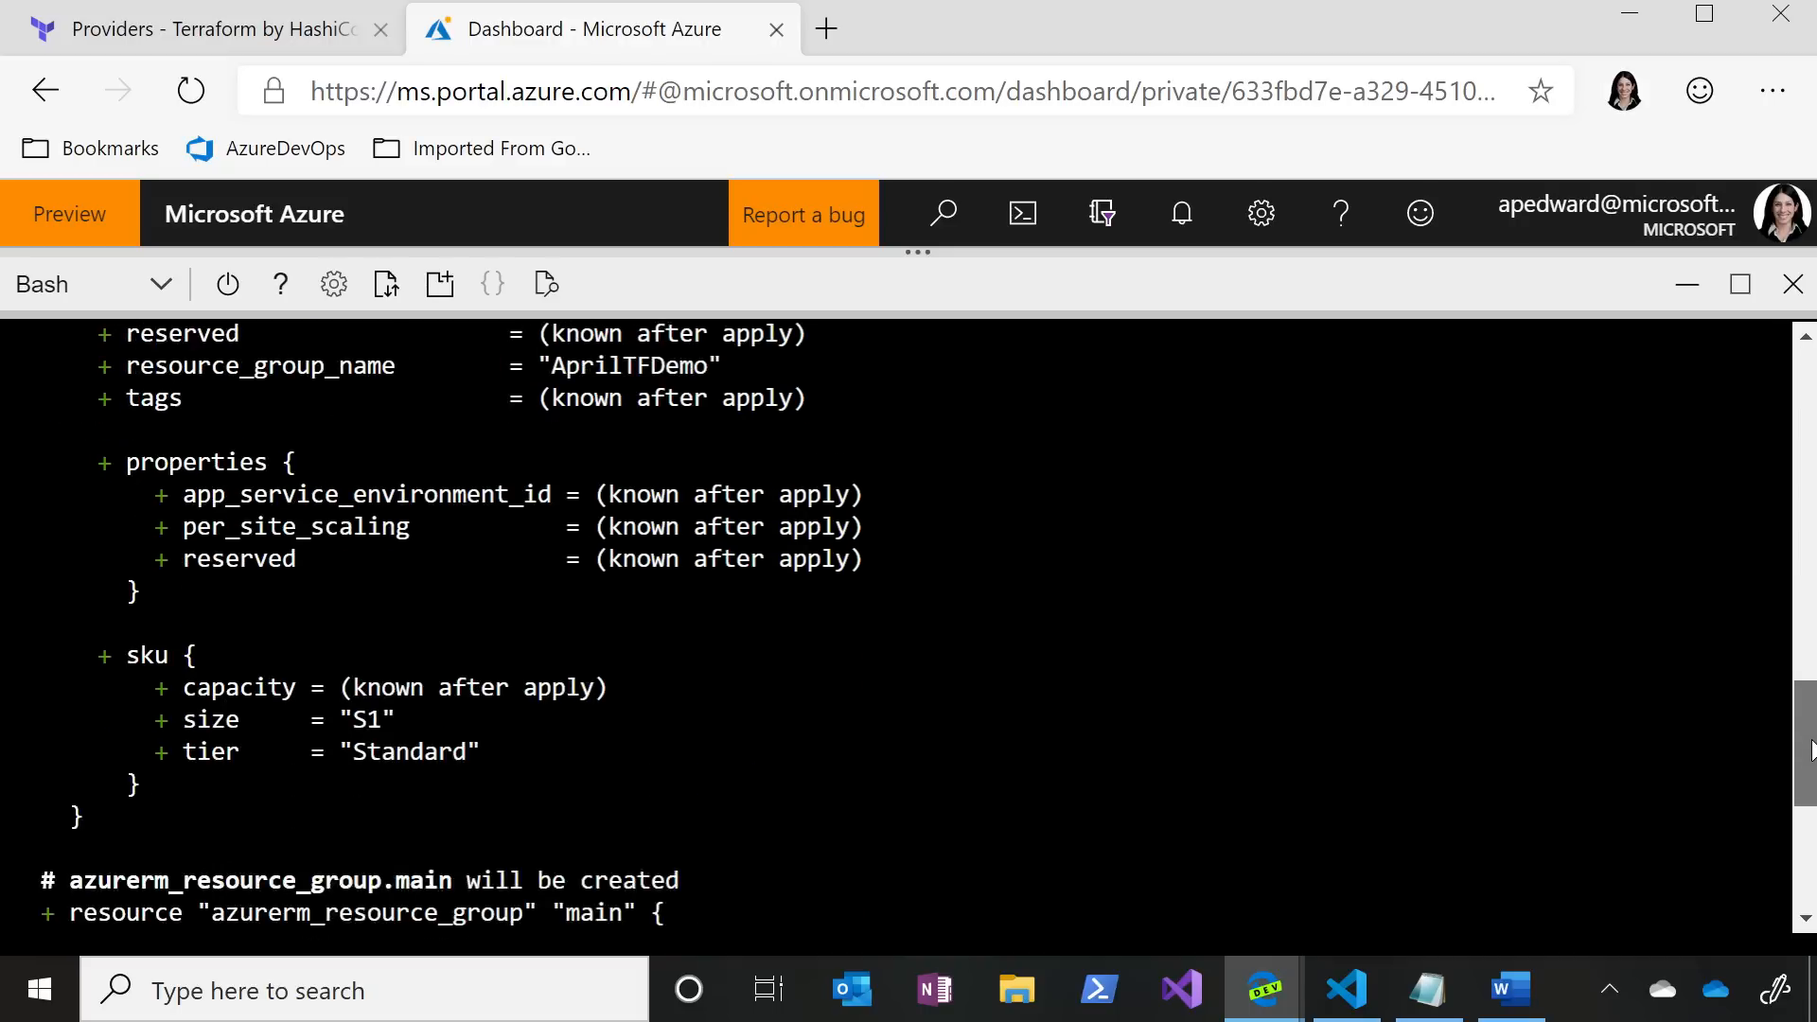
scroll(down, 3)
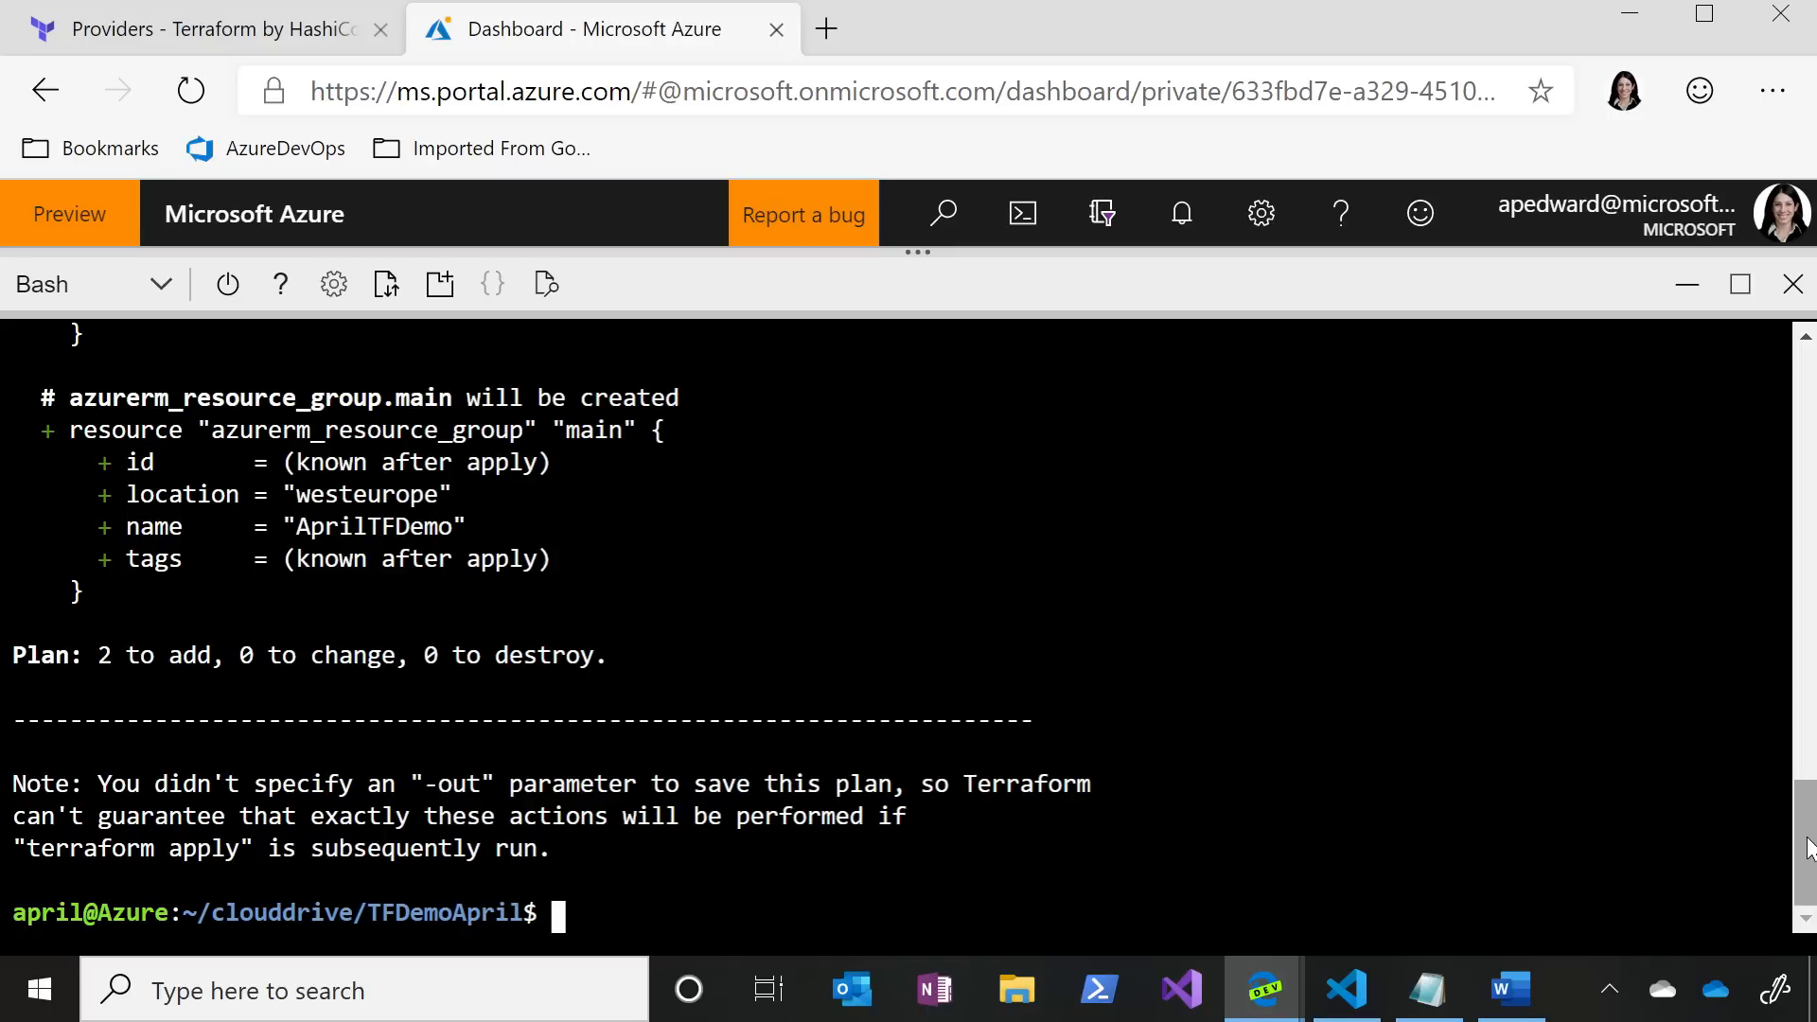
mouse_move(980, 914)
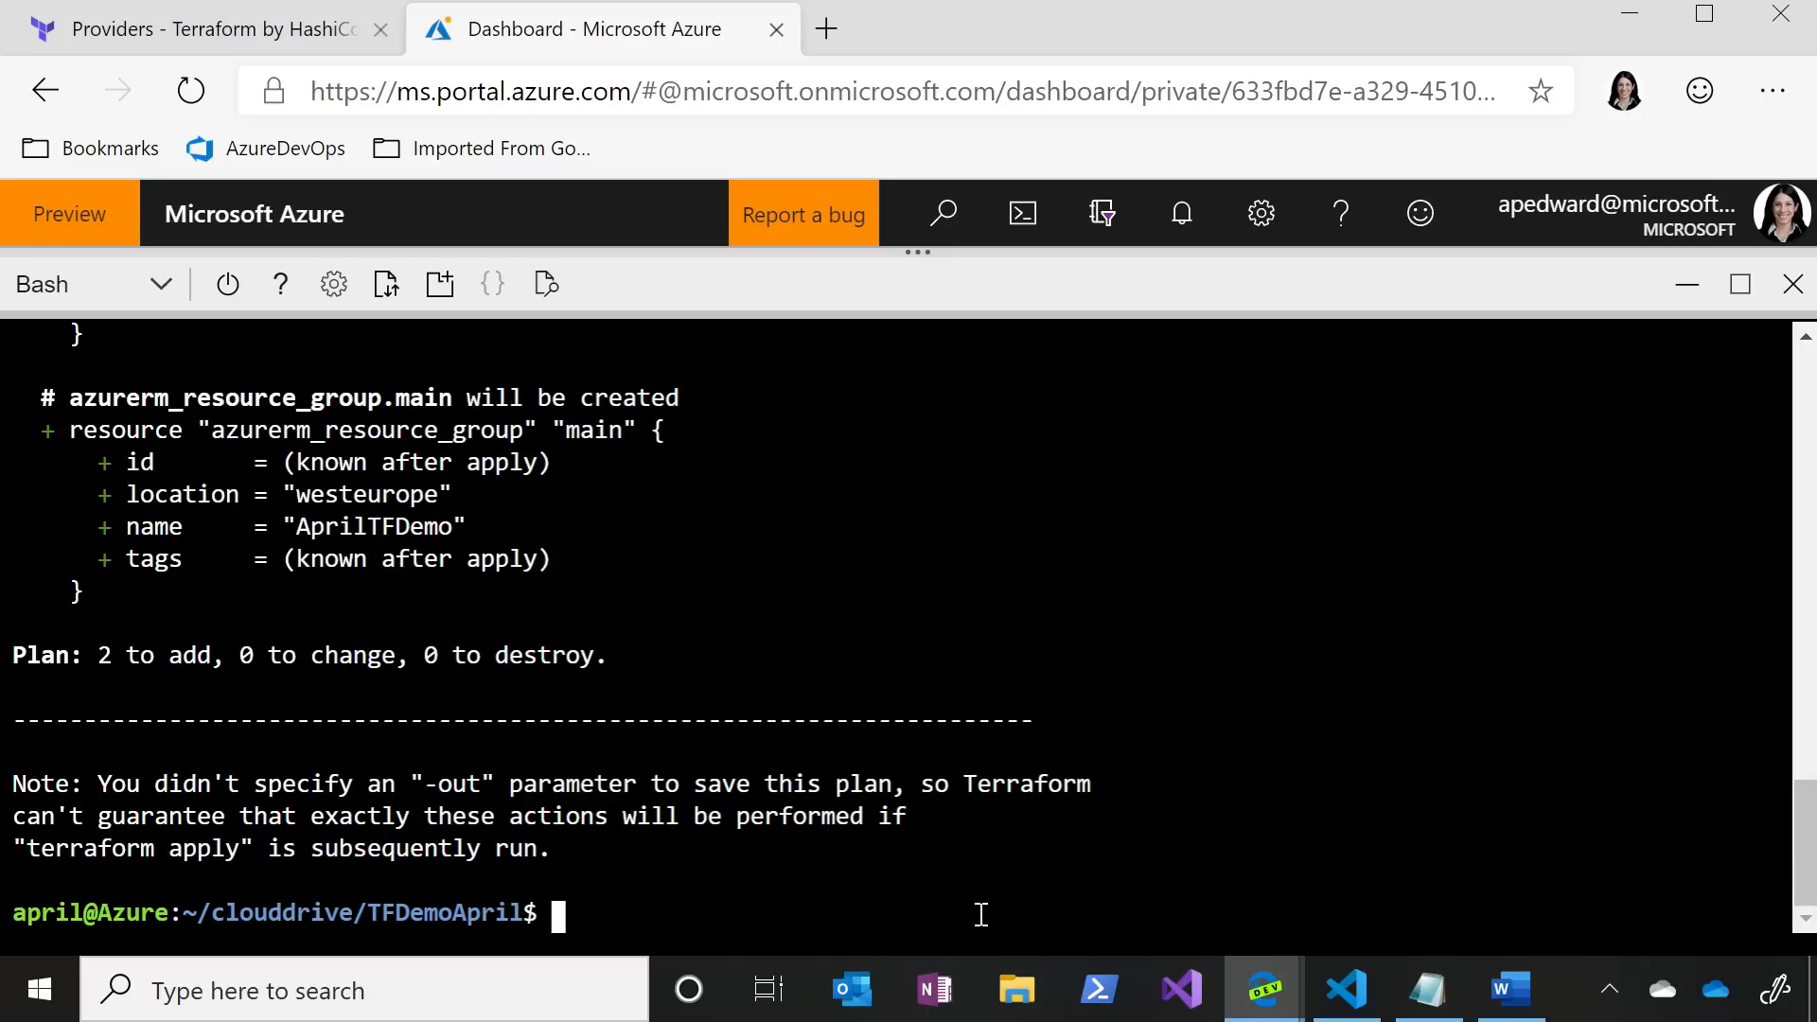
- Run terraform apply with prefix tfdemo001 and answer yes to create the two resources
text(ter)
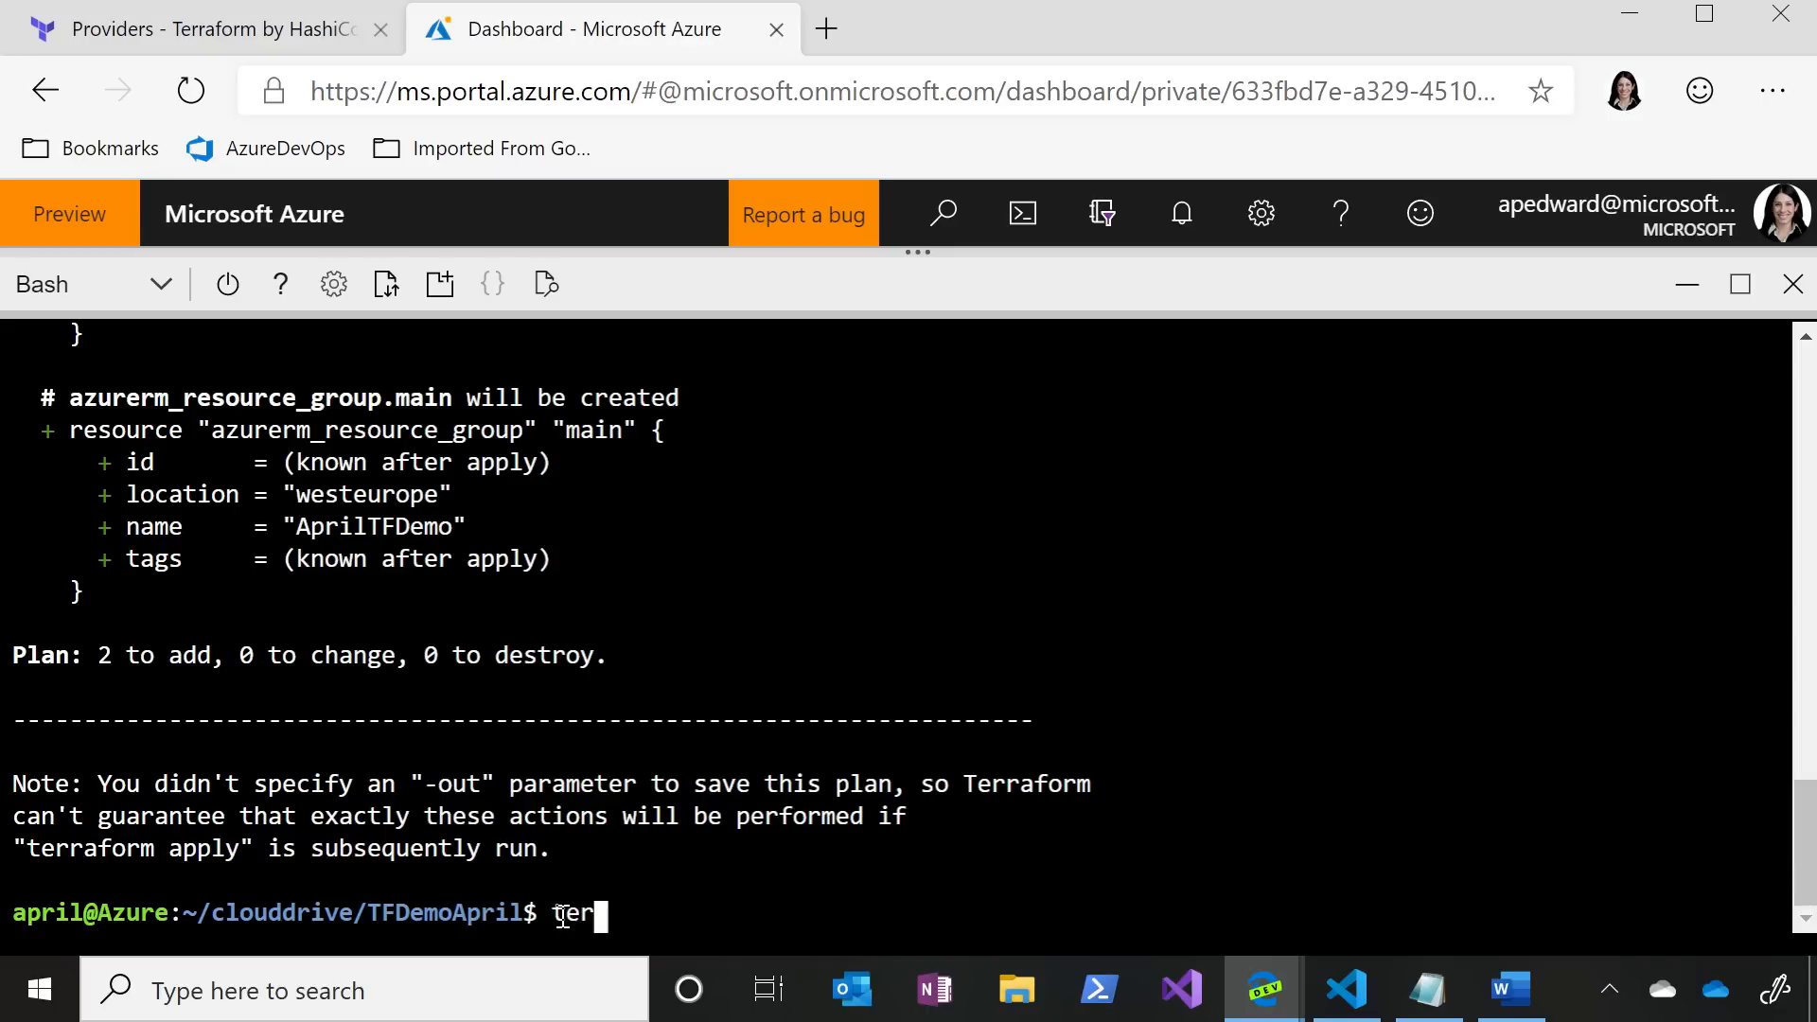
text(r)
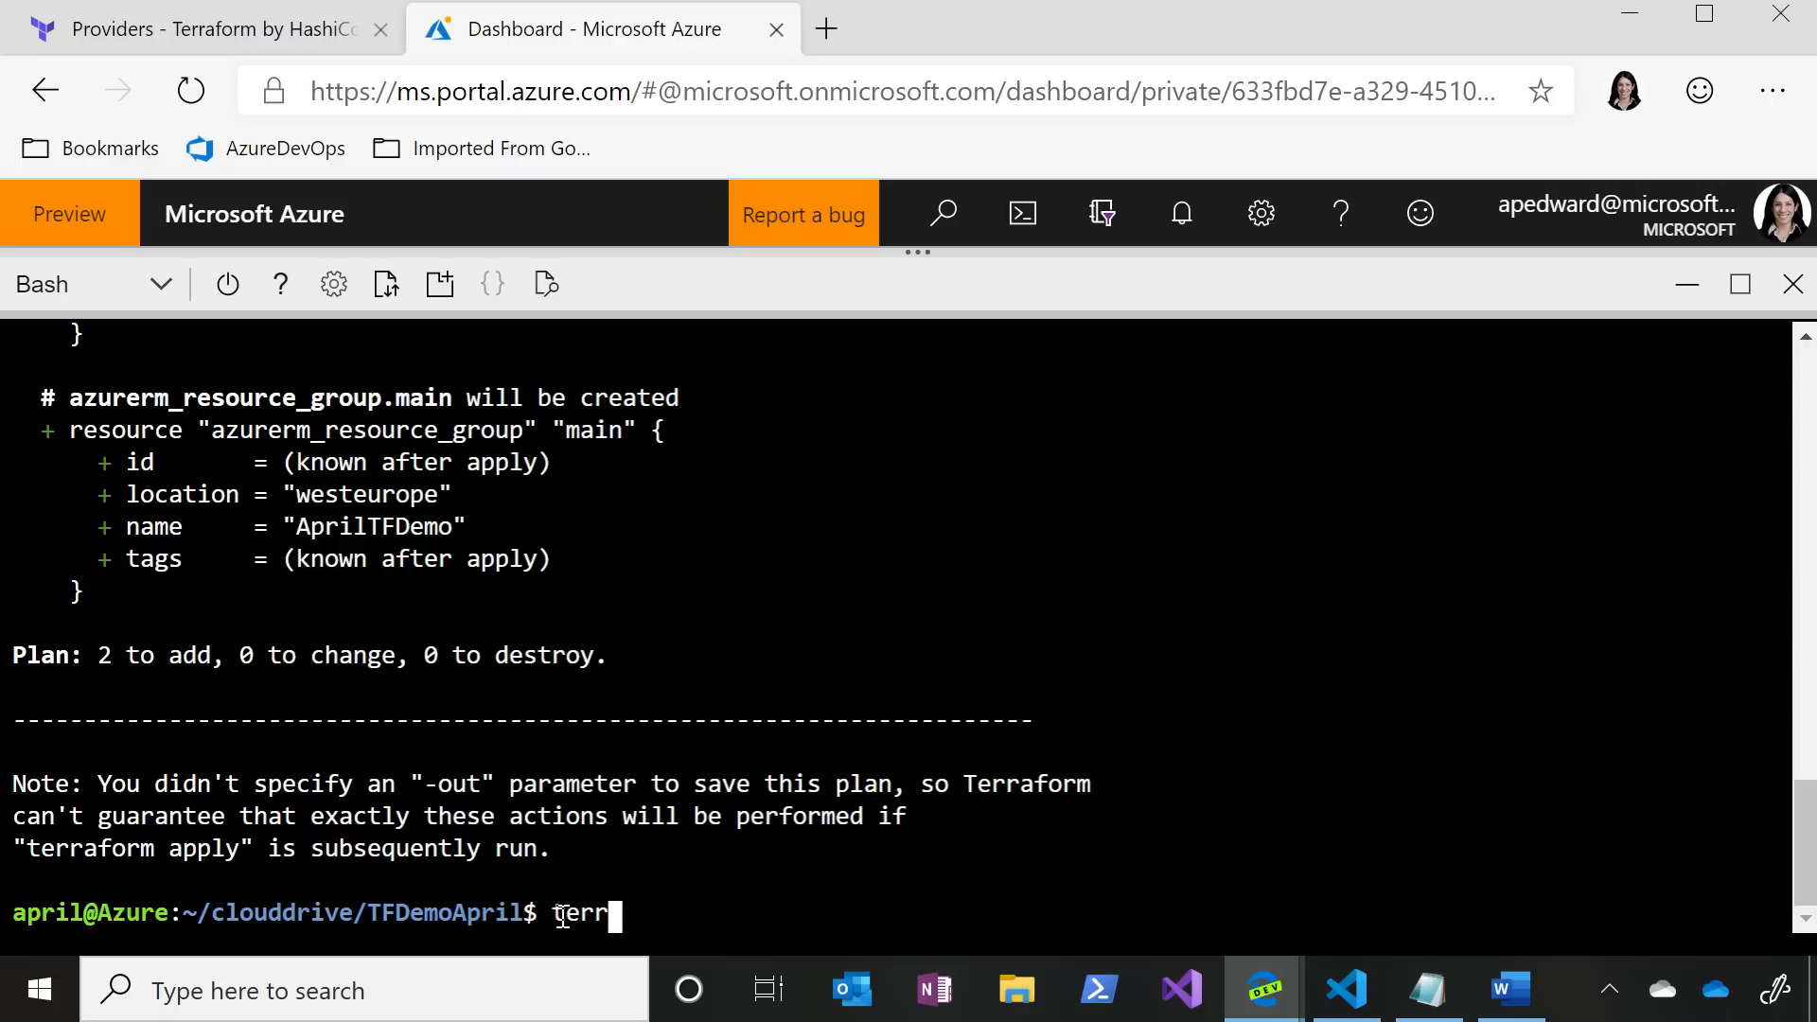
text(aform apply)
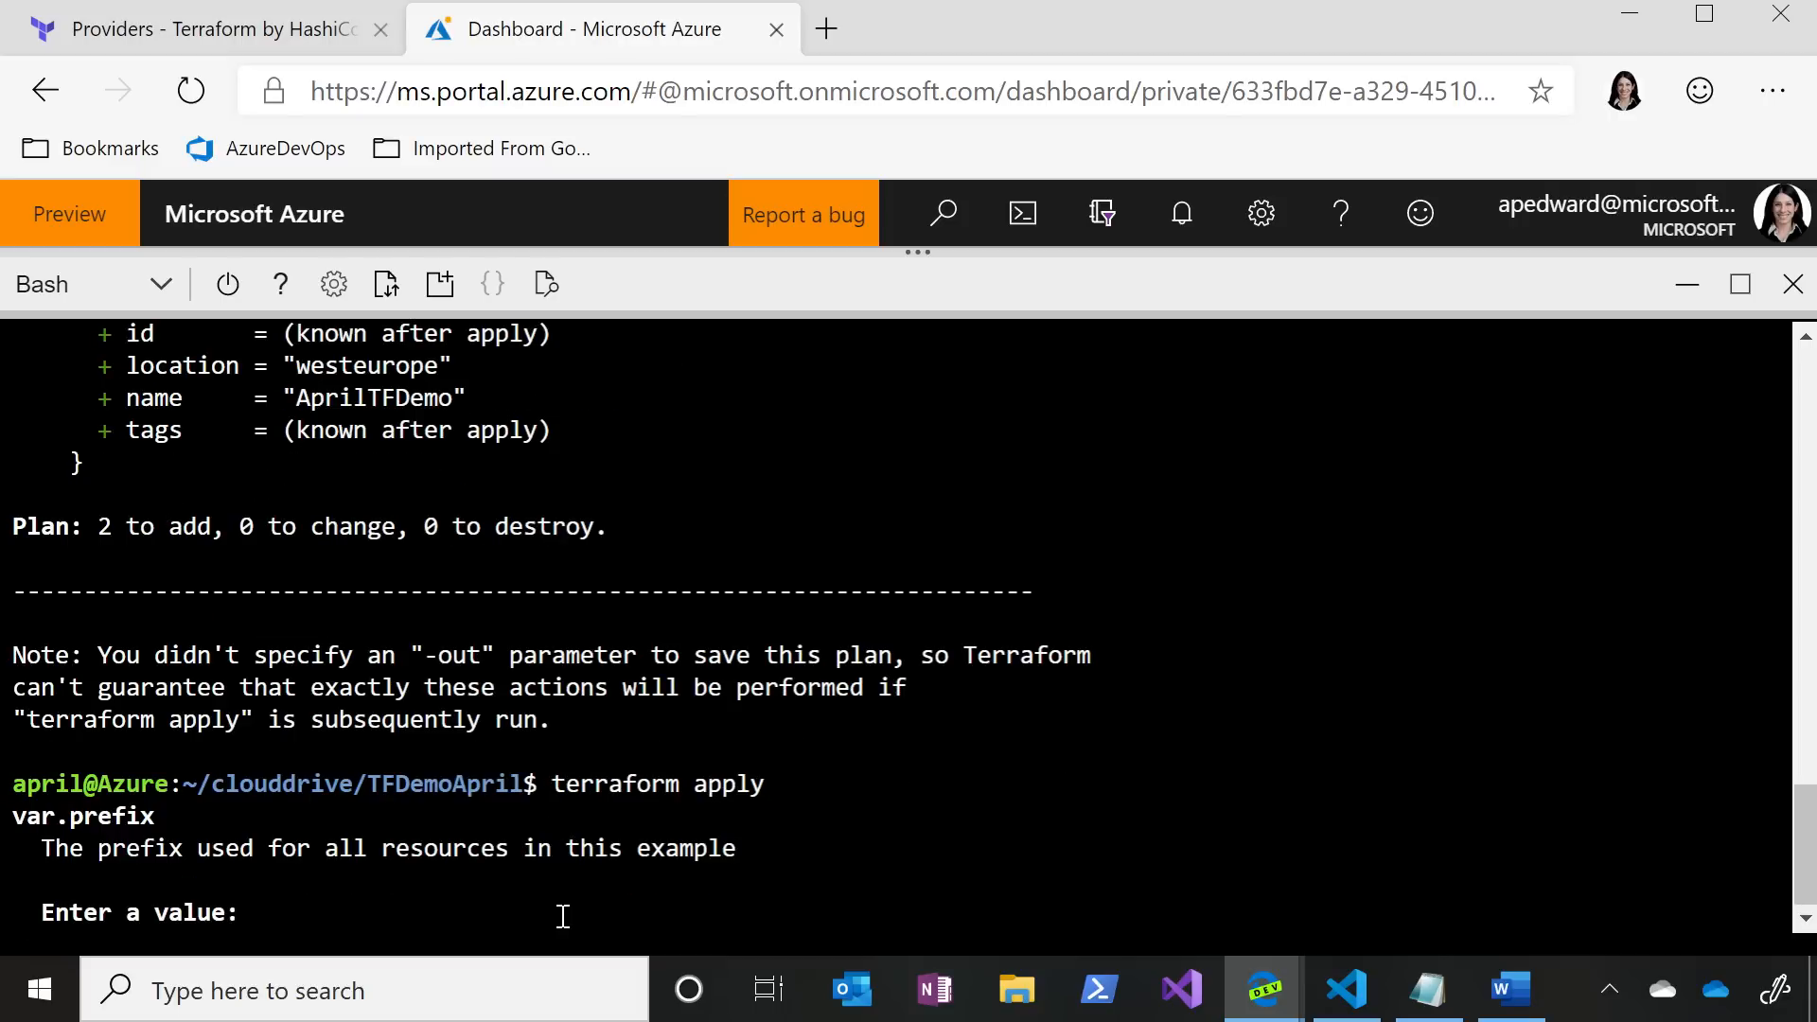
text(tfdemo)
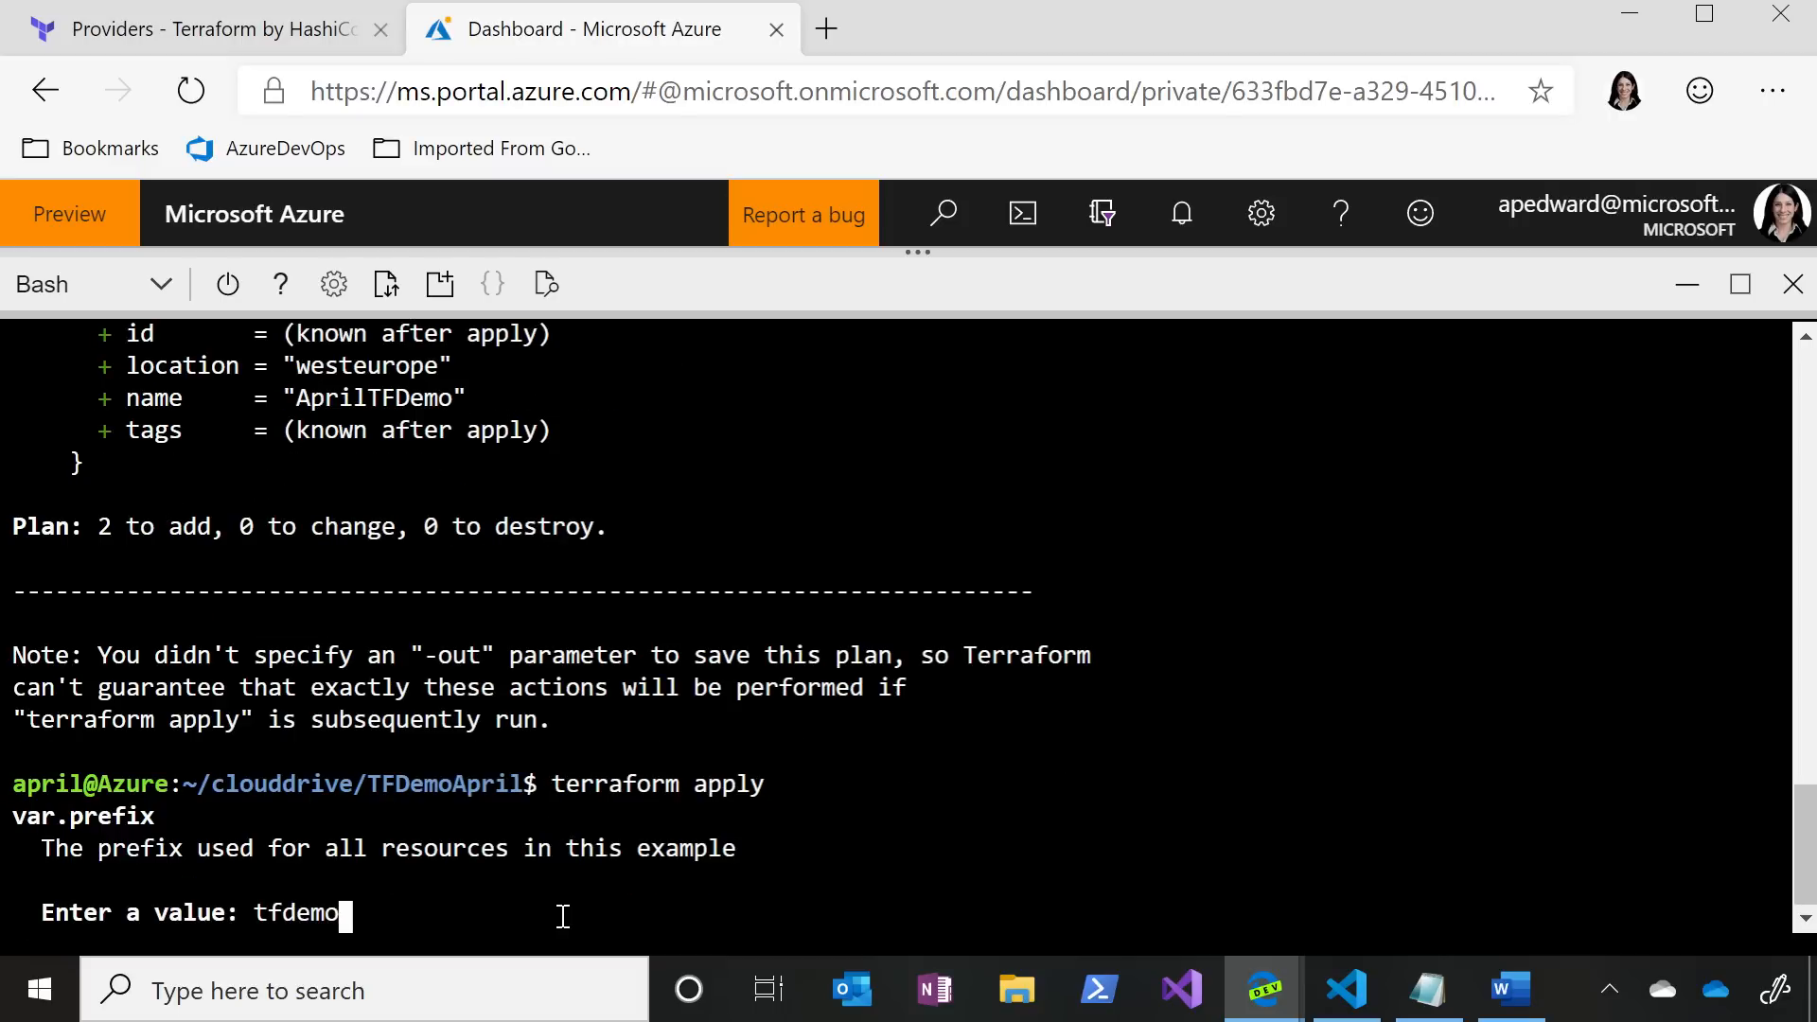
text(001)
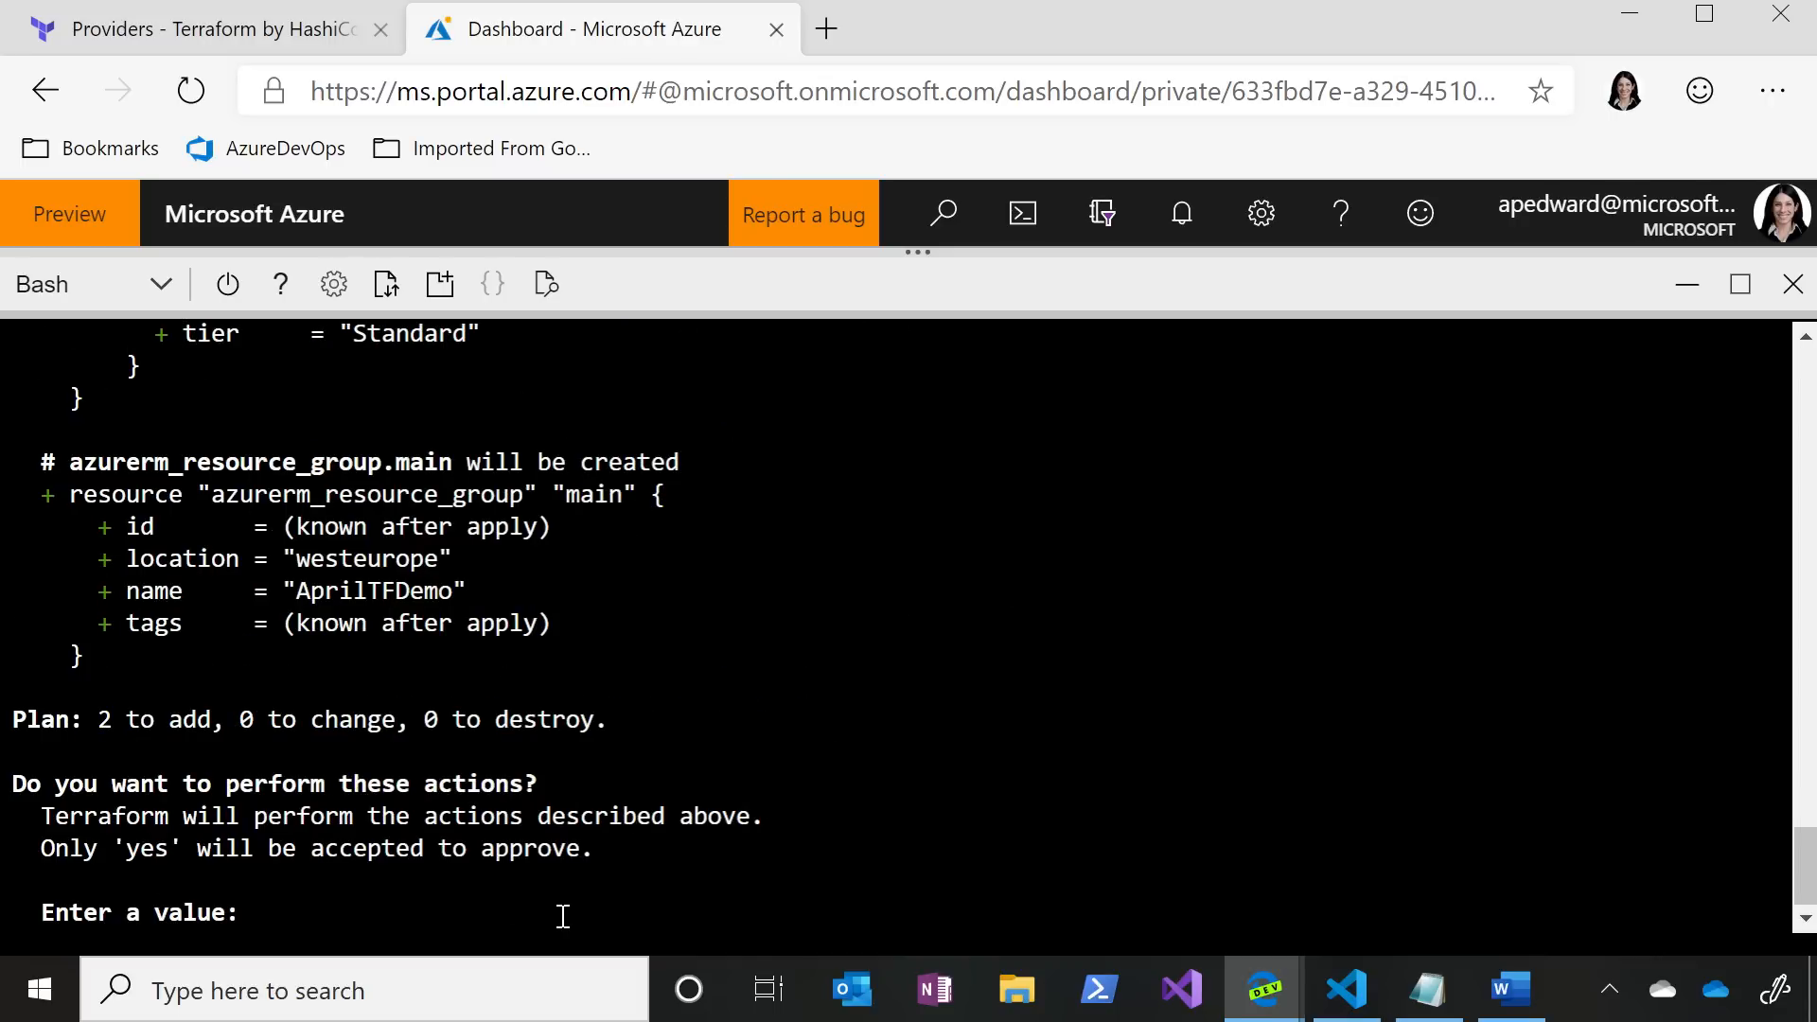
text(yes)
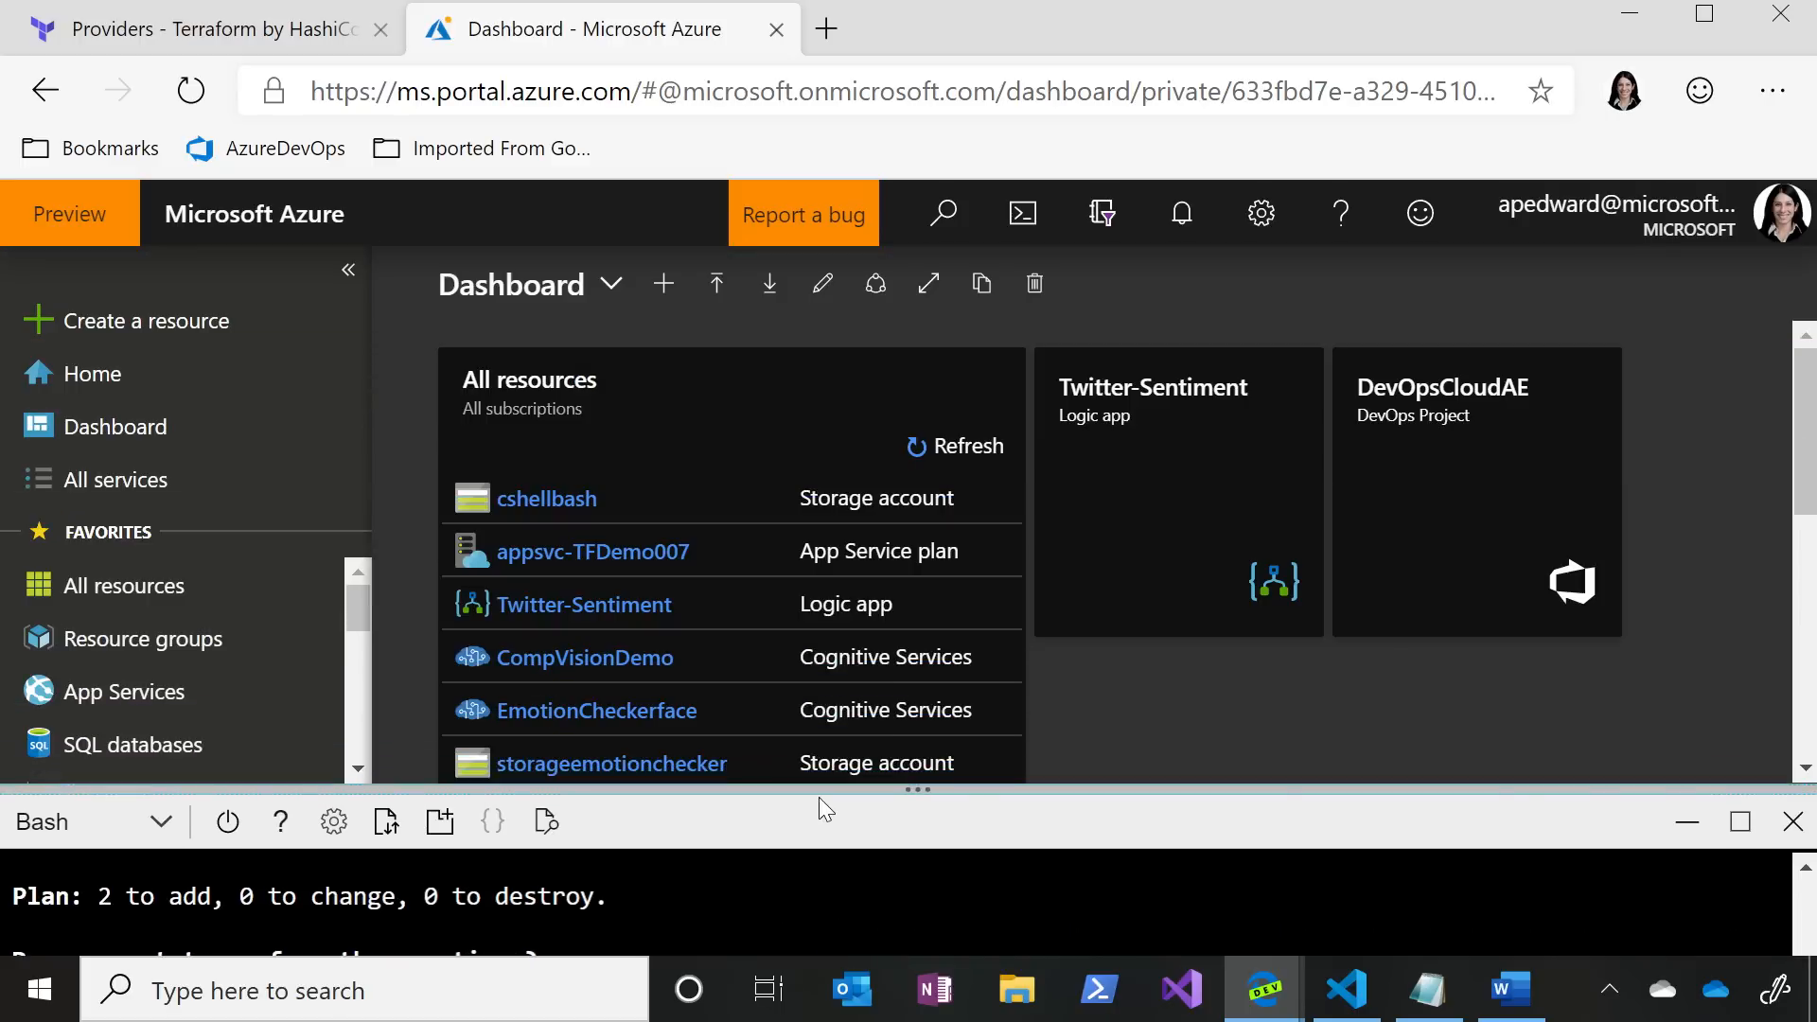
- Open the AprilTFDemo resource group from Resource groups and view its appsvc-TFDemo001 plan
click(144, 639)
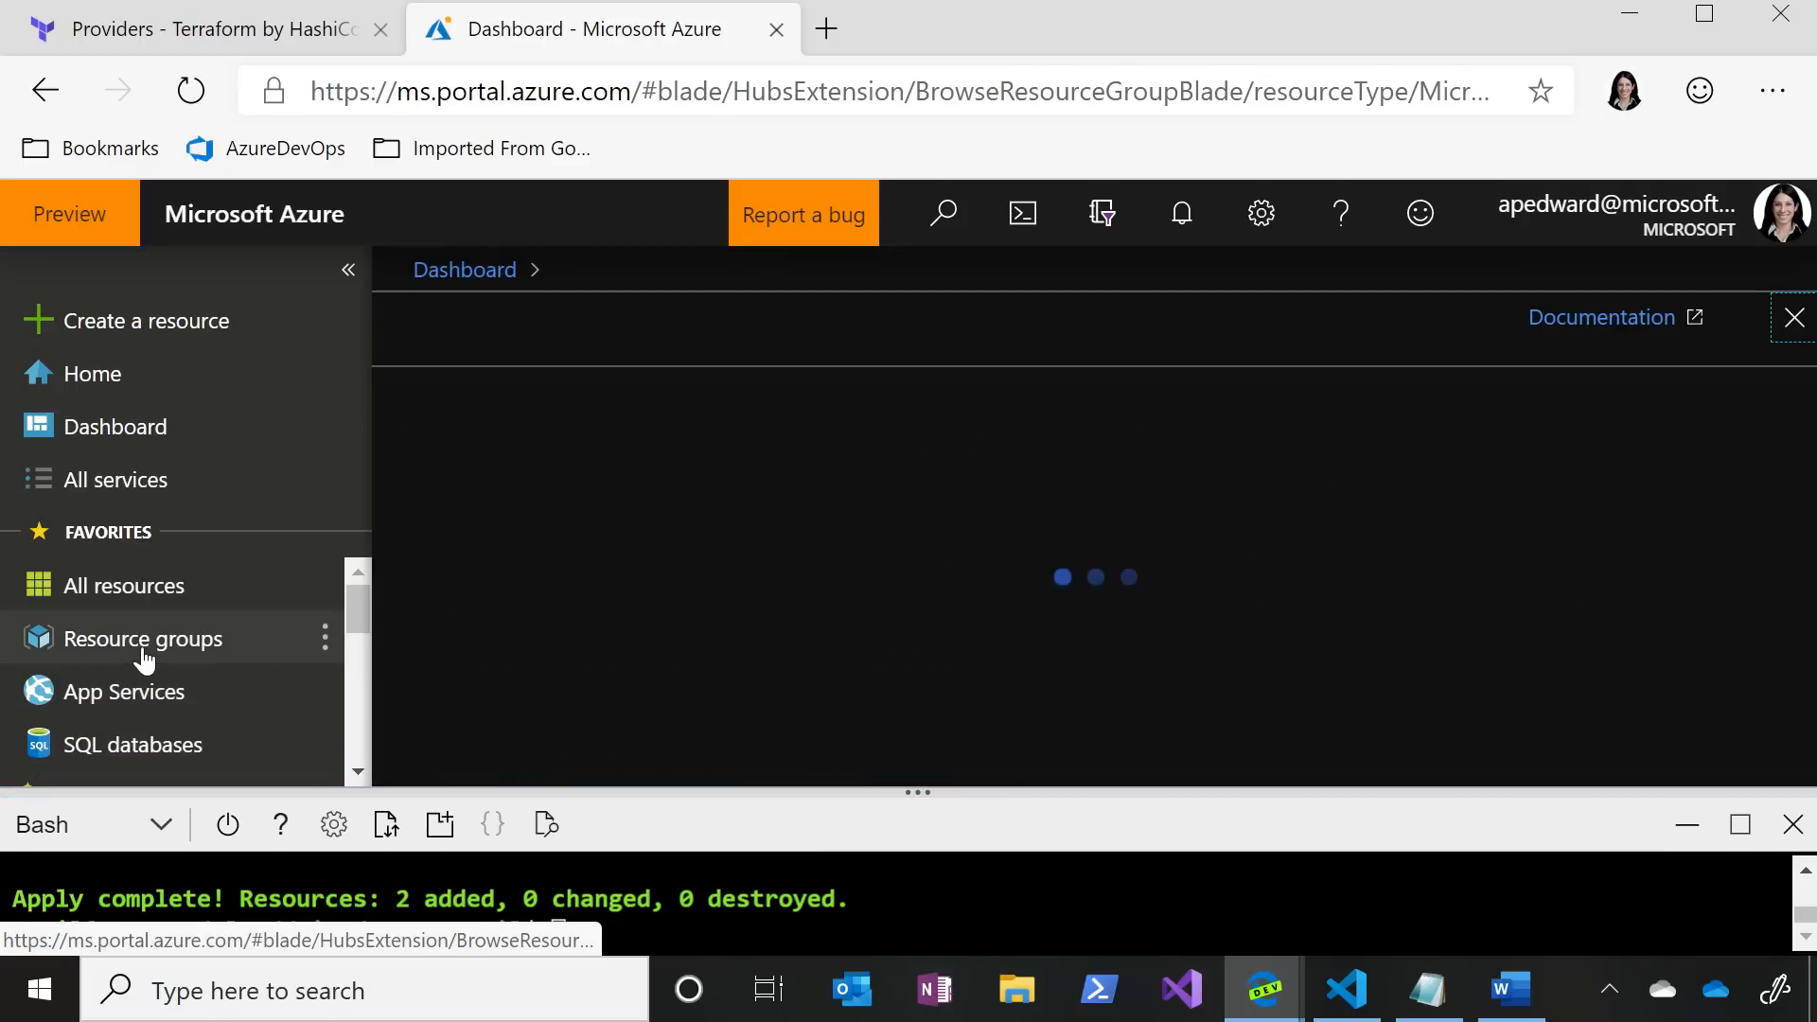
click(143, 639)
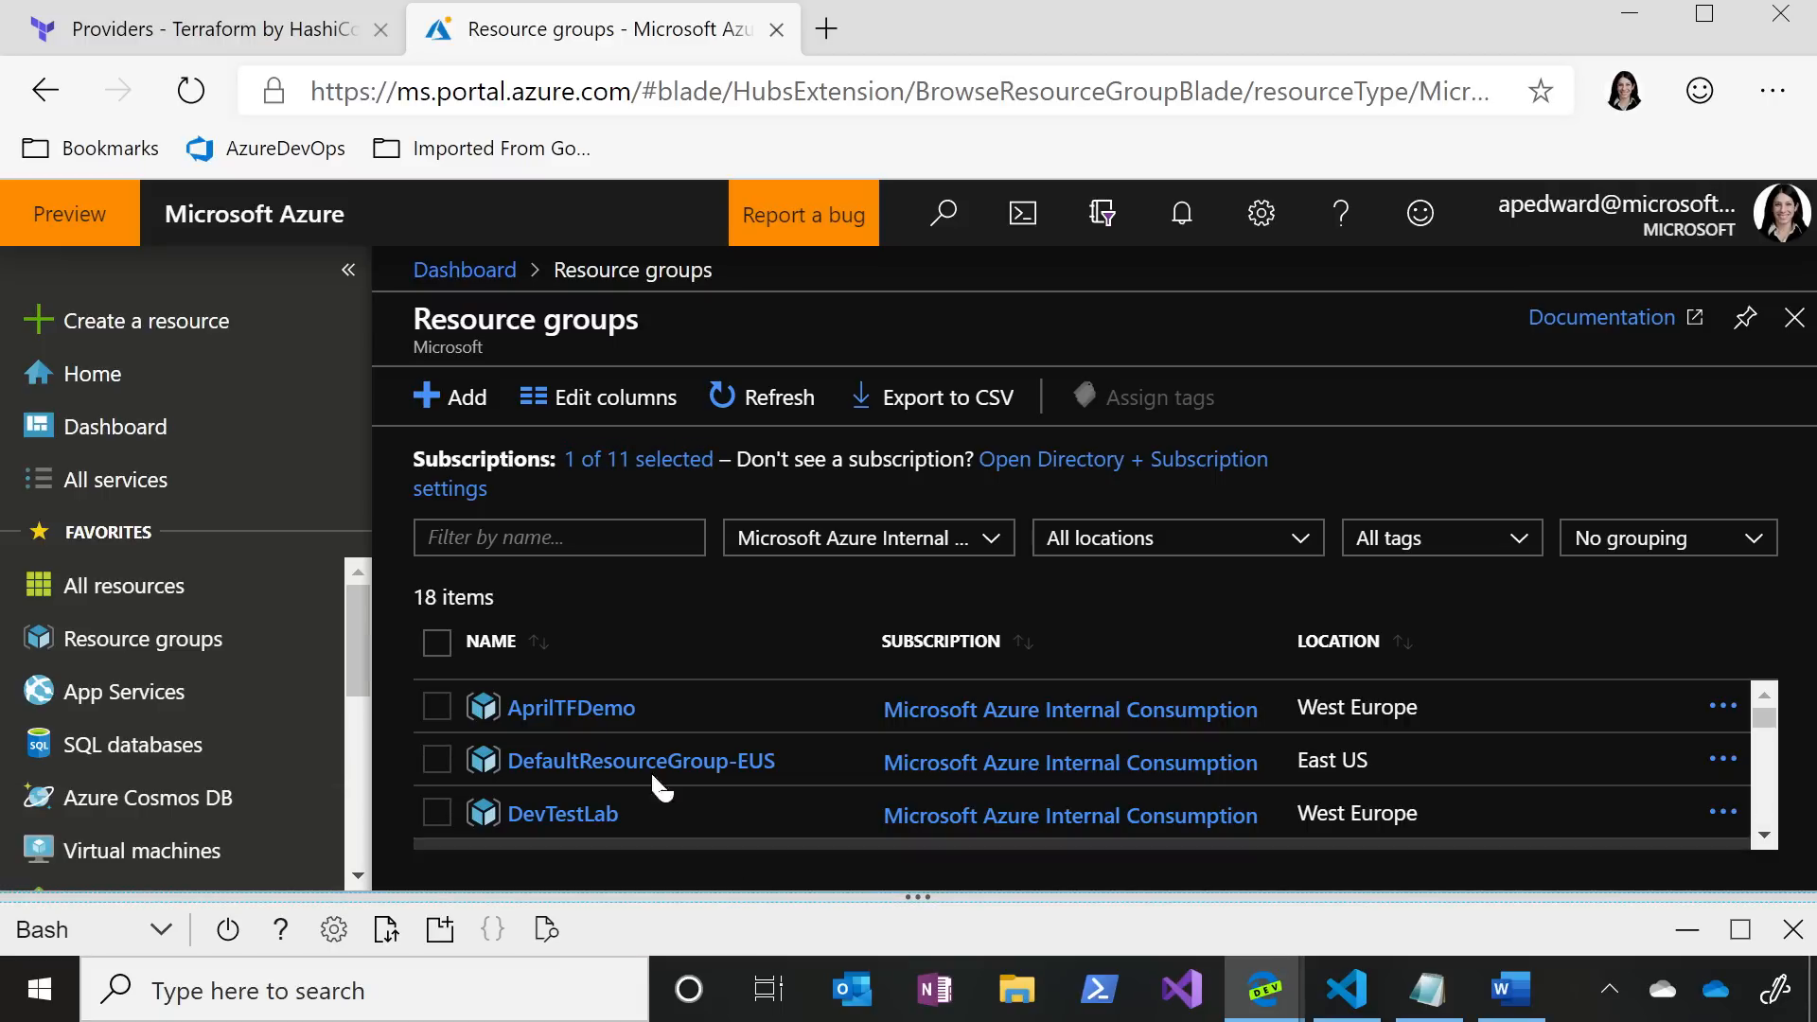
click(569, 707)
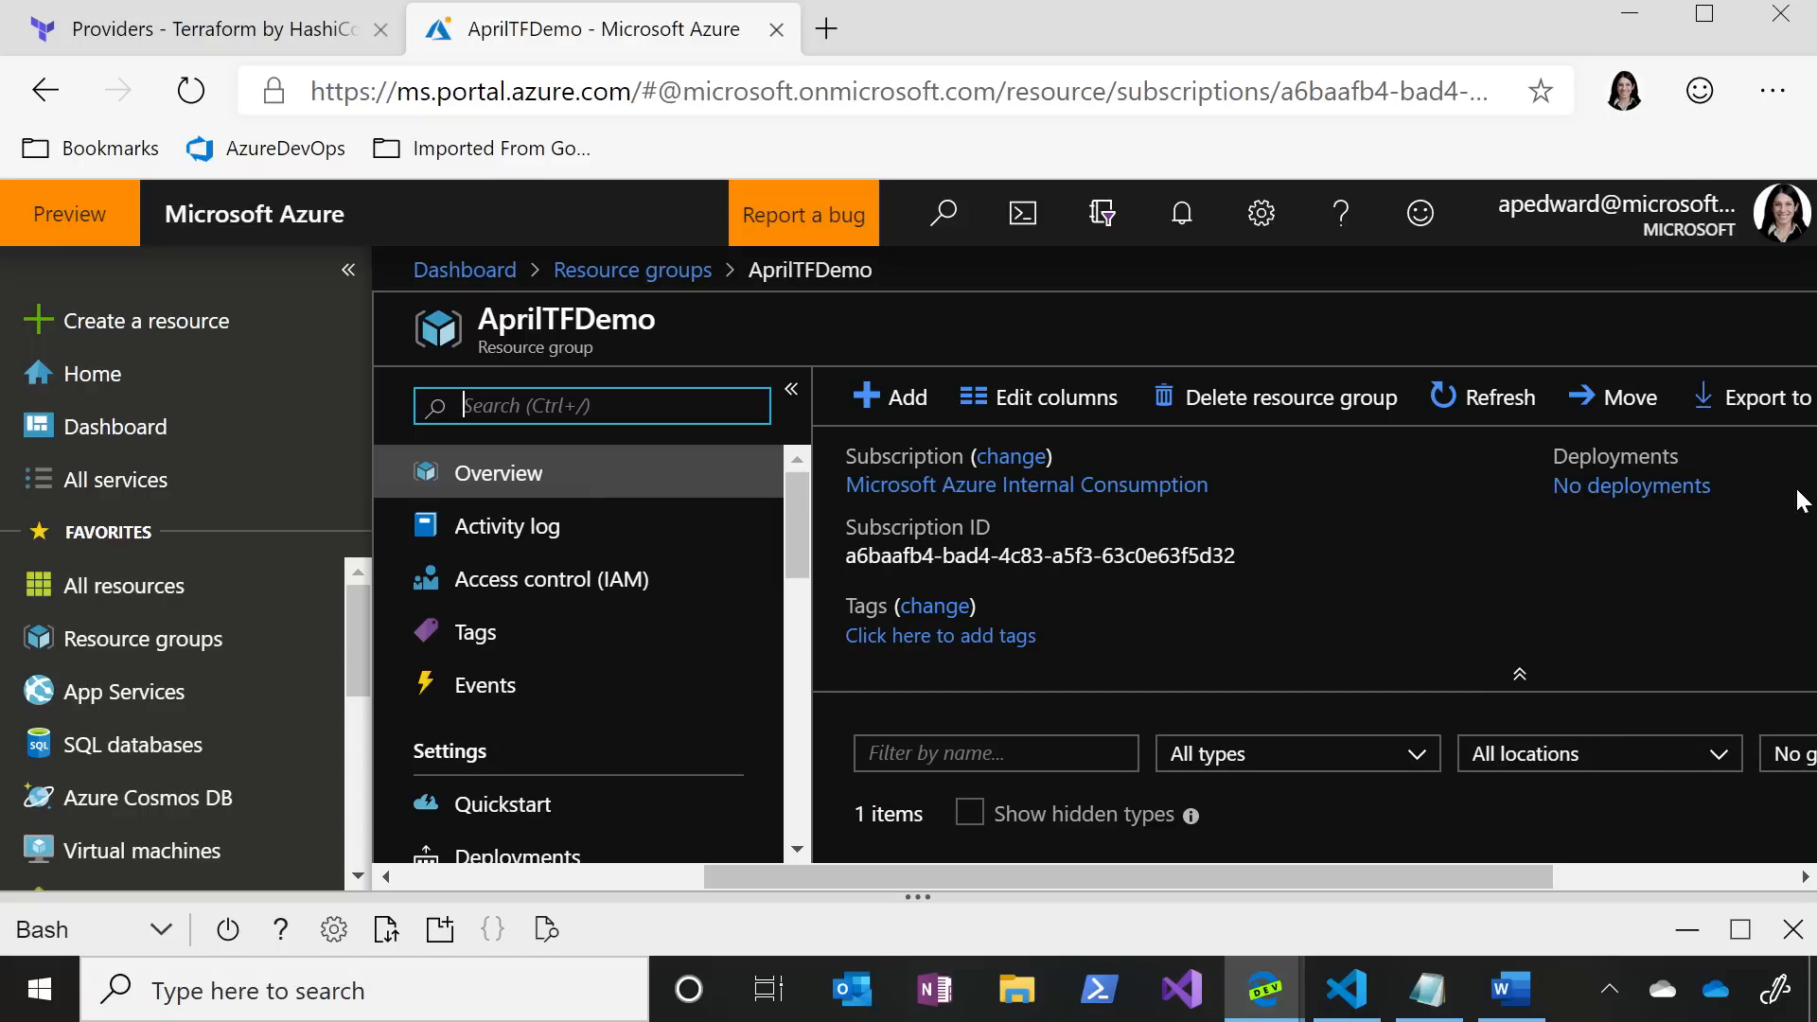
mouse_move(1512, 500)
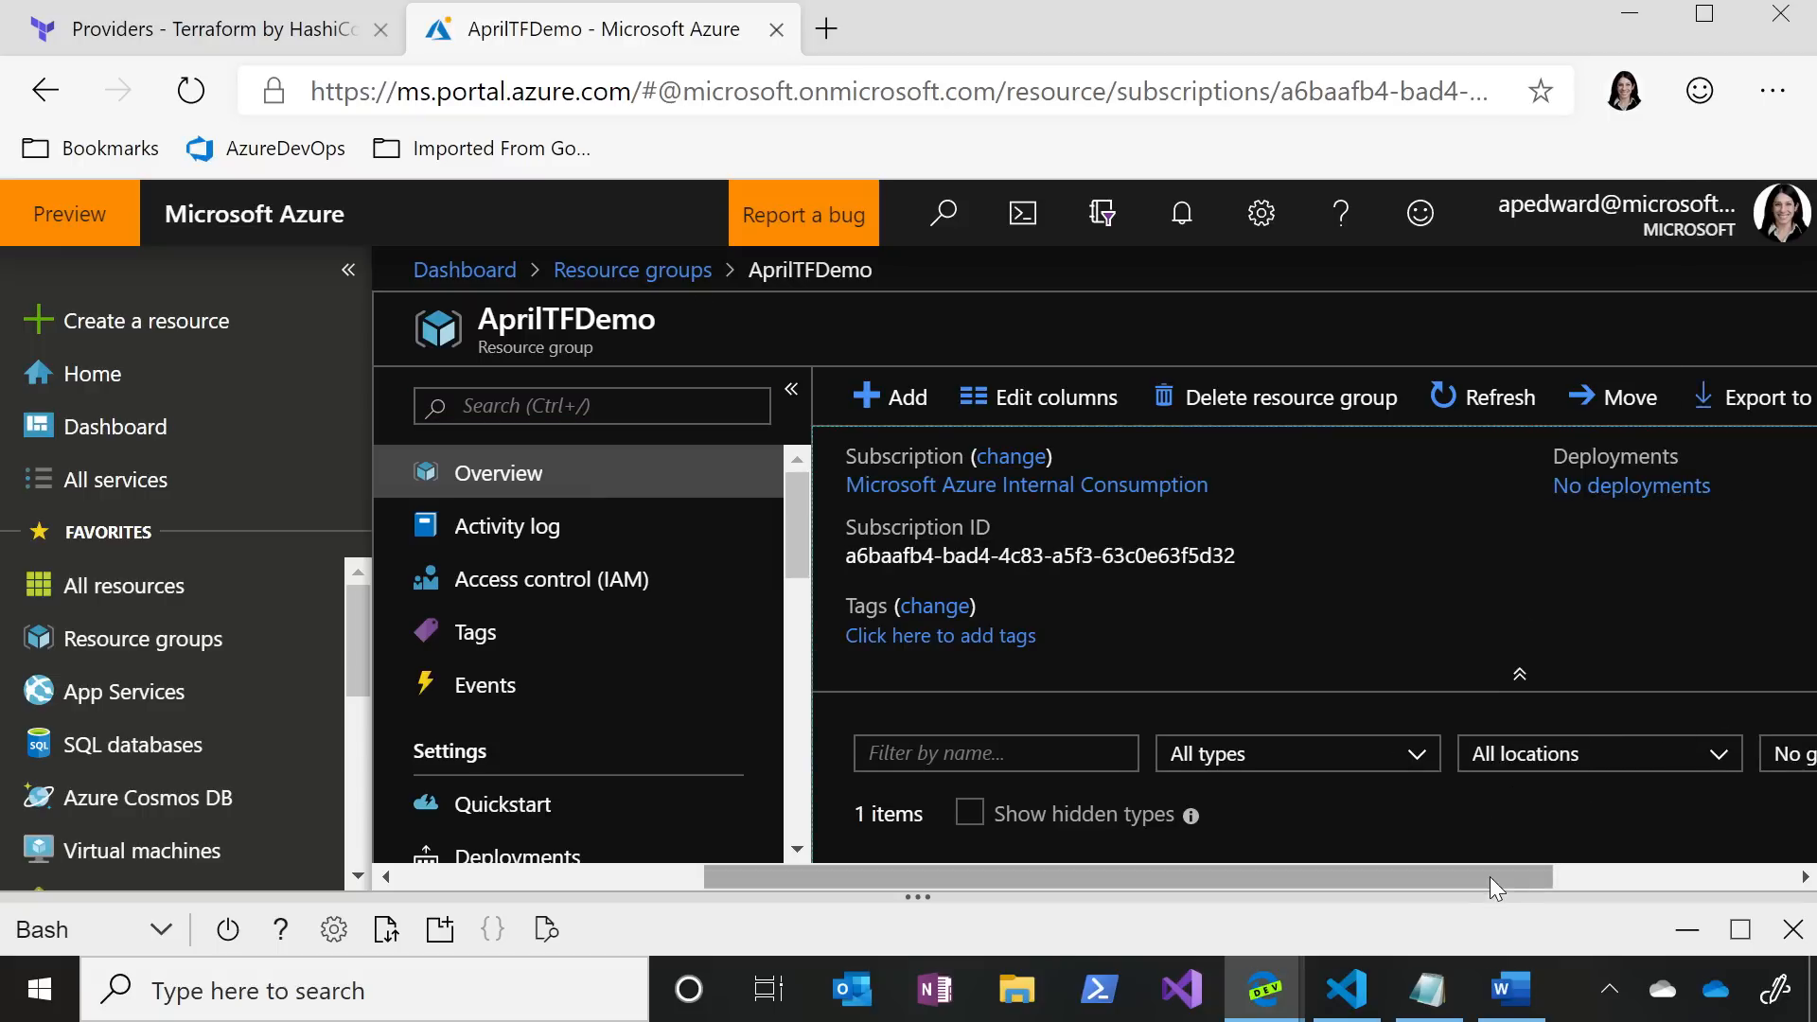
scroll(right, 3)
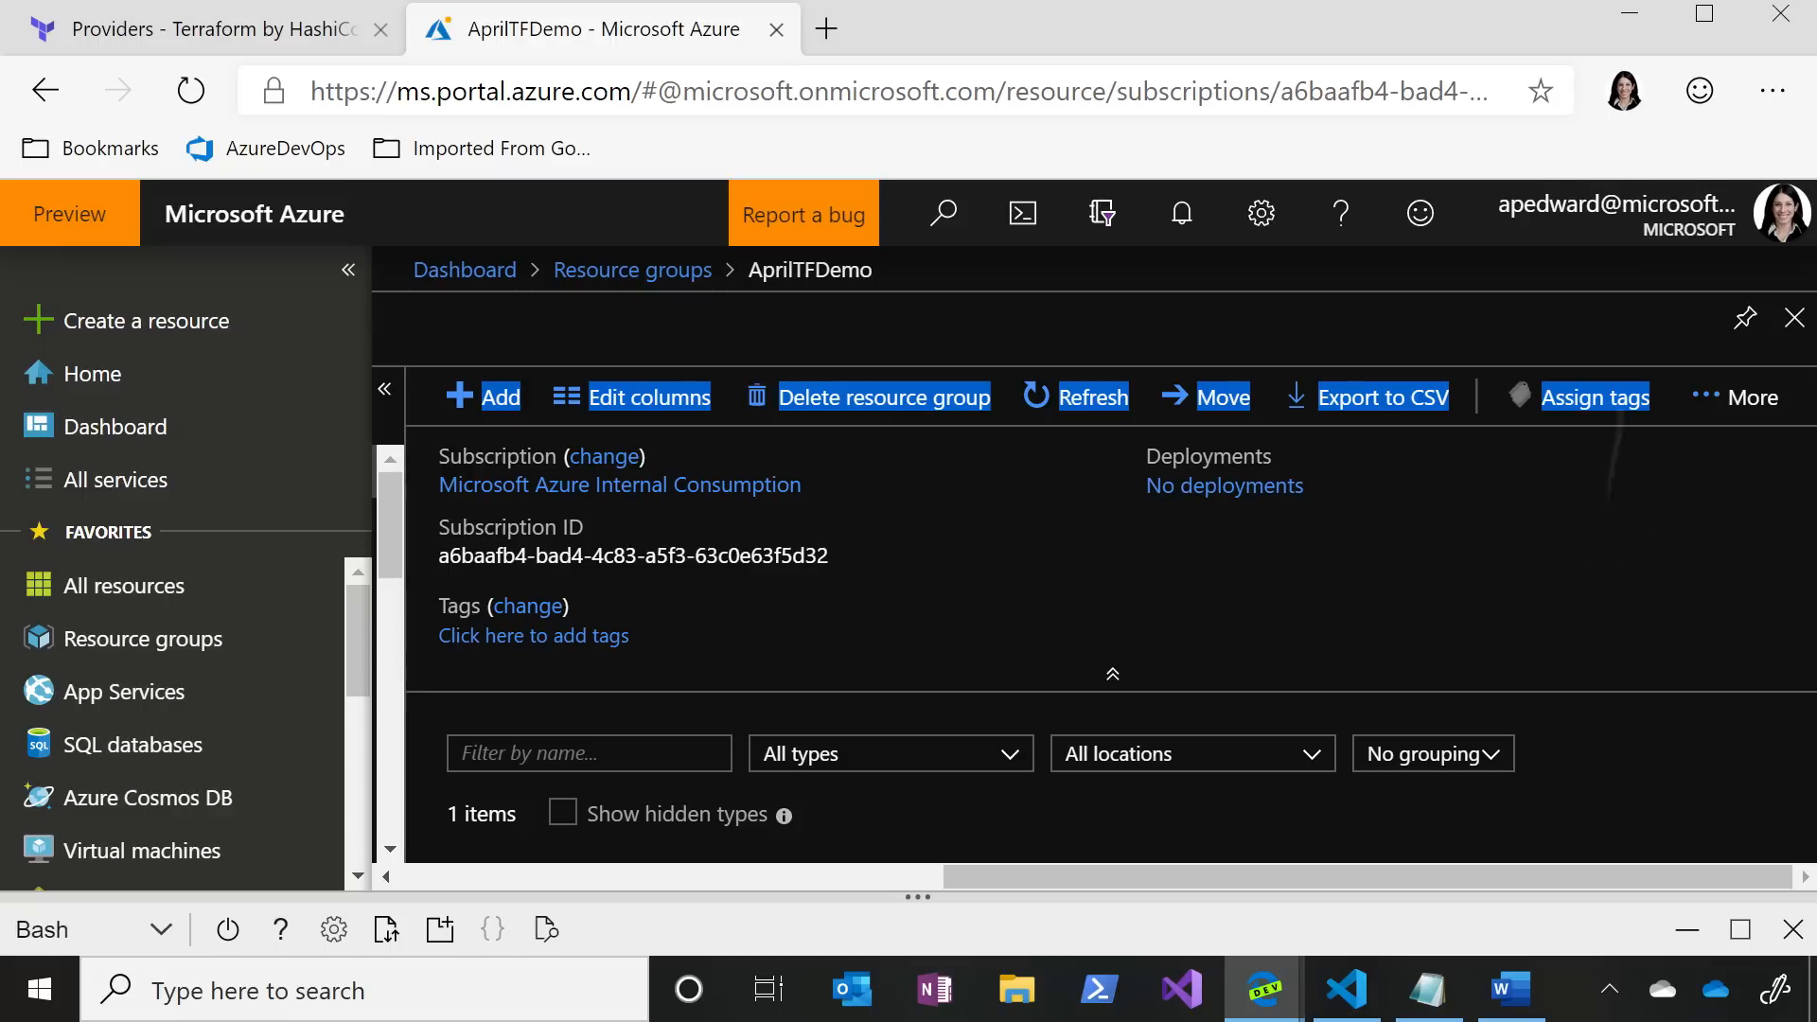
mouse_move(521, 555)
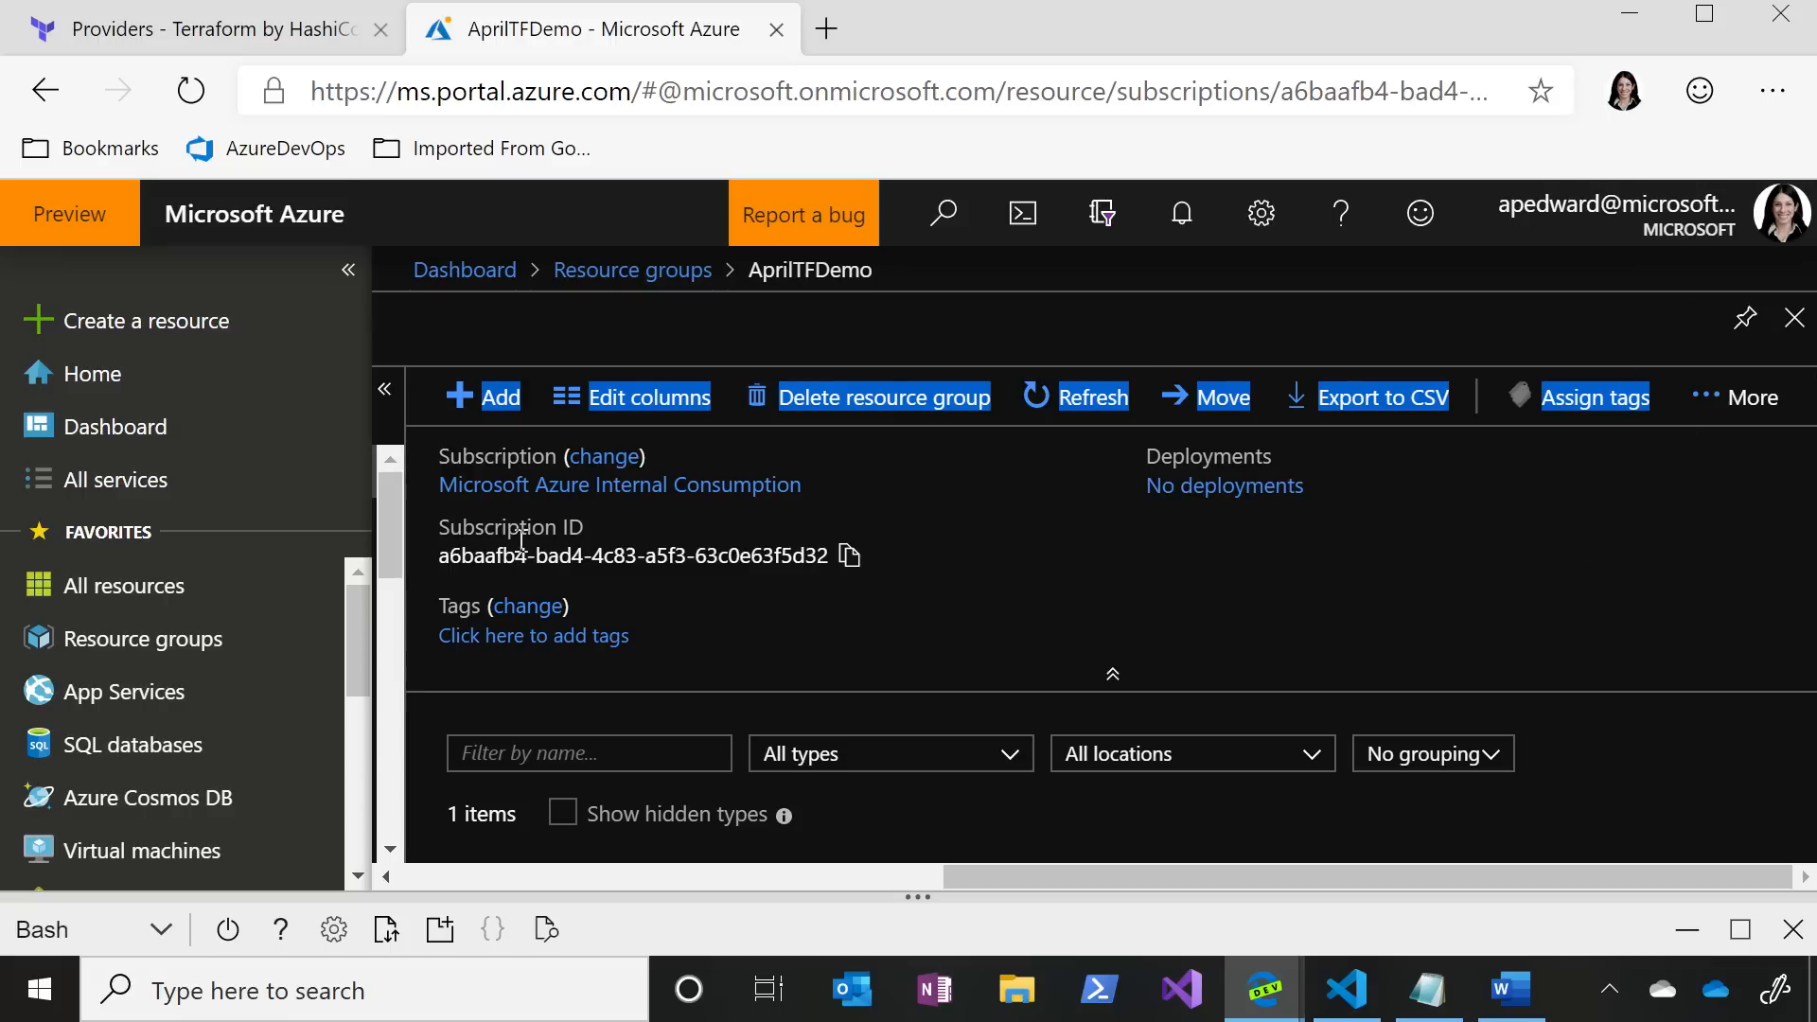
mouse_move(1020, 591)
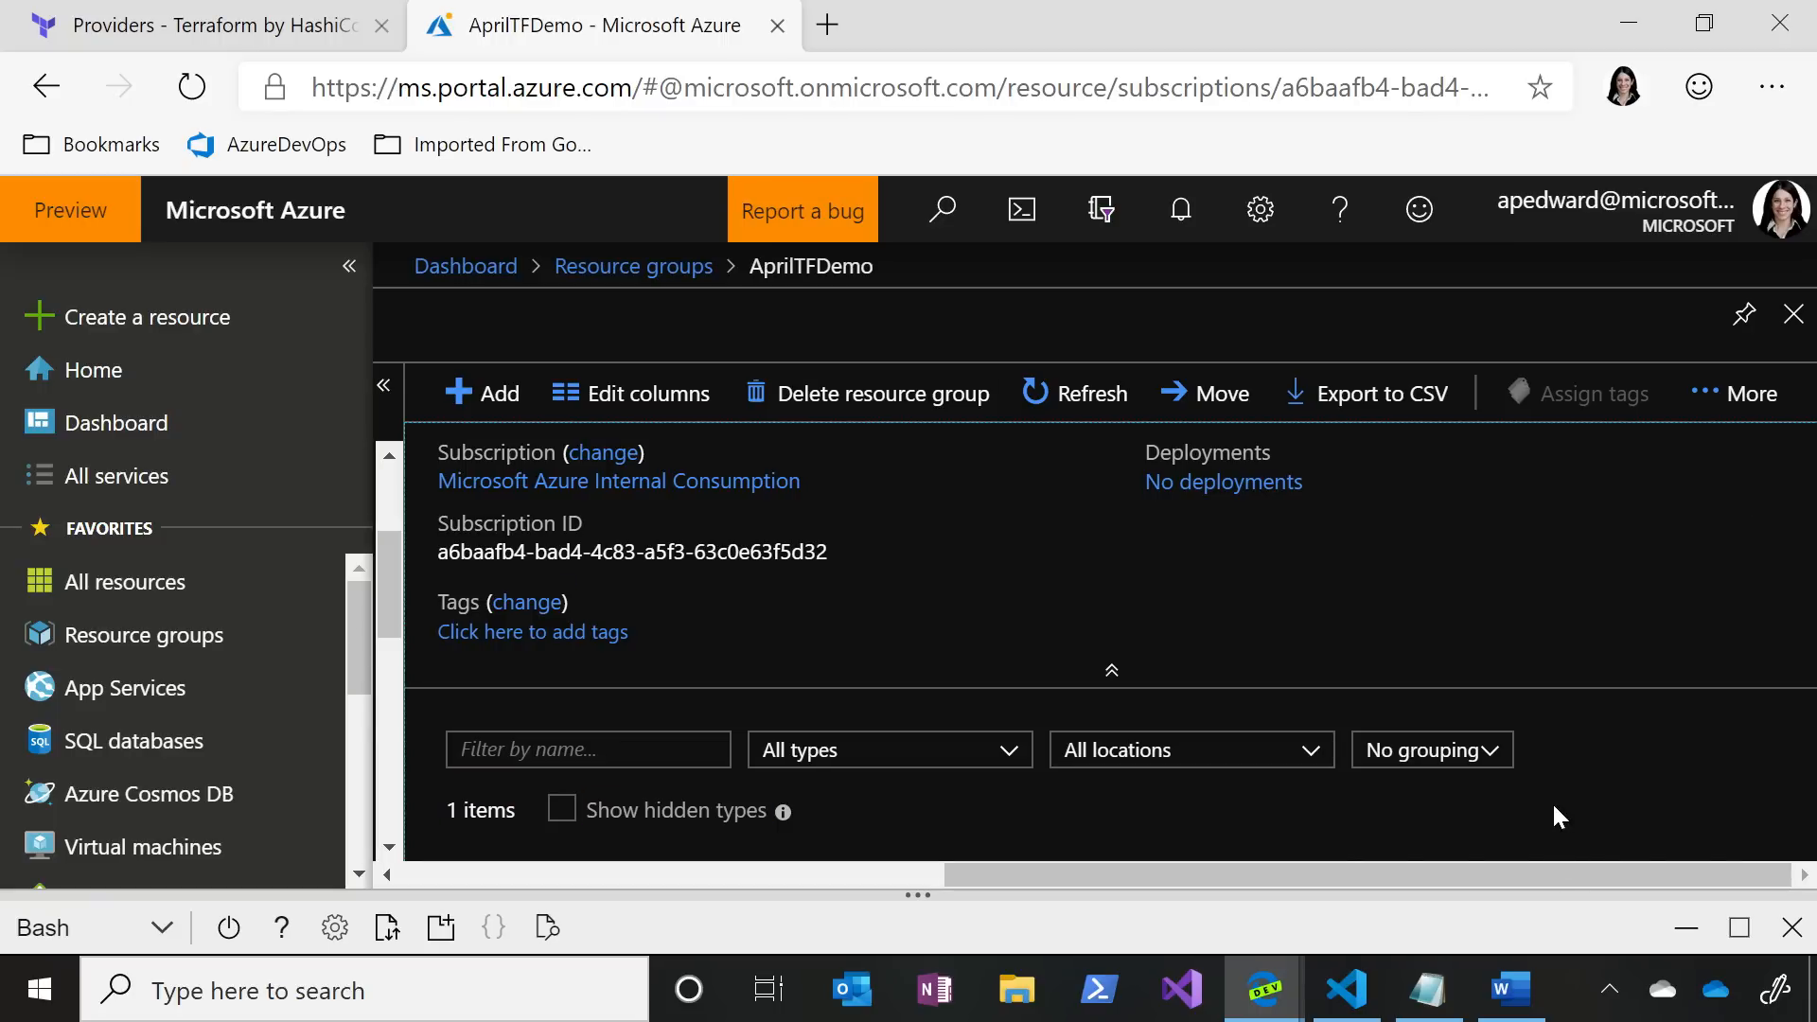
mouse_move(1632, 848)
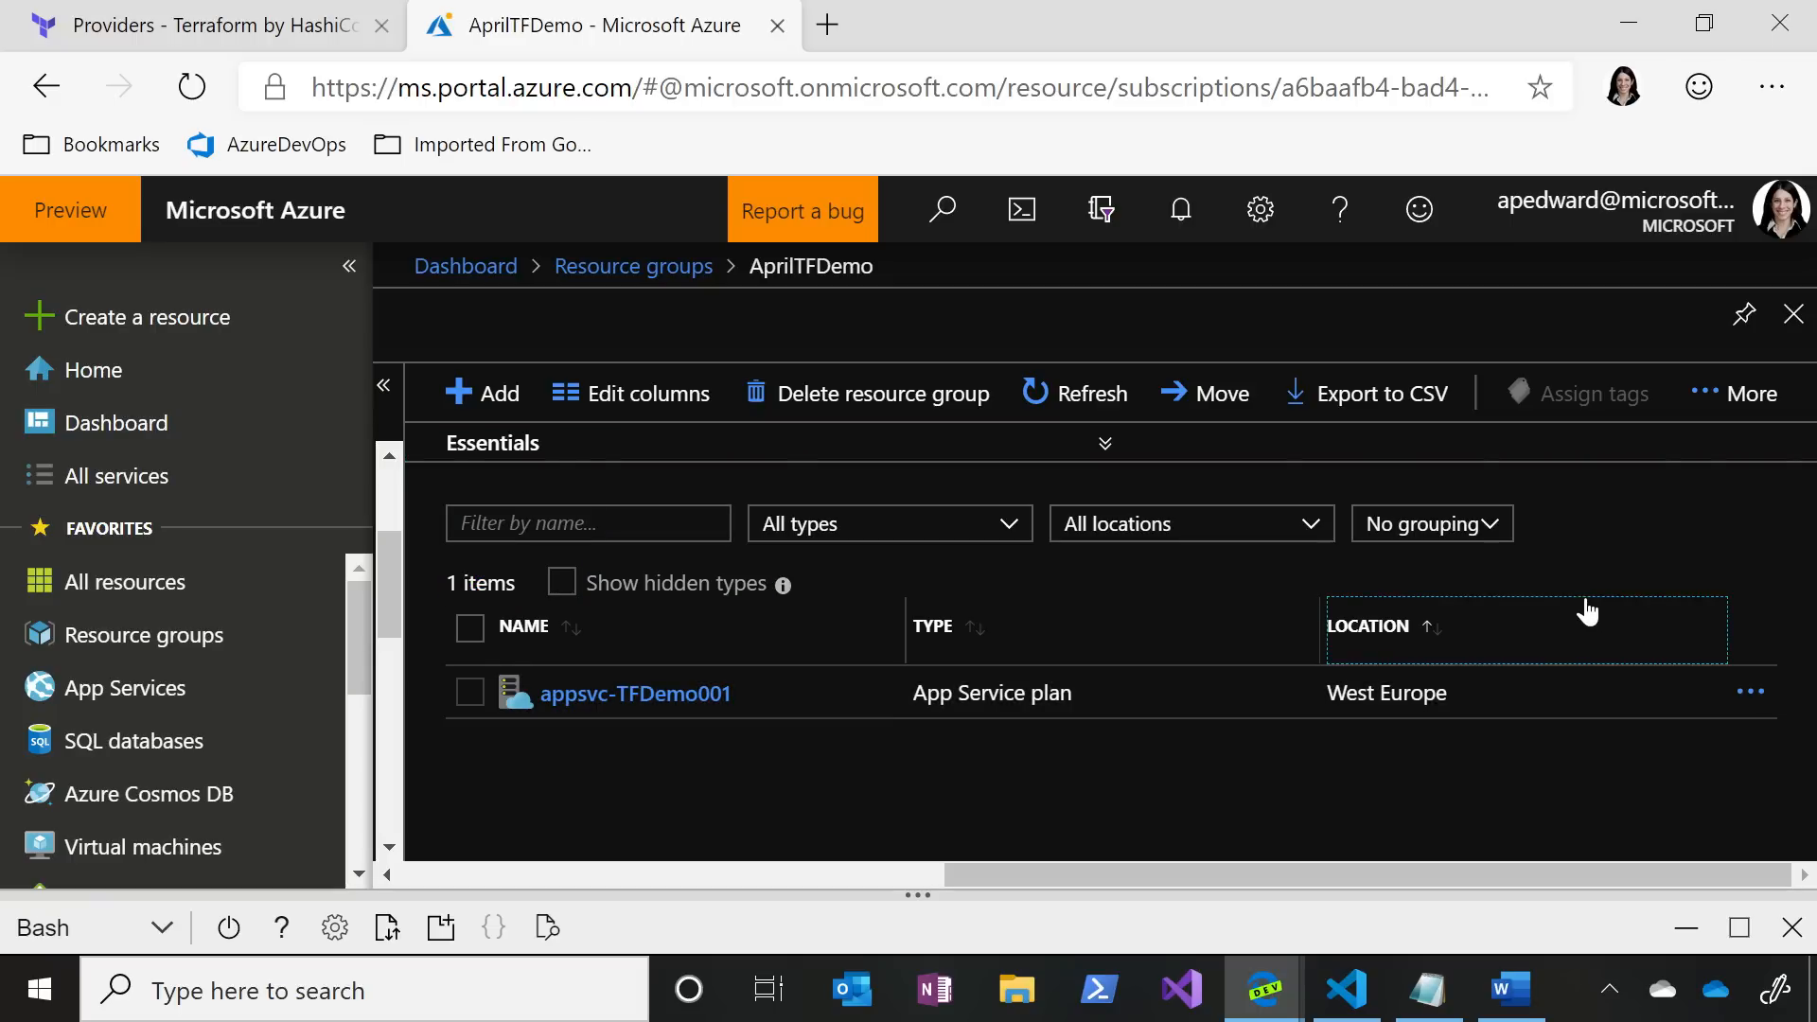
mouse_move(1636, 613)
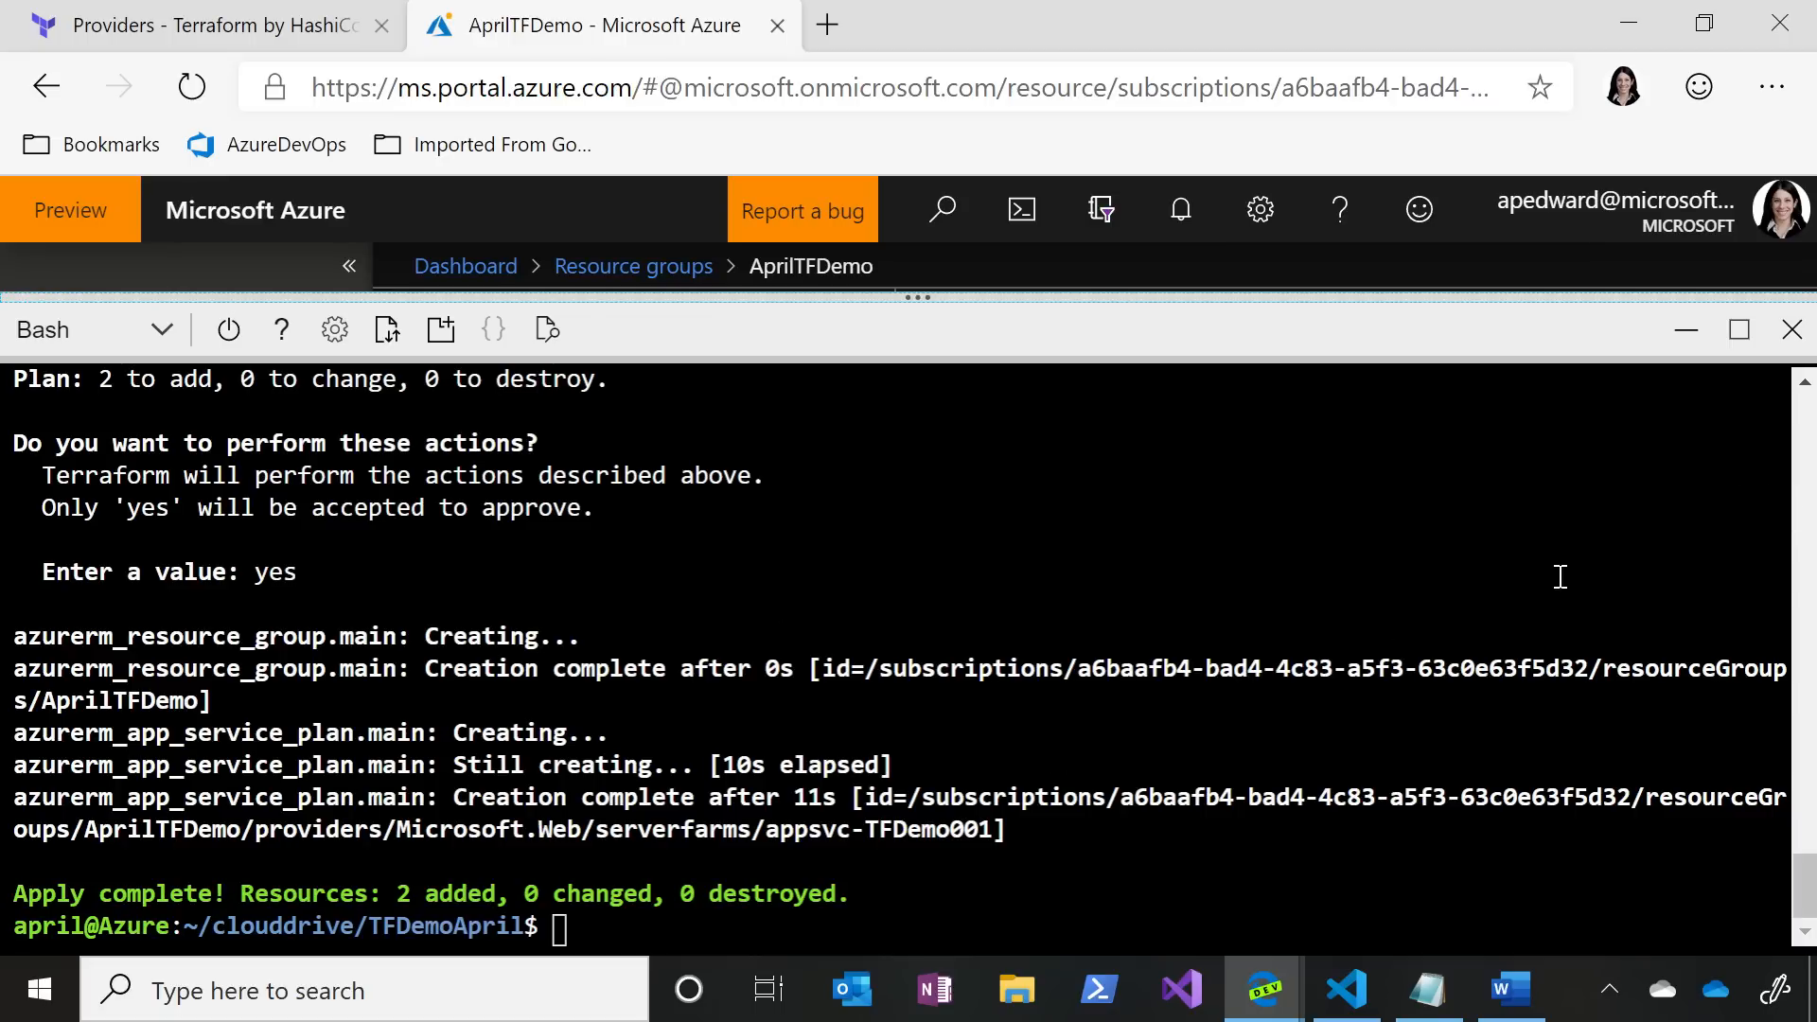
mouse_move(681, 316)
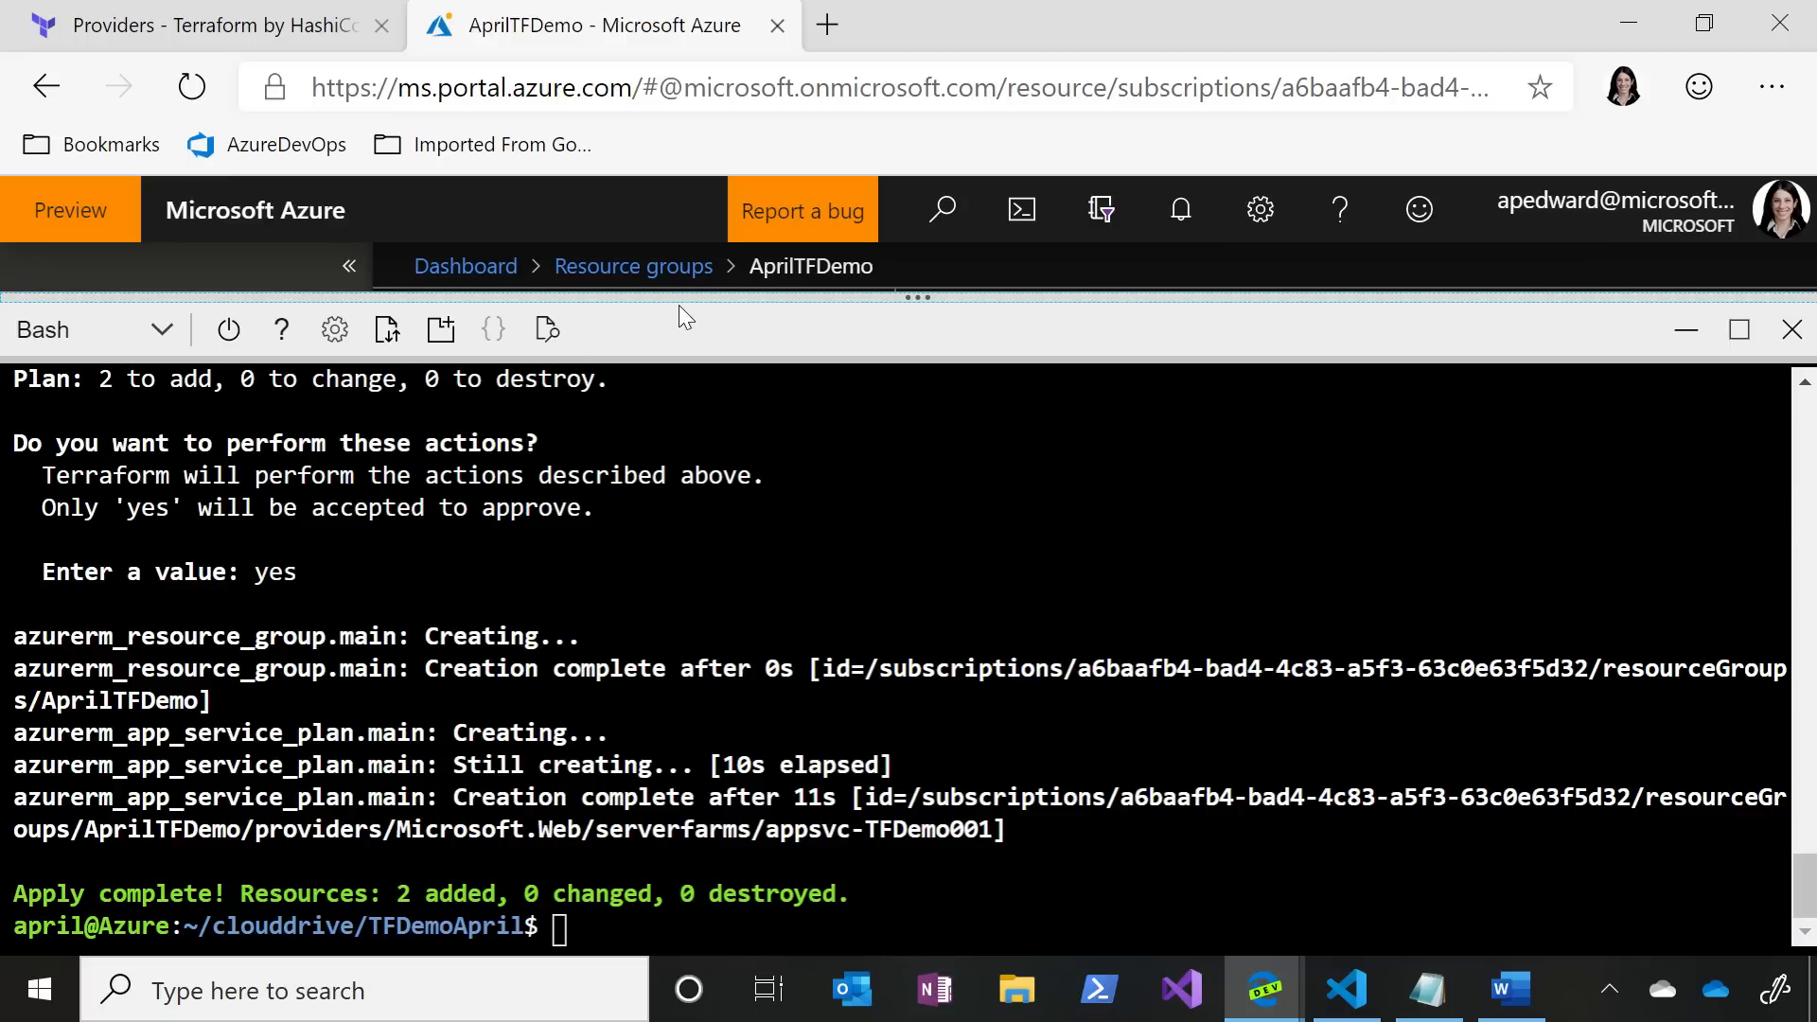
mouse_move(912, 304)
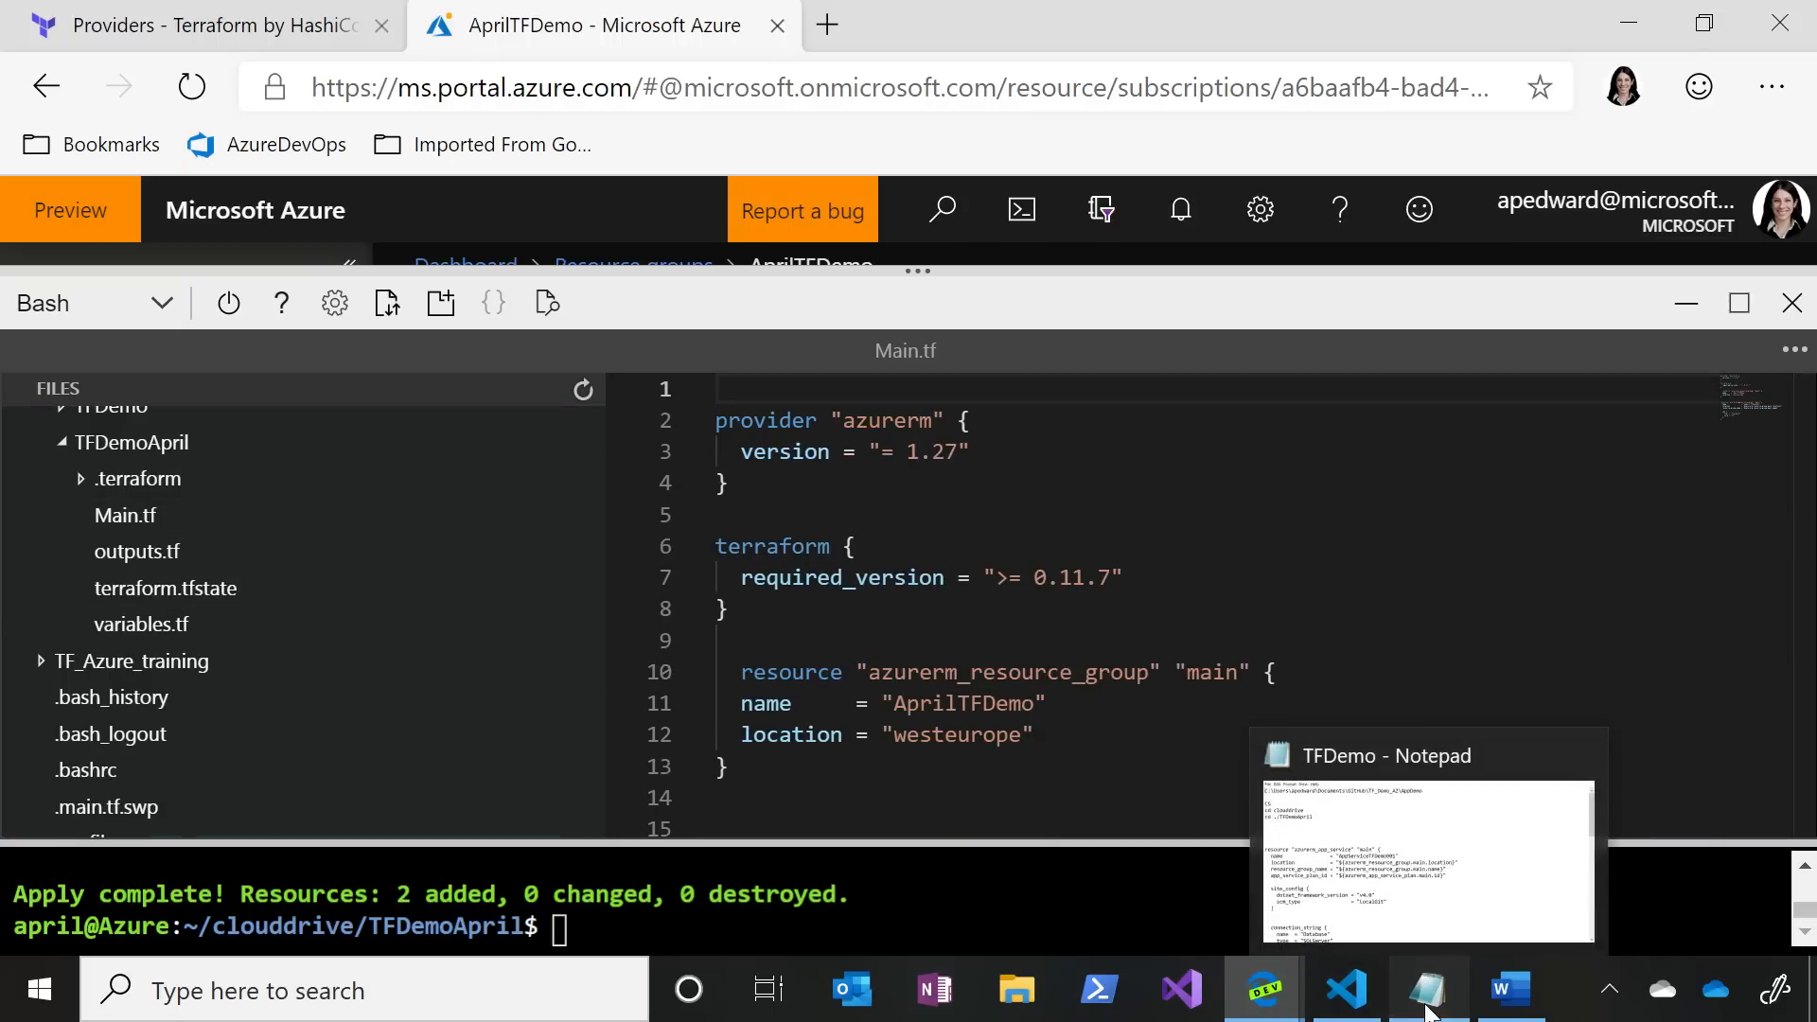
- Paste the SQL server and SQL database resource blocks from the TFDemo notes into Main.tf
click(1428, 755)
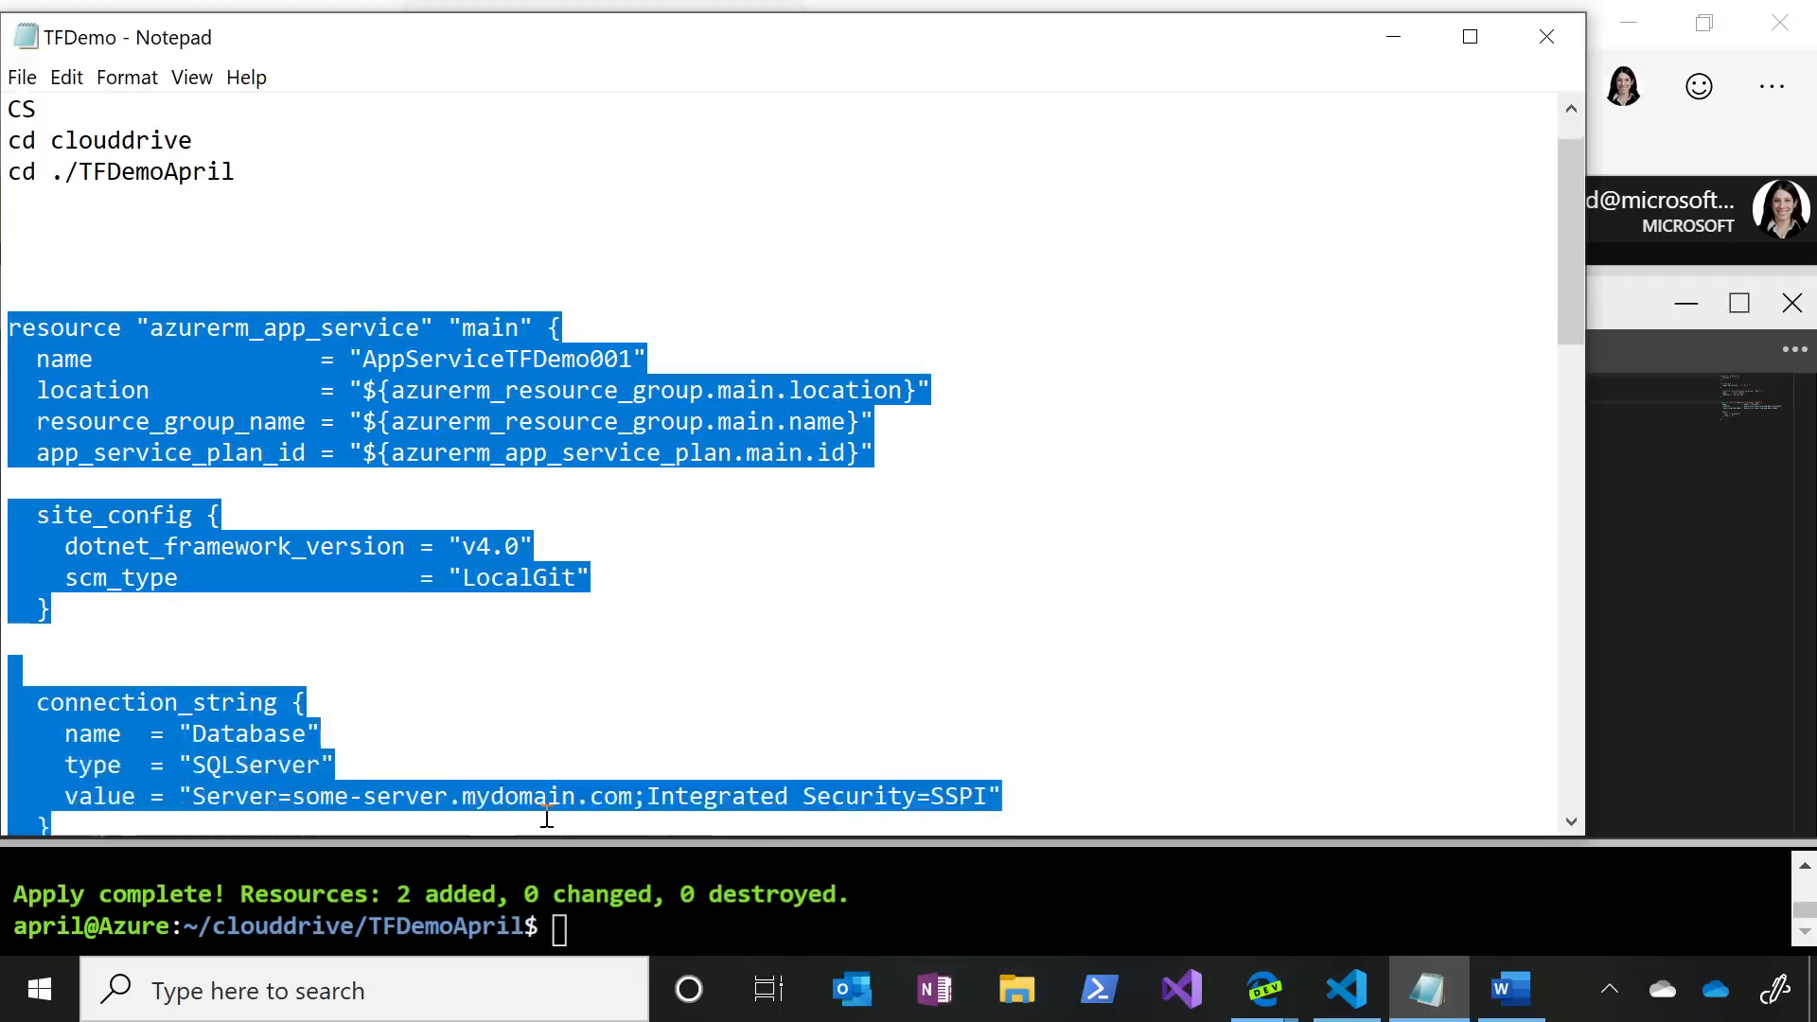
scroll(down, 3)
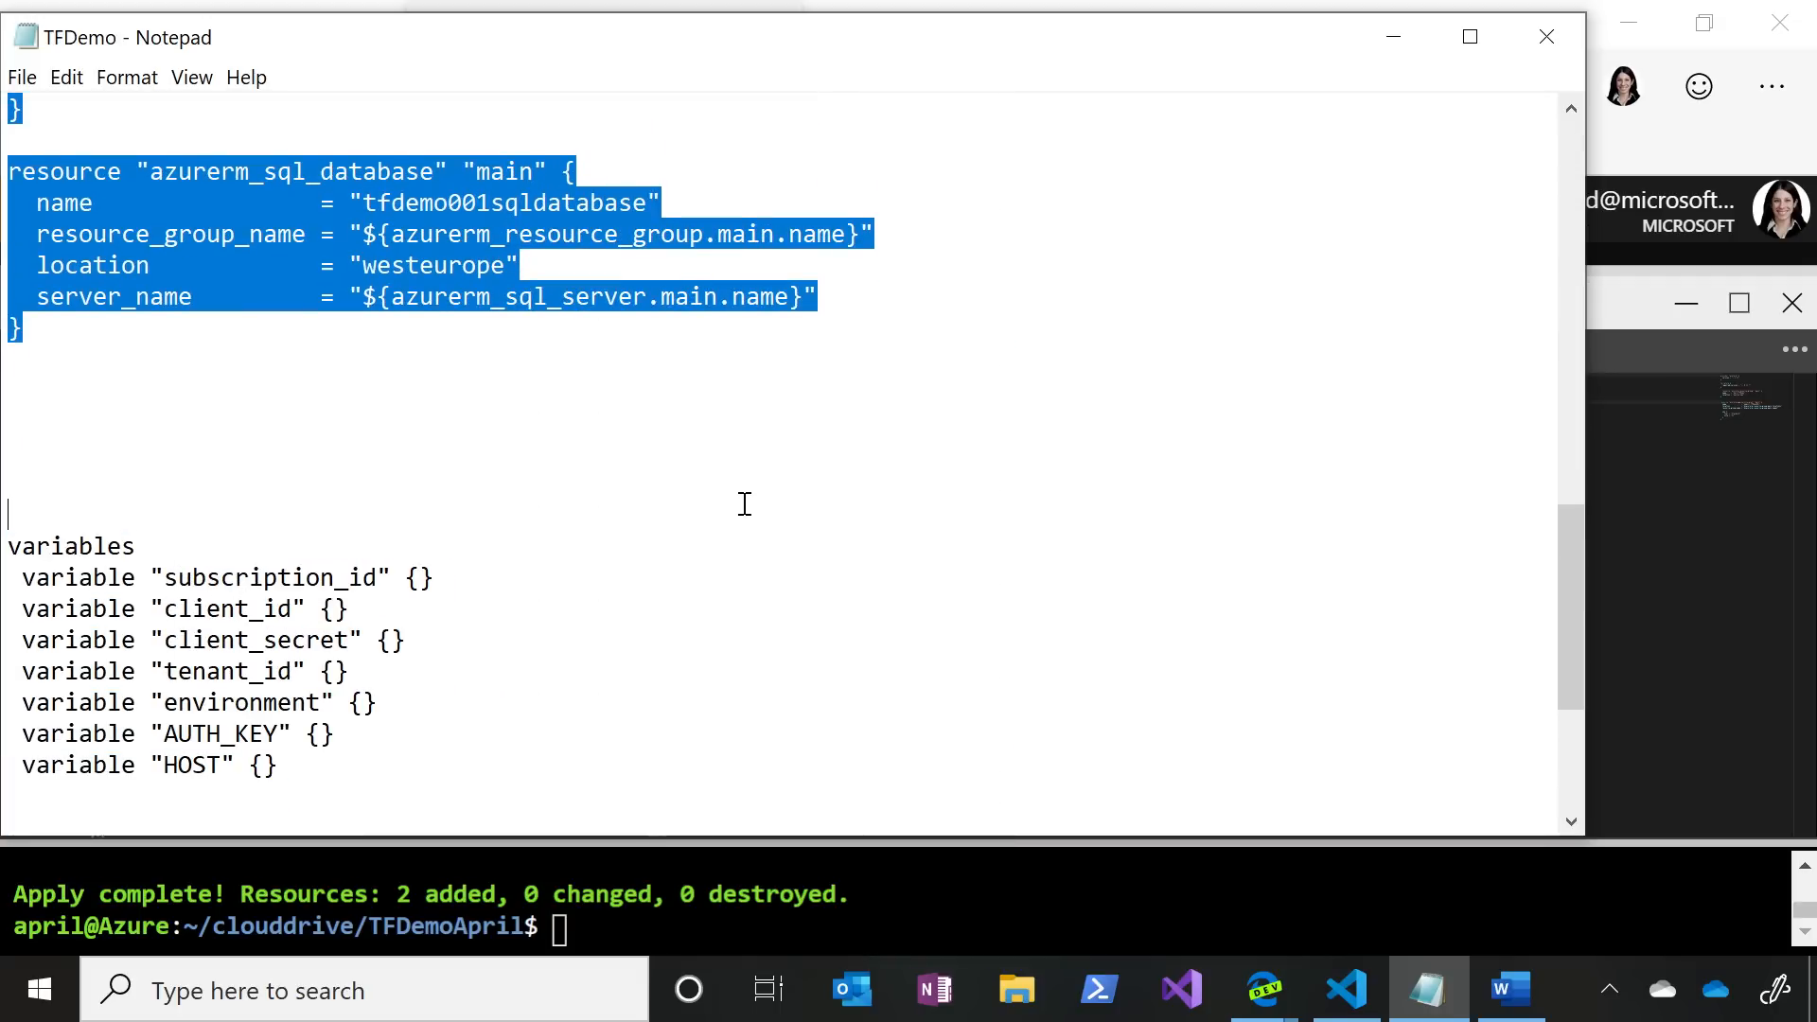
mouse_move(1393, 37)
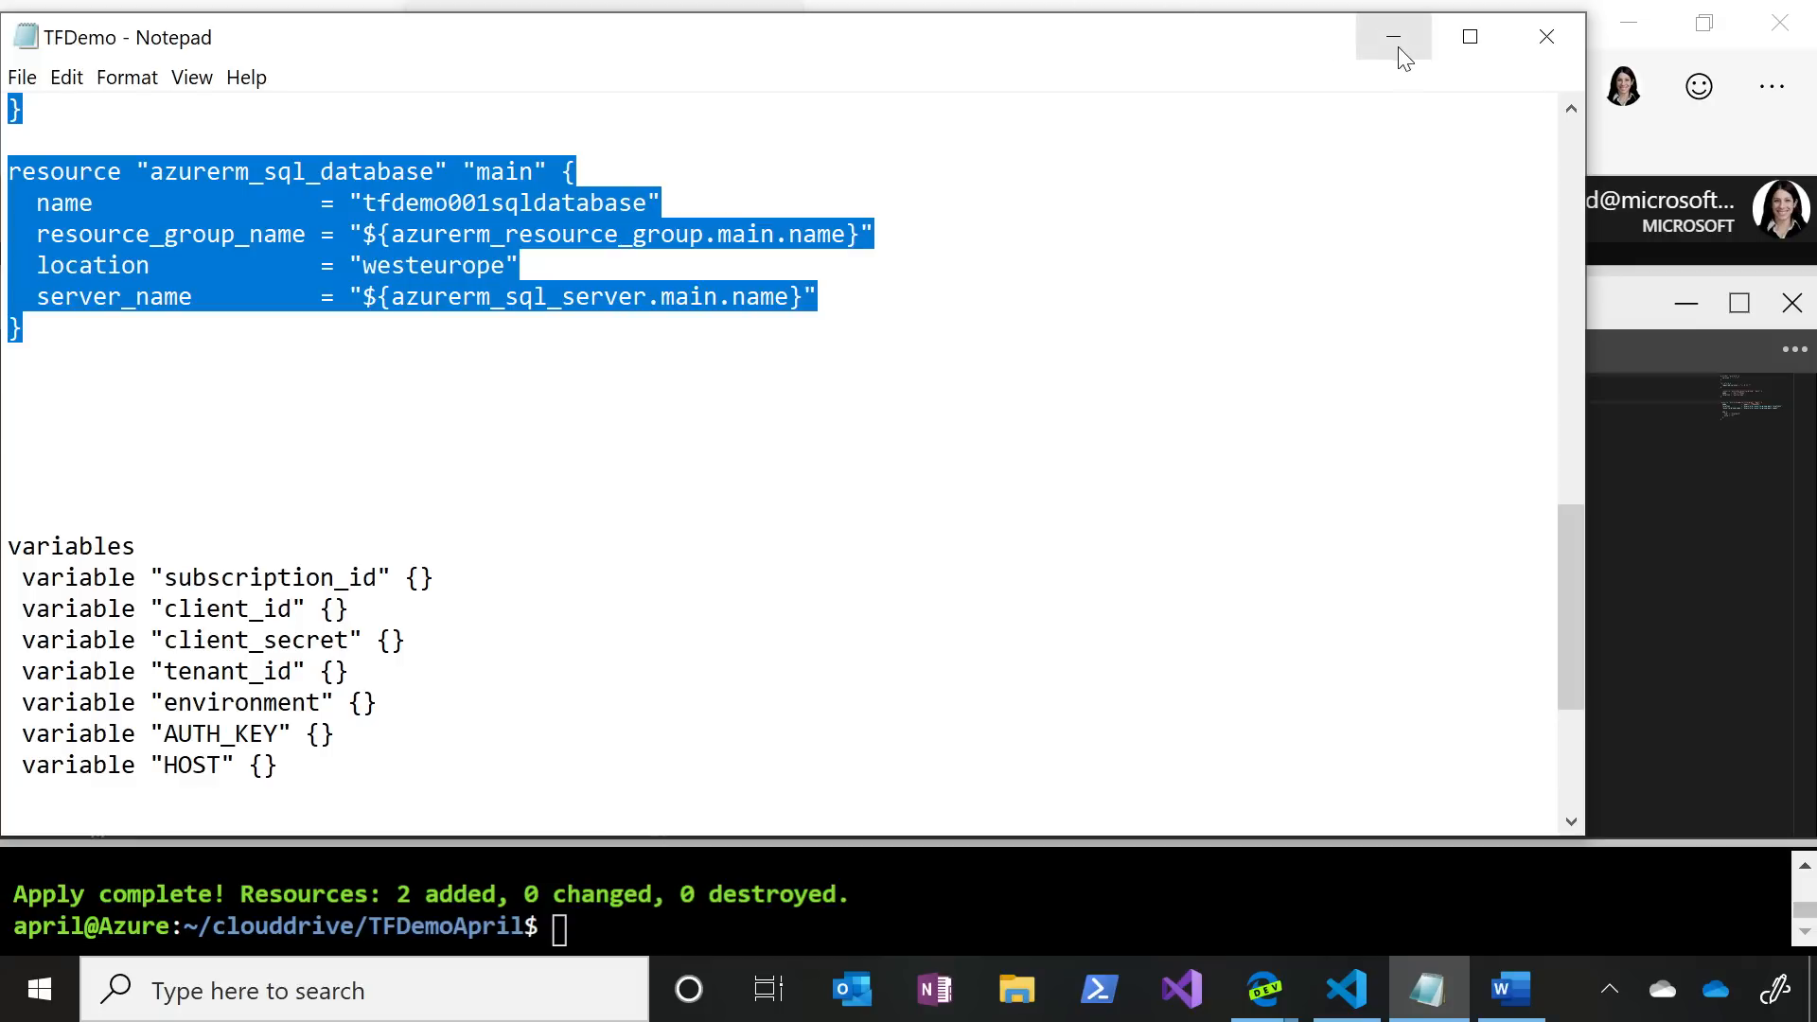
click(1391, 37)
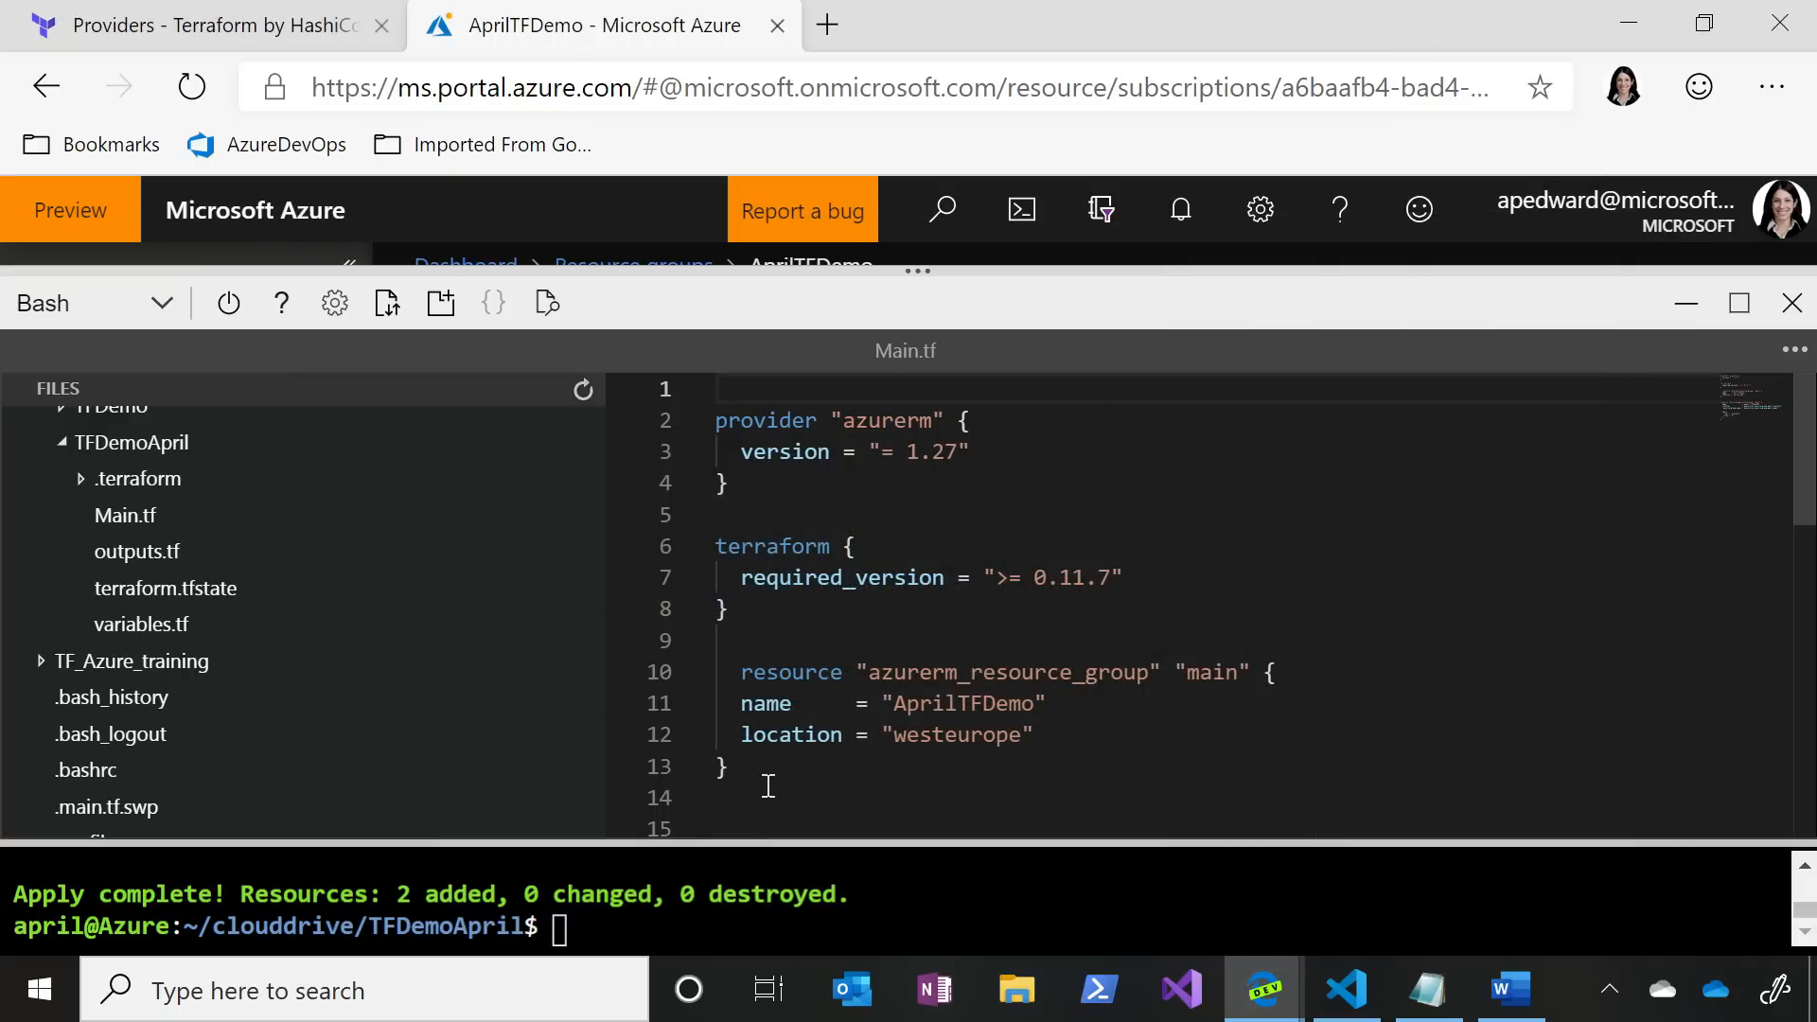
scroll(down, 3)
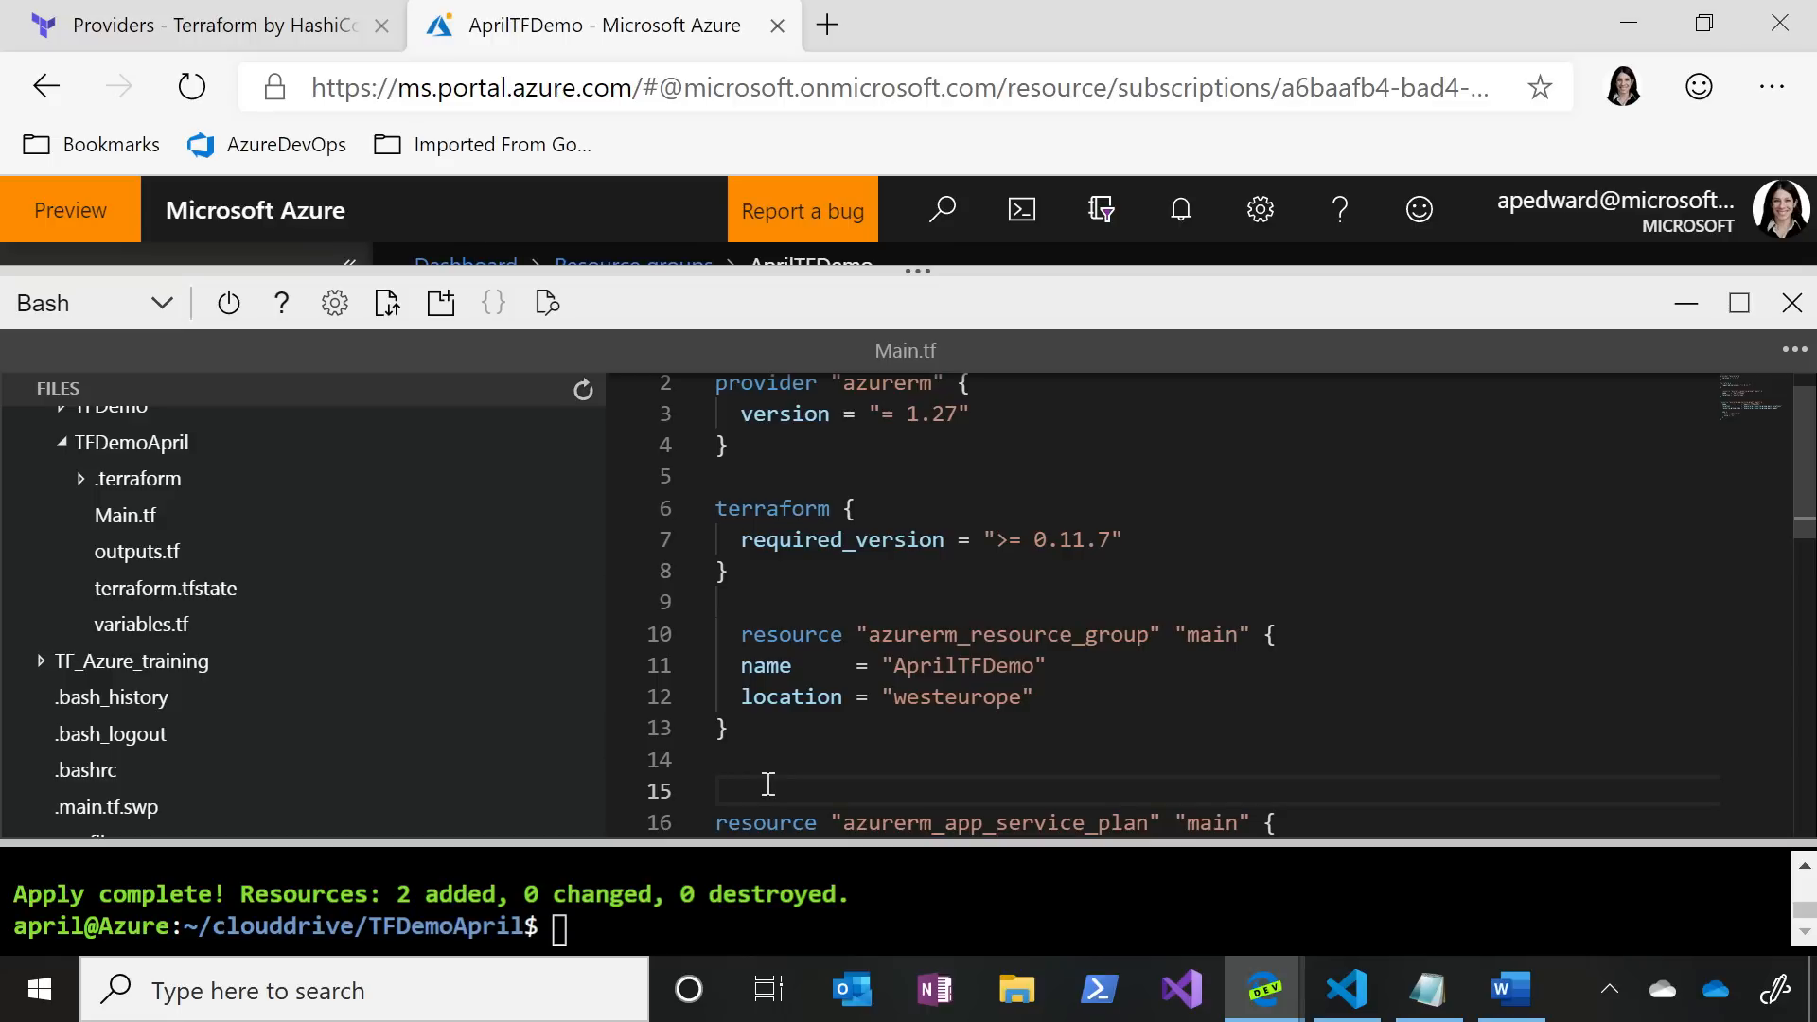
scroll(down, 3)
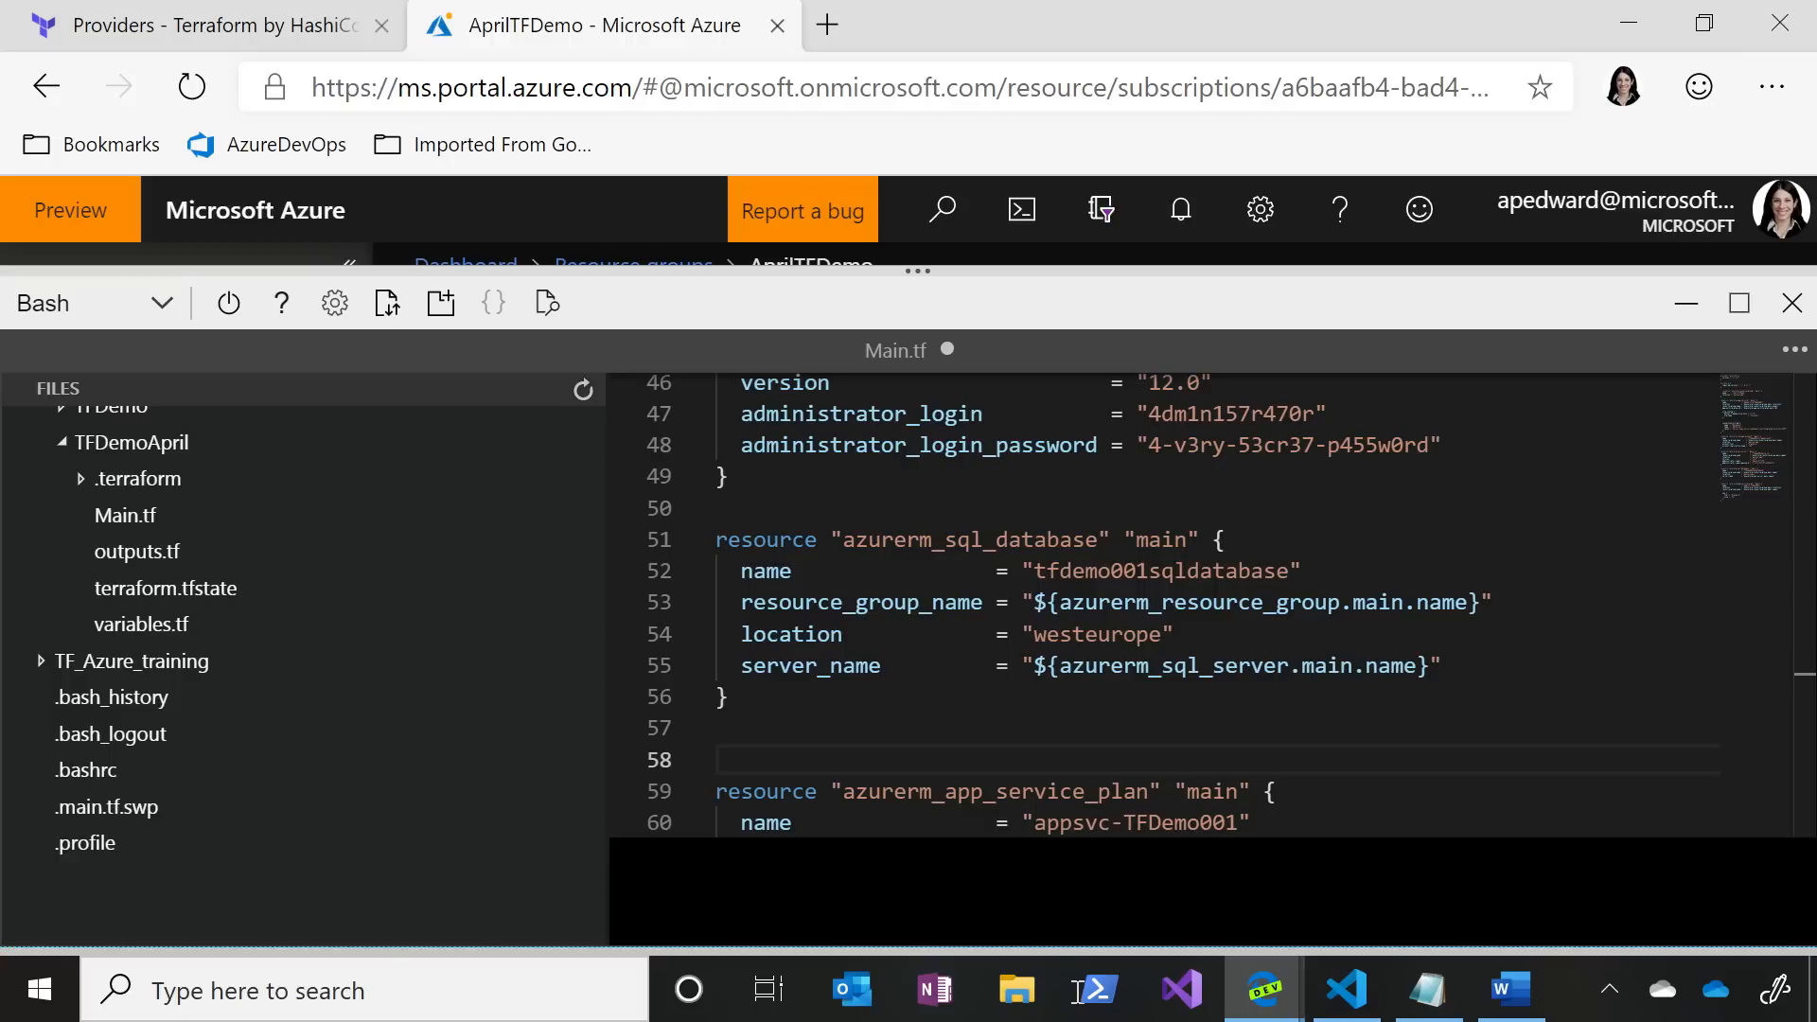
scroll(down, 3)
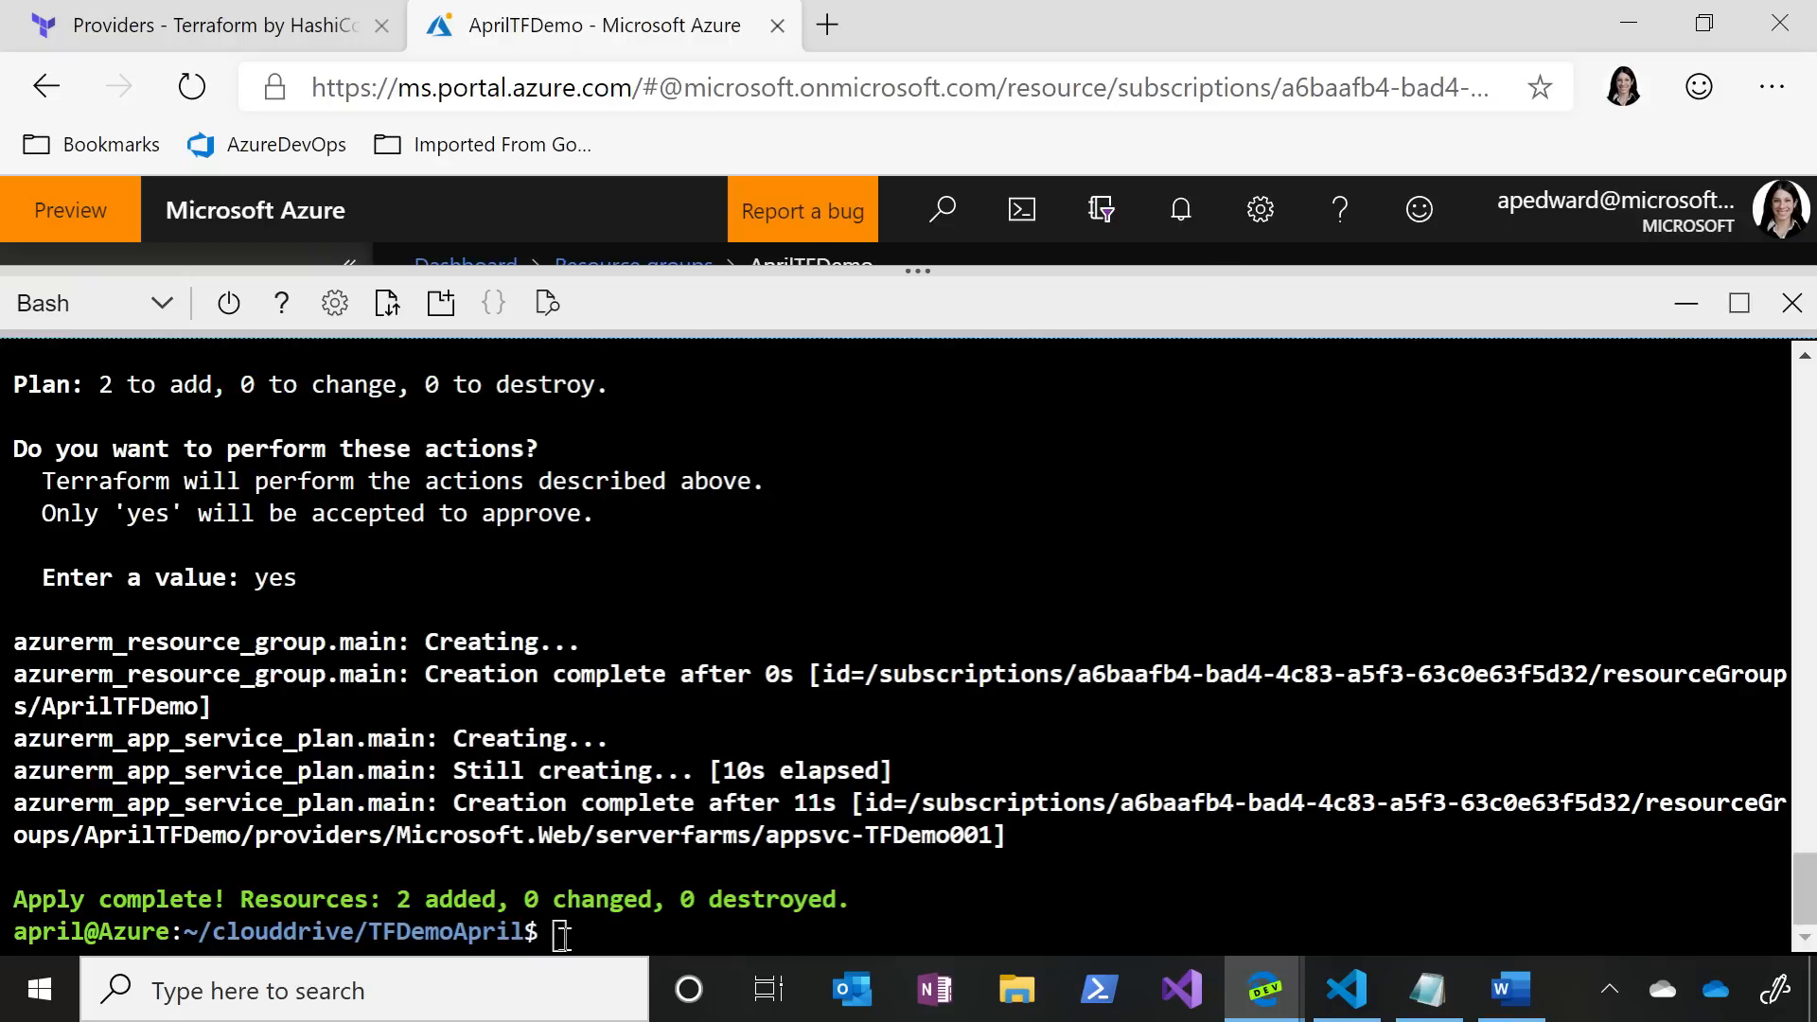
- Run terraform plan with prefix tfdemo001 and review the 4-resources-to-add output
text(terraform plan)
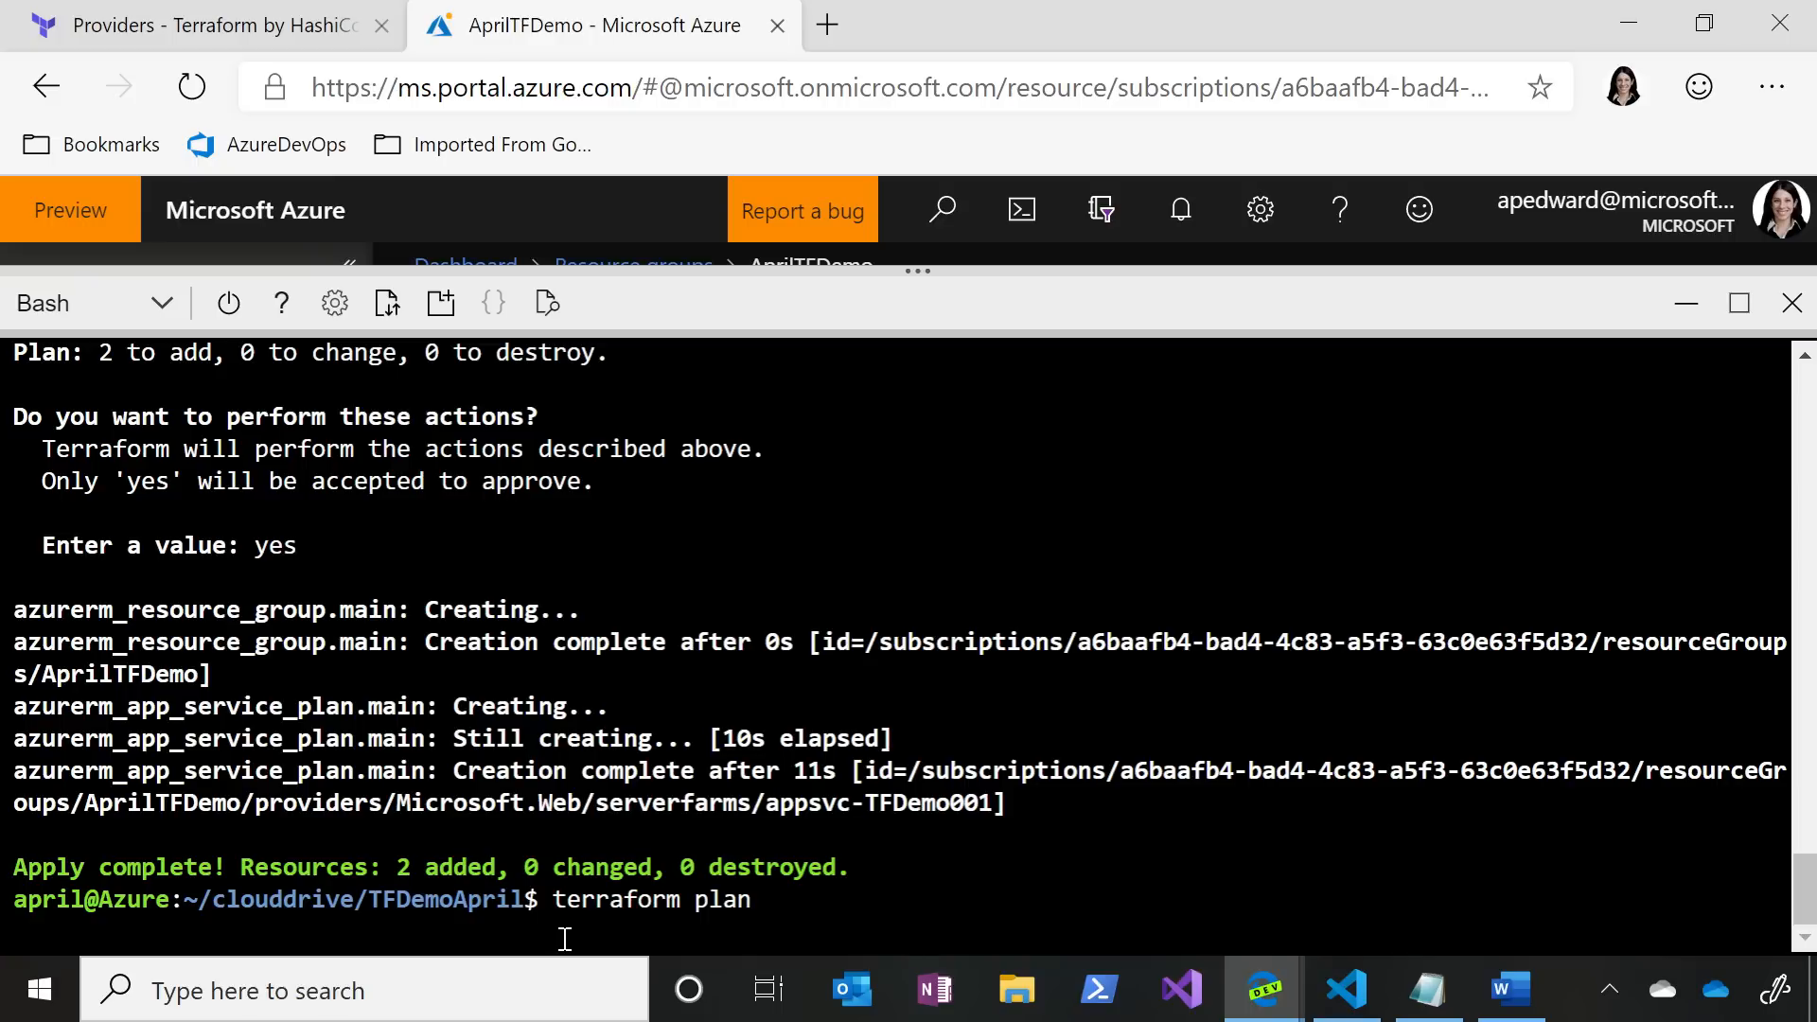
key(enter)
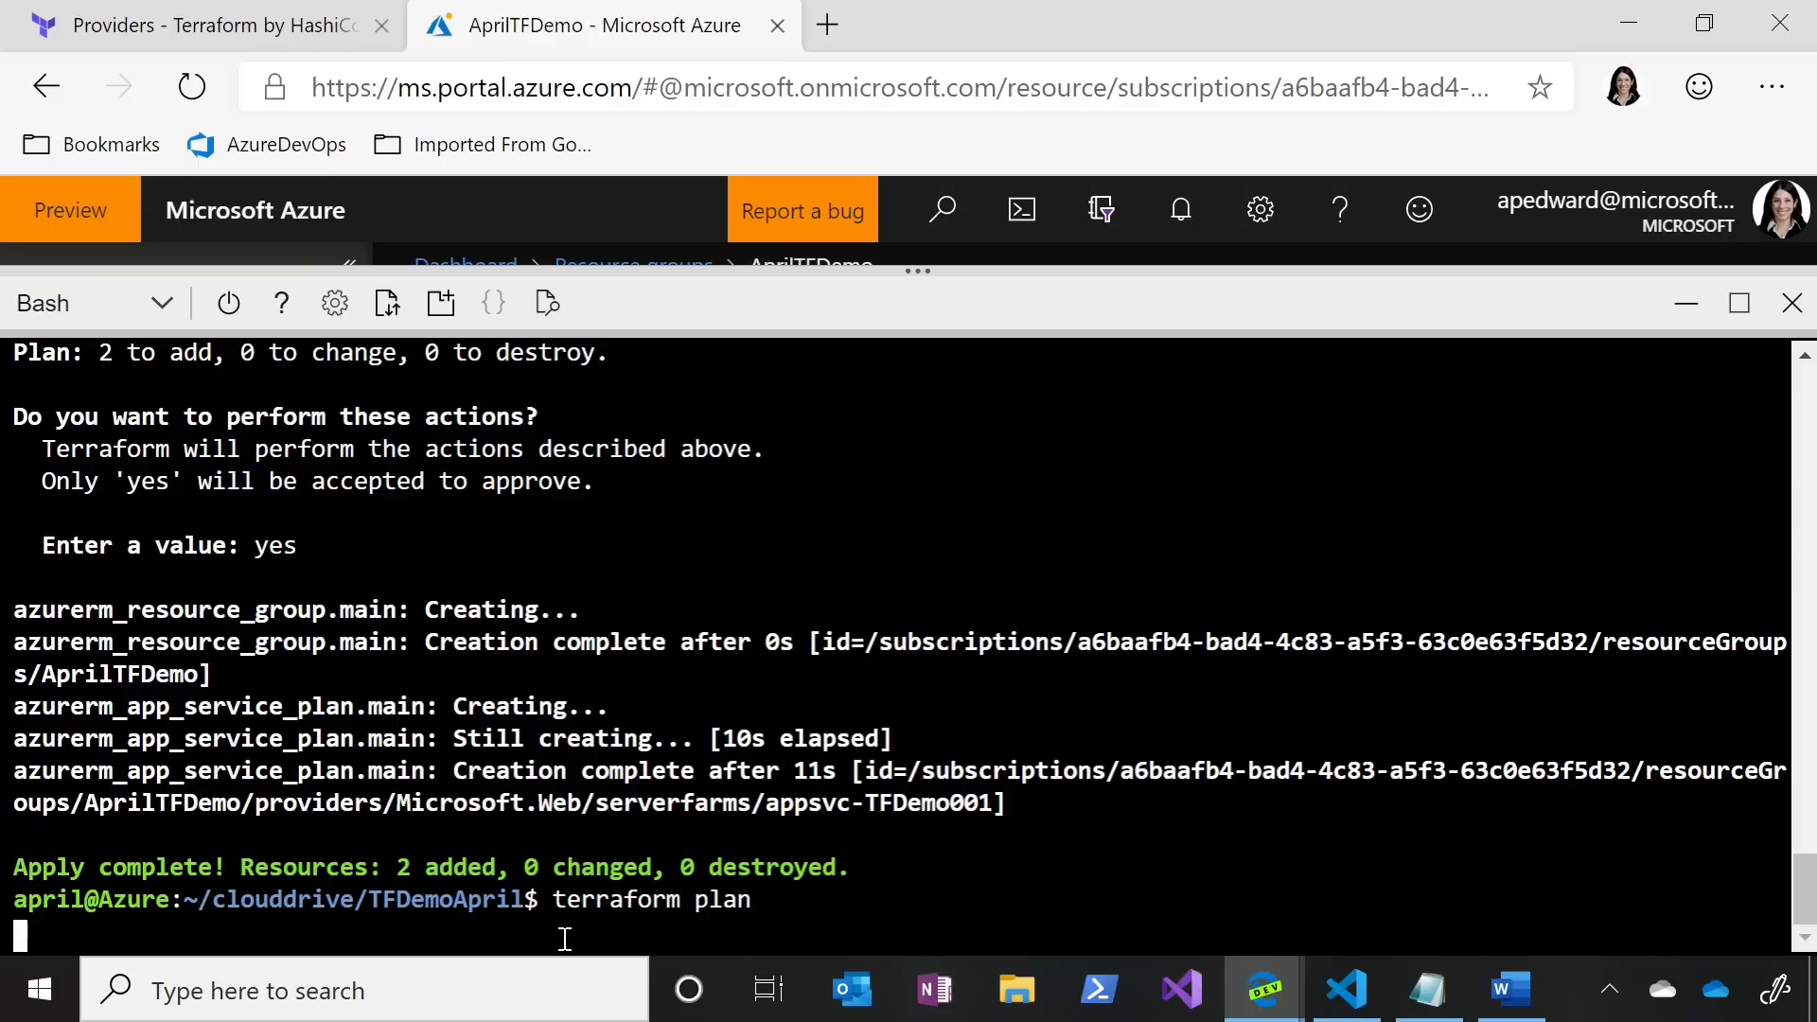
text(tf)
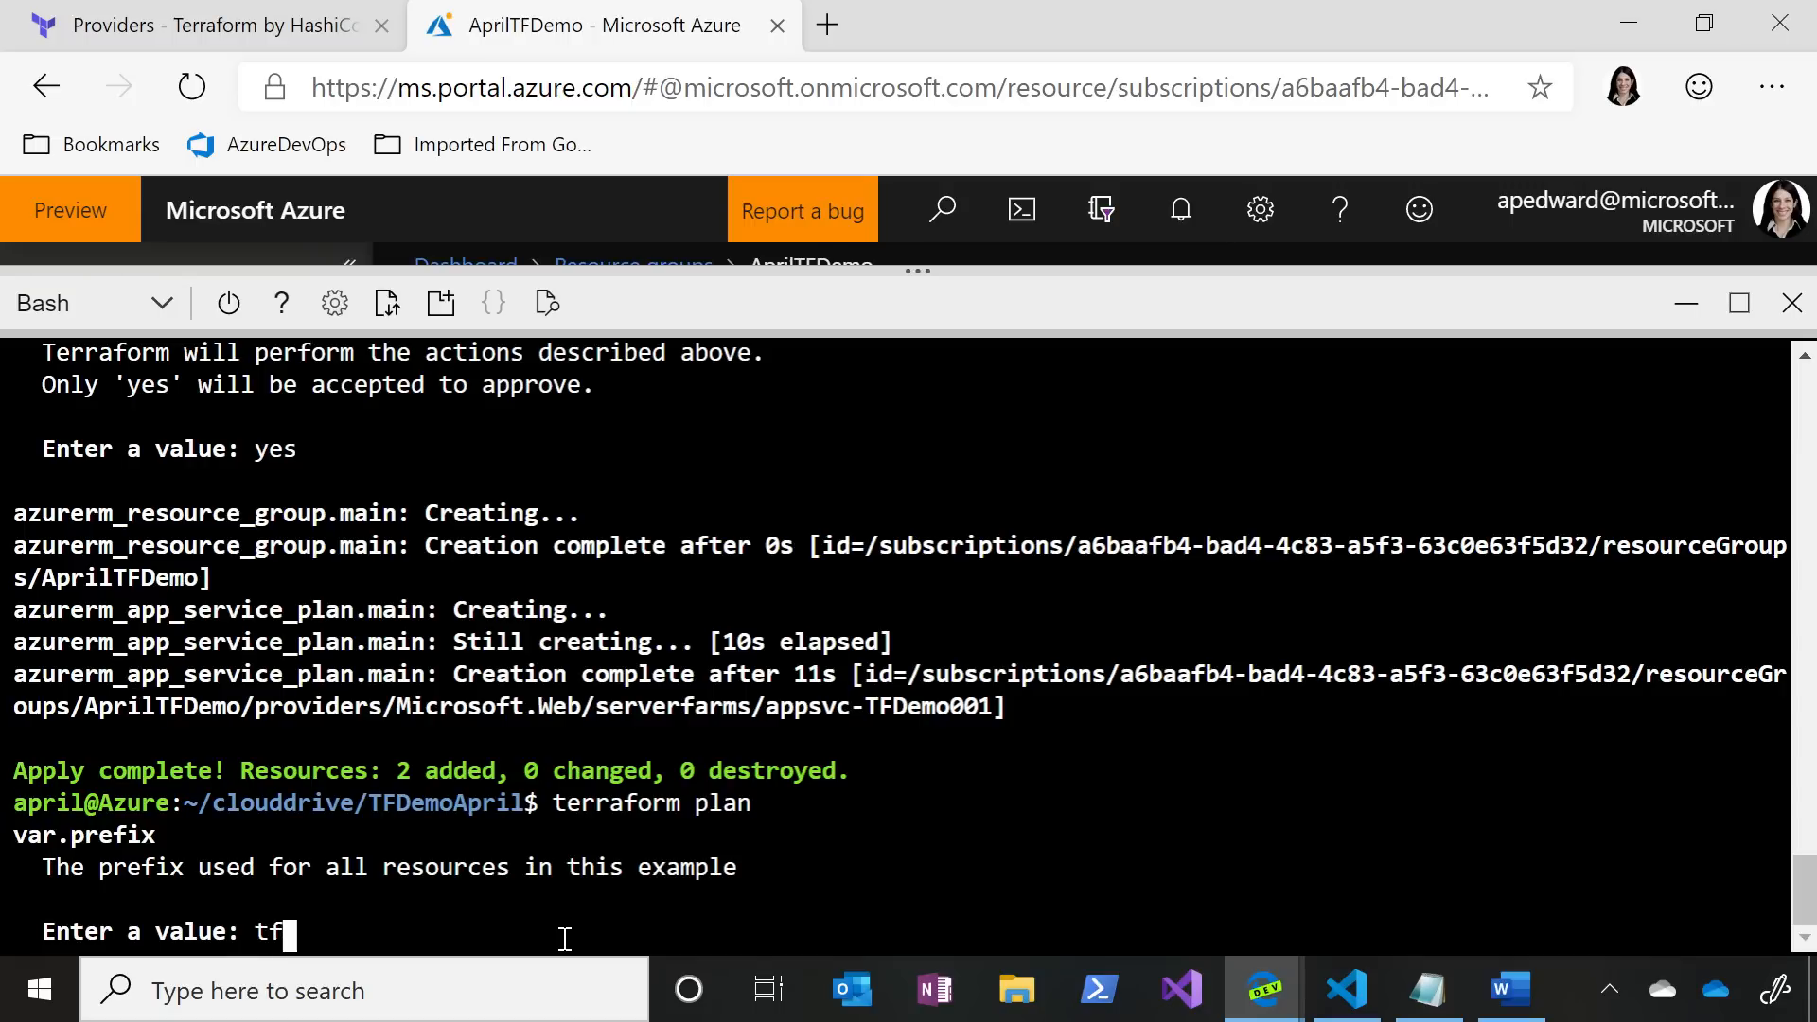
text(demoo01)
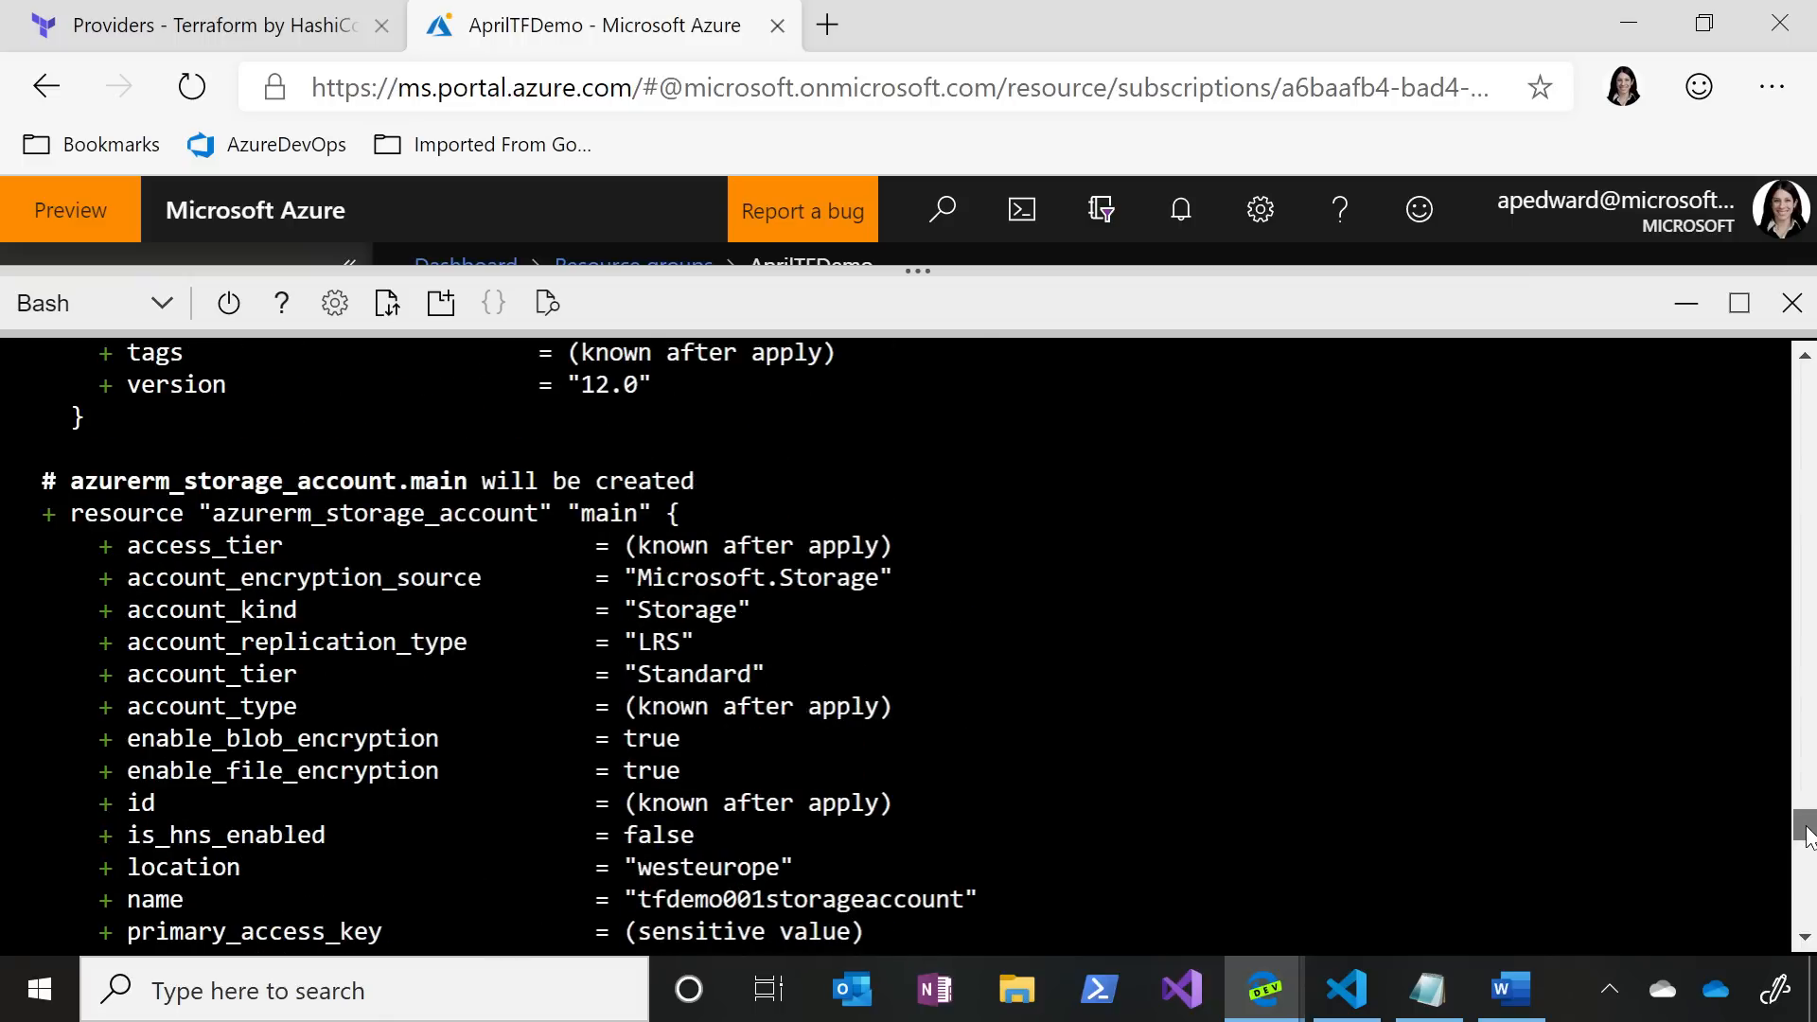
scroll(down, 3)
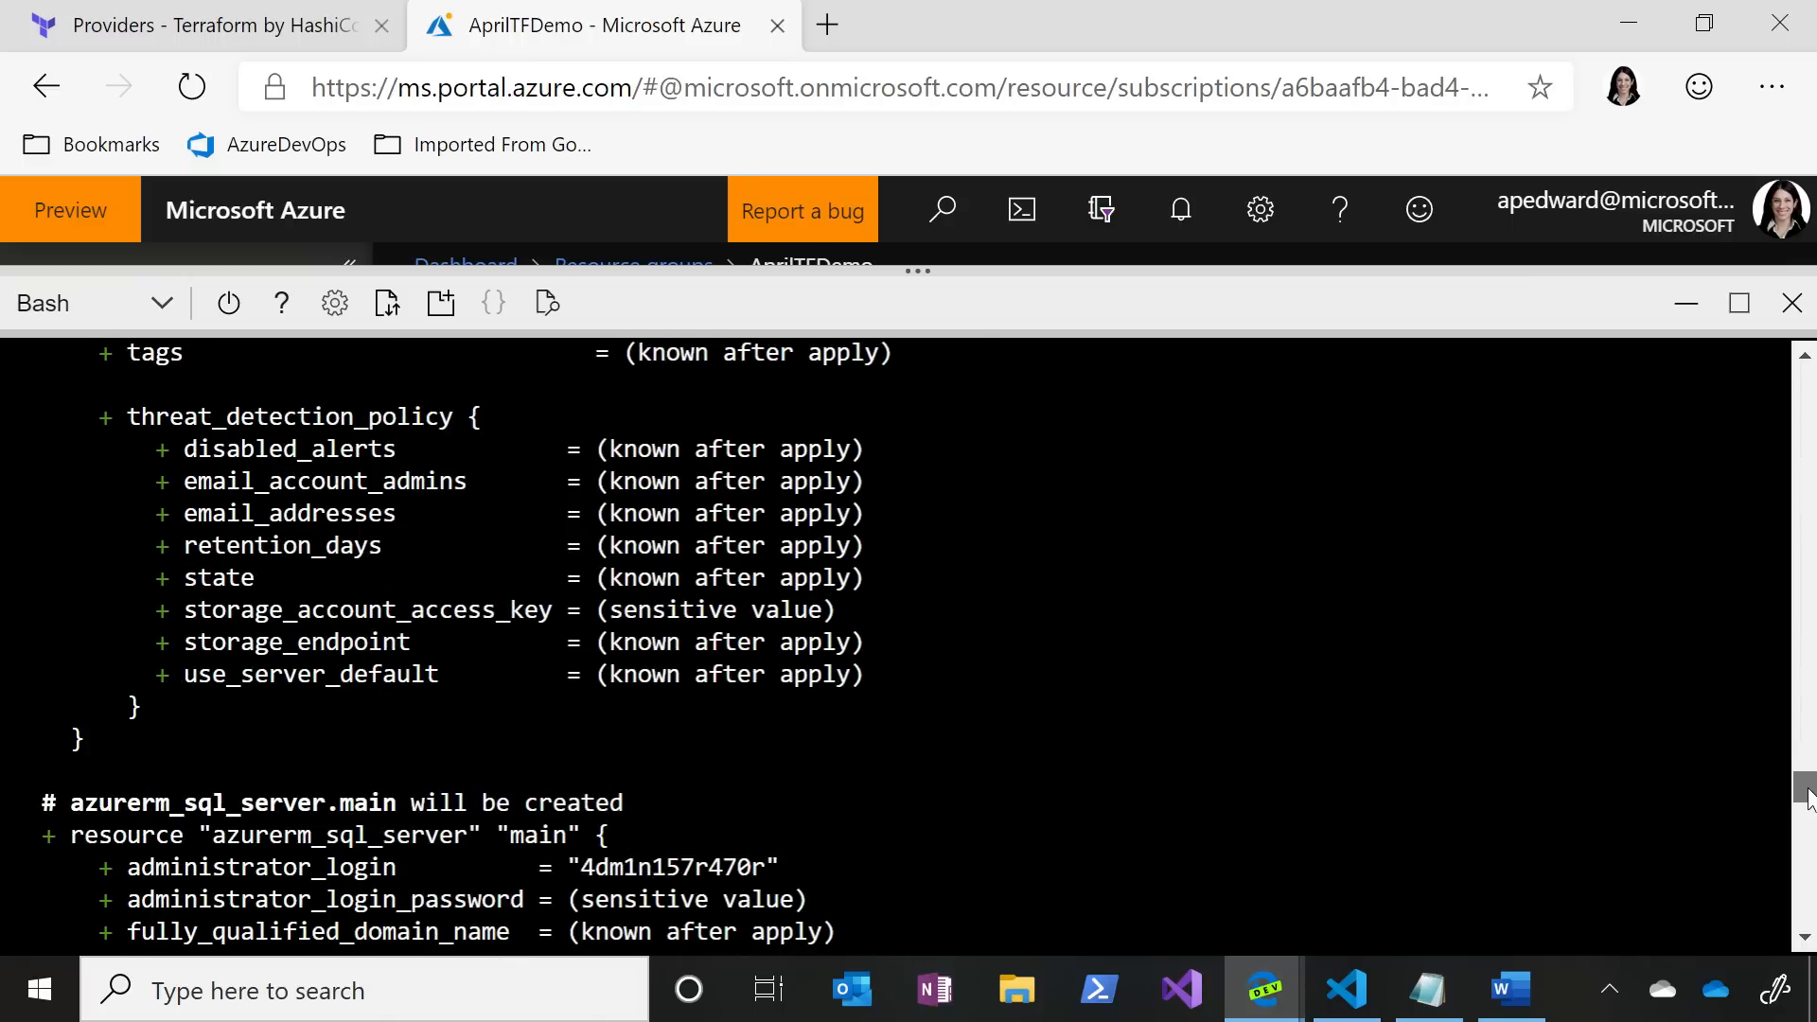
scroll(down, 3)
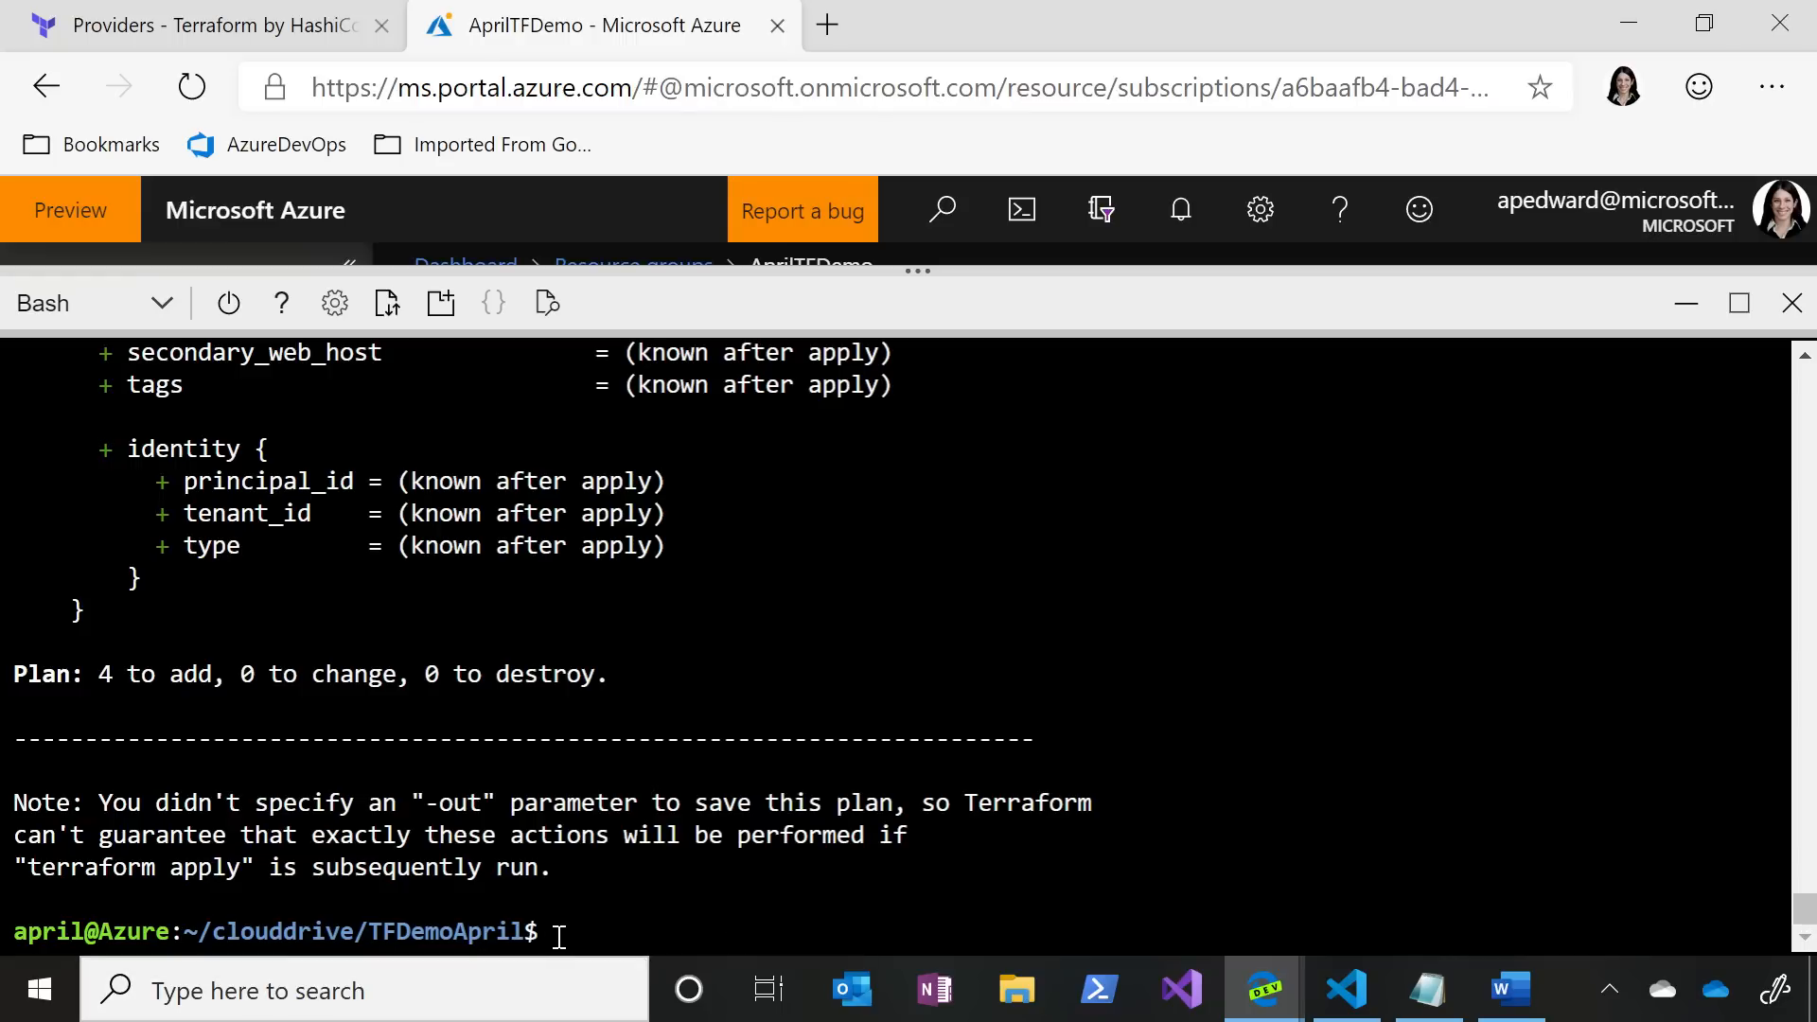
- Run terraform apply with prefix tfdemo001 until it awaits approval for 4 resources
text(terraform apply)
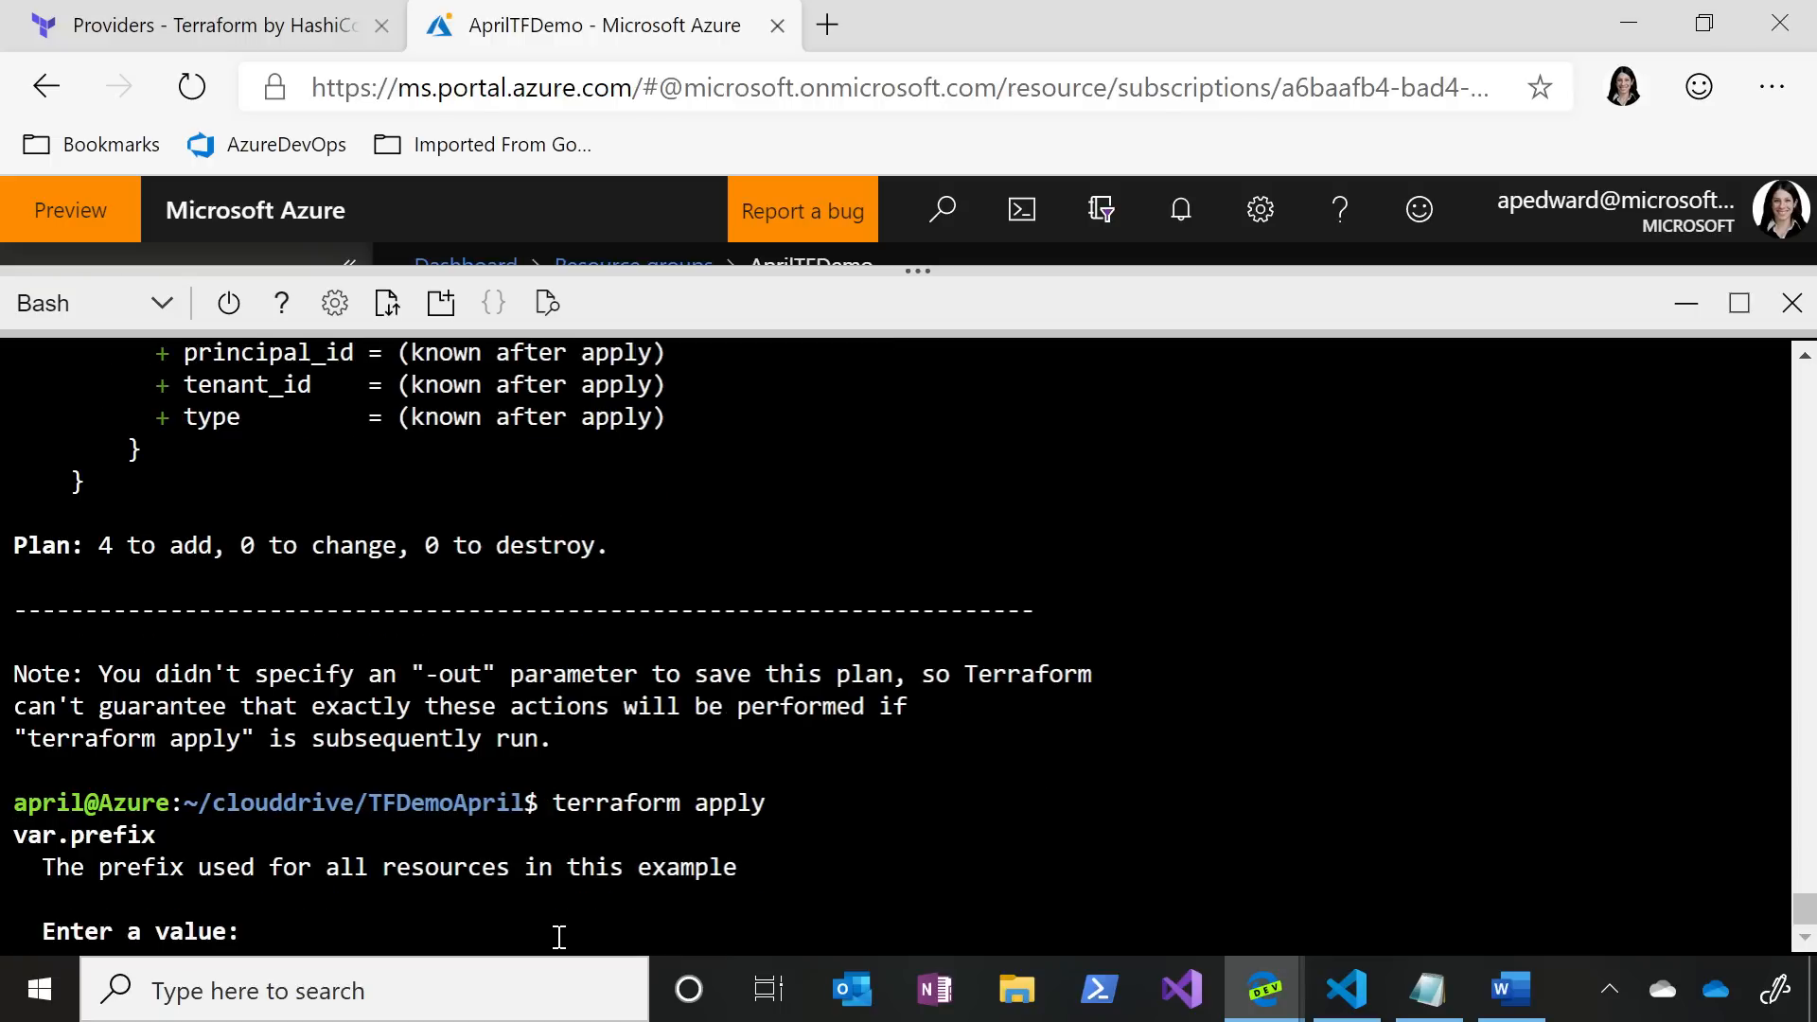
text(tfde)
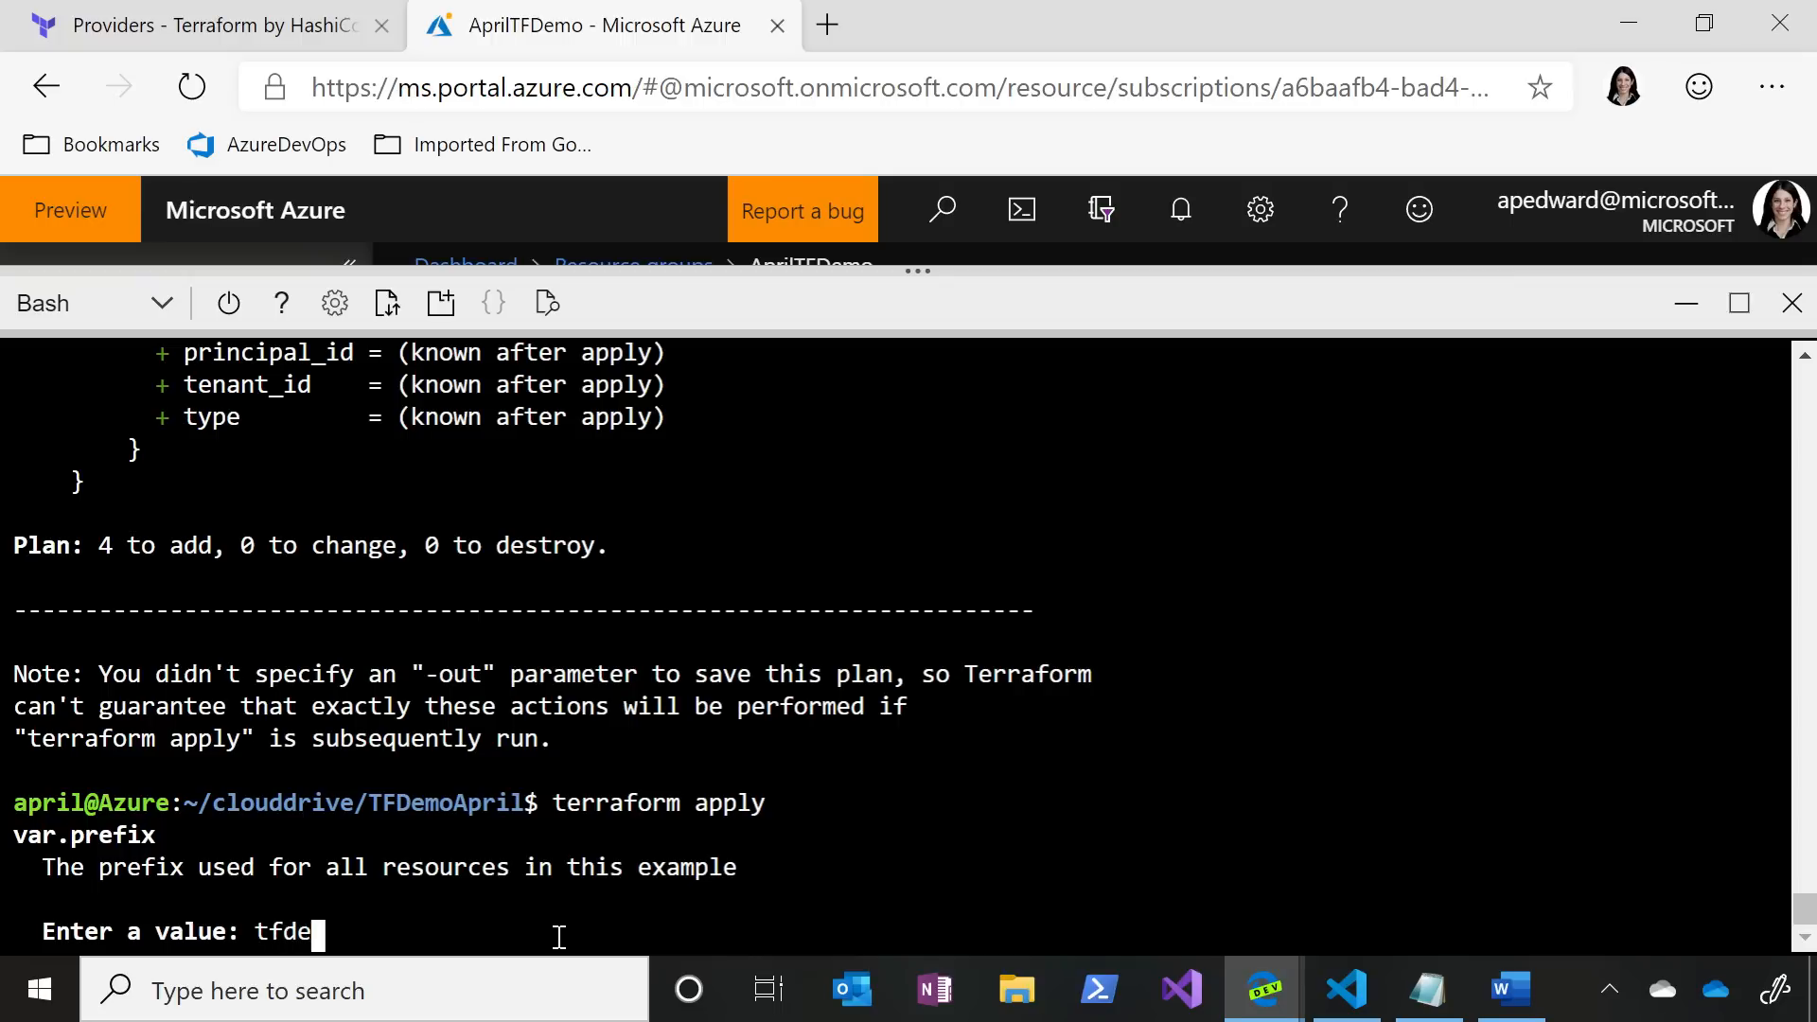
text(mo001)
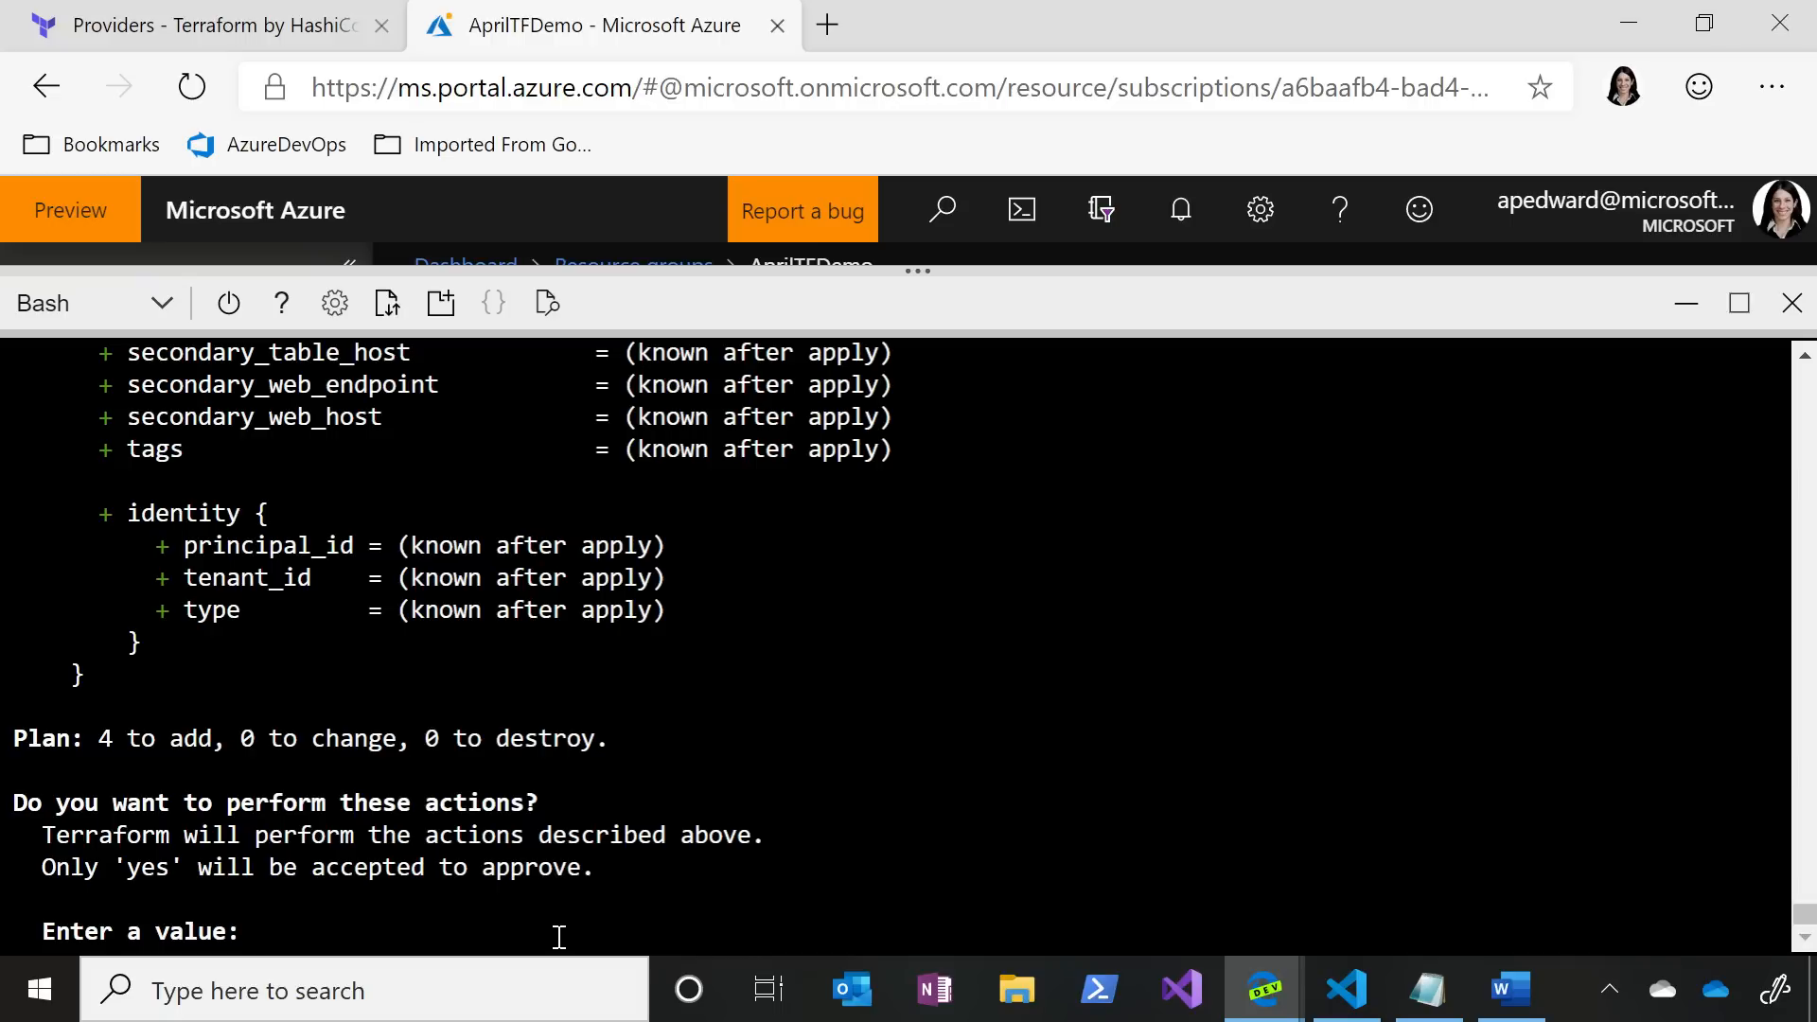
text(yes)
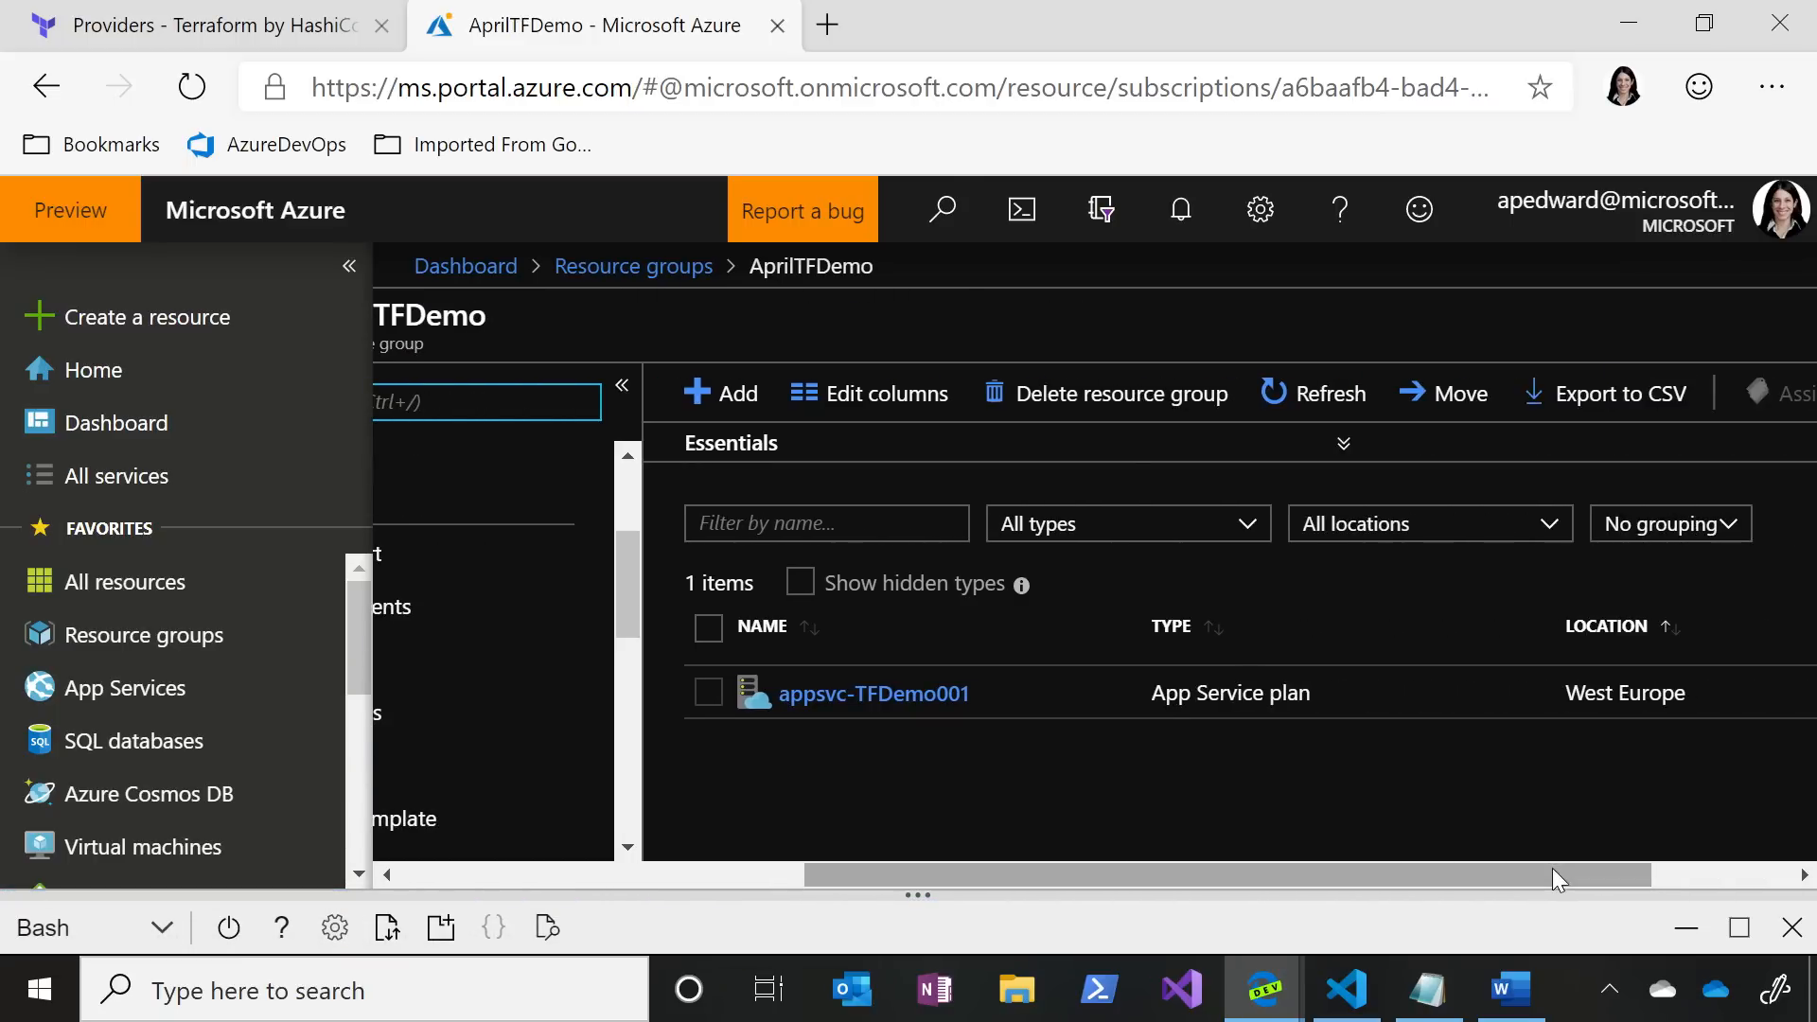
- Refresh AprilTFDemo so AppServiceTFDemo001, its plan and tfdemo001sqlserver appear among its 5 items
click(1311, 393)
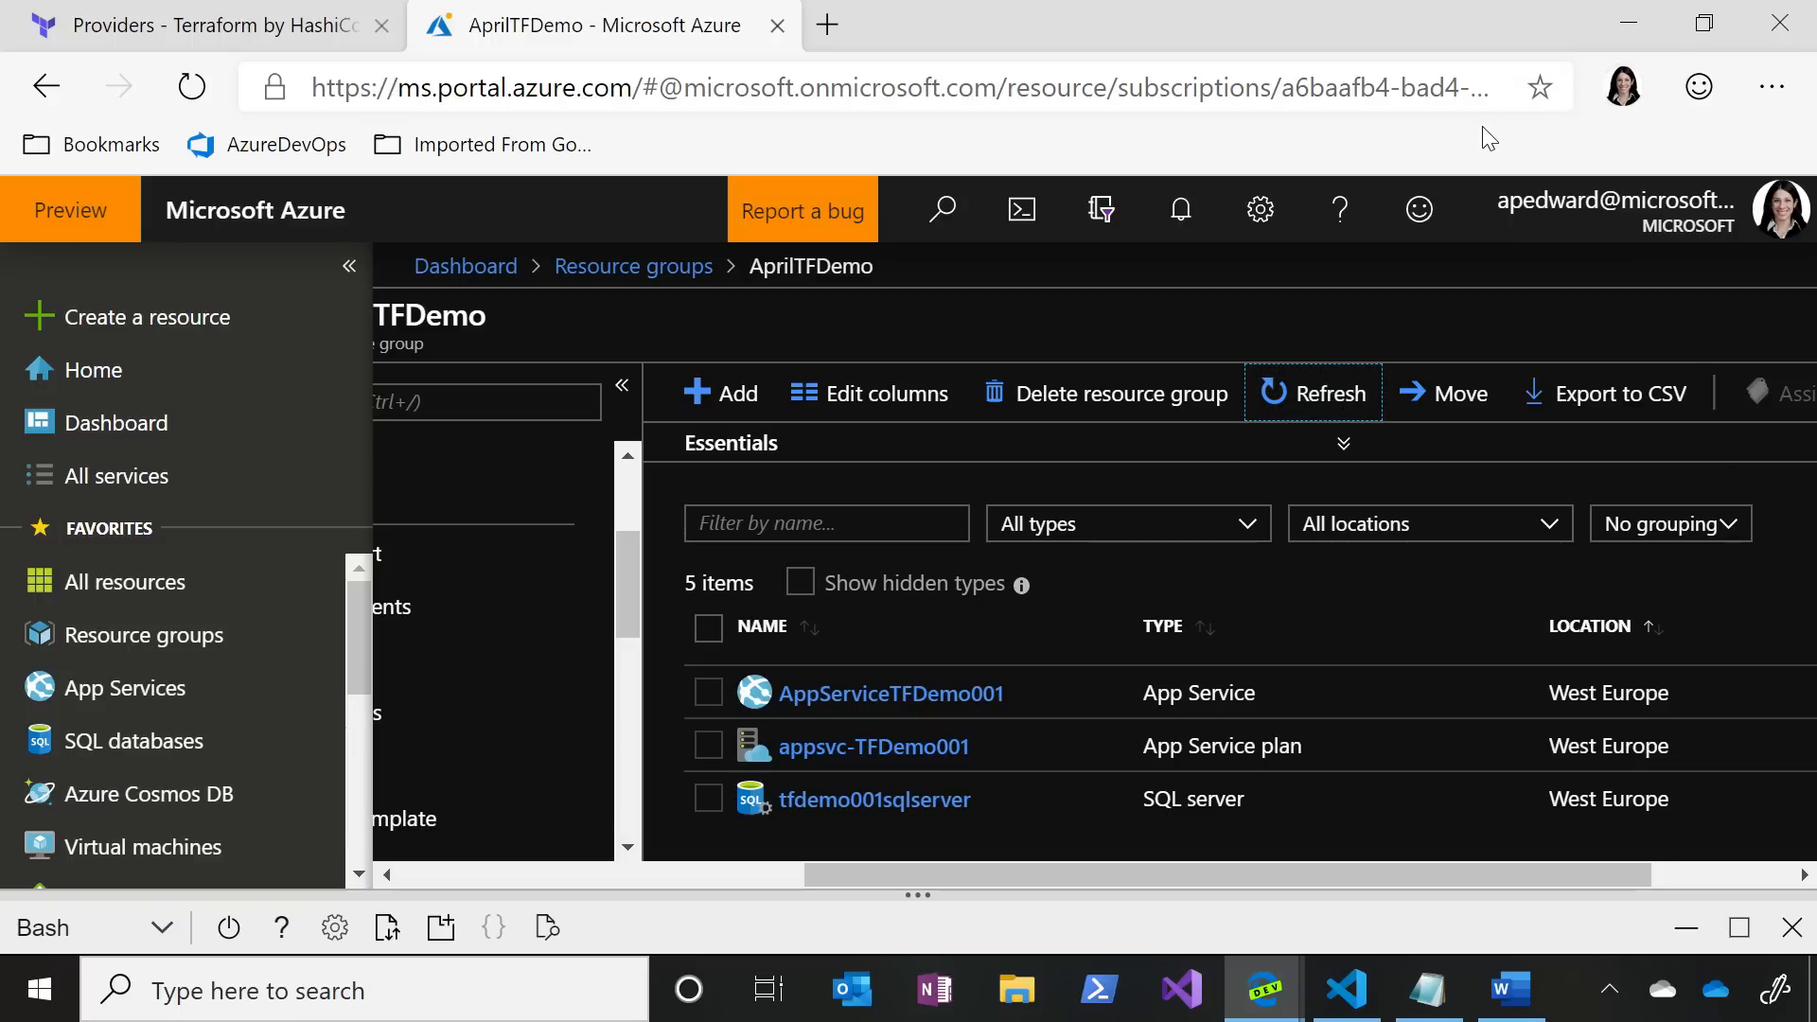
mouse_move(971, 744)
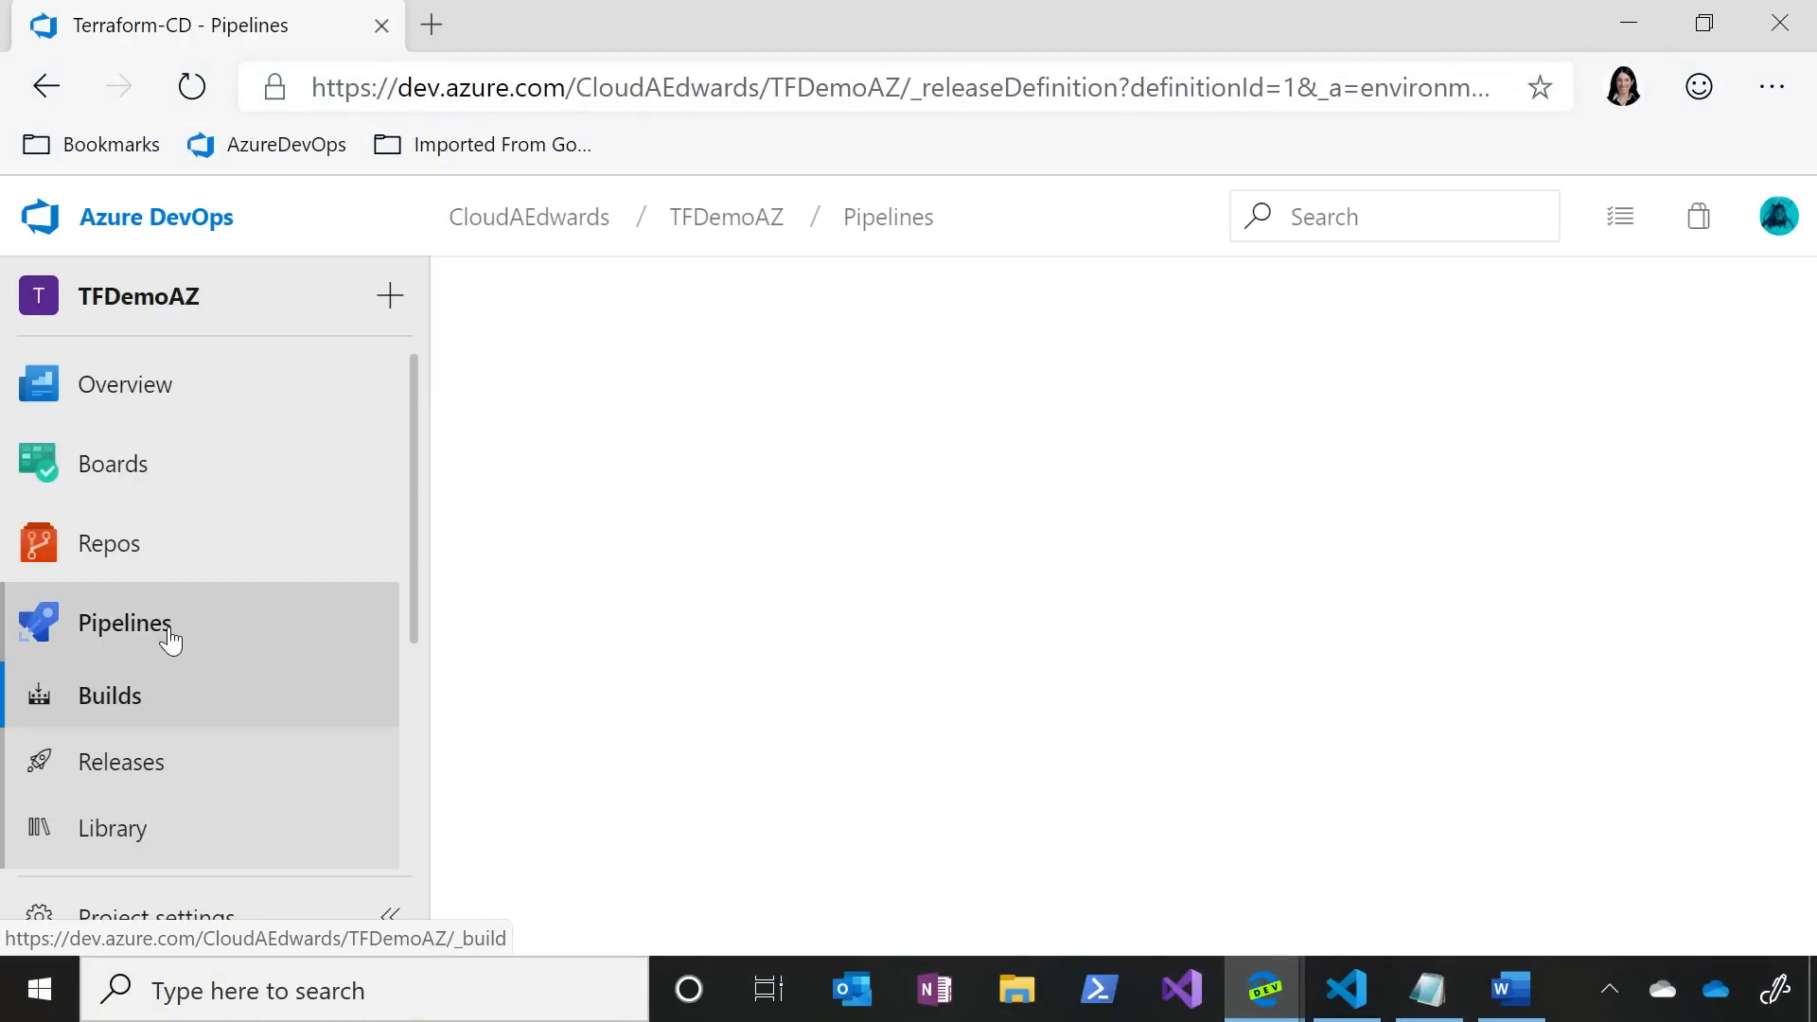
- Navigate to Terraform-CD Release-2, showing its Dev stage succeeded from the _Terraform-CI artifact
click(109, 696)
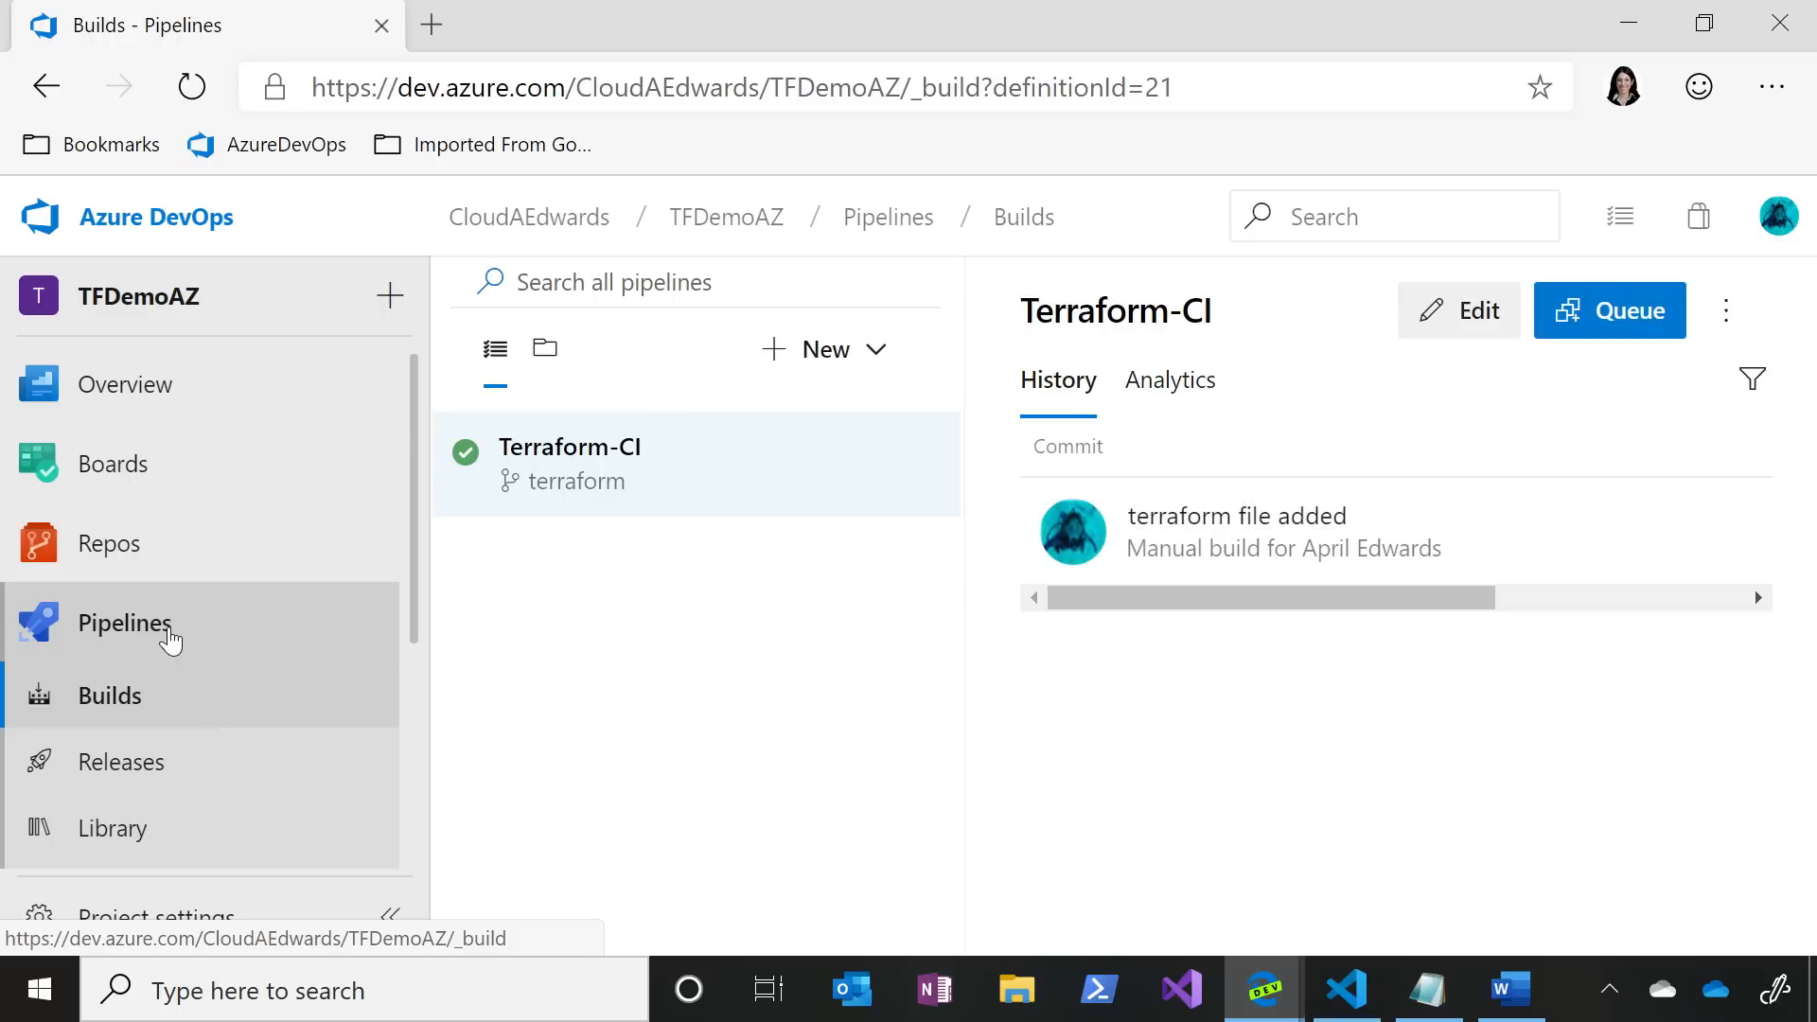
mouse_move(135, 785)
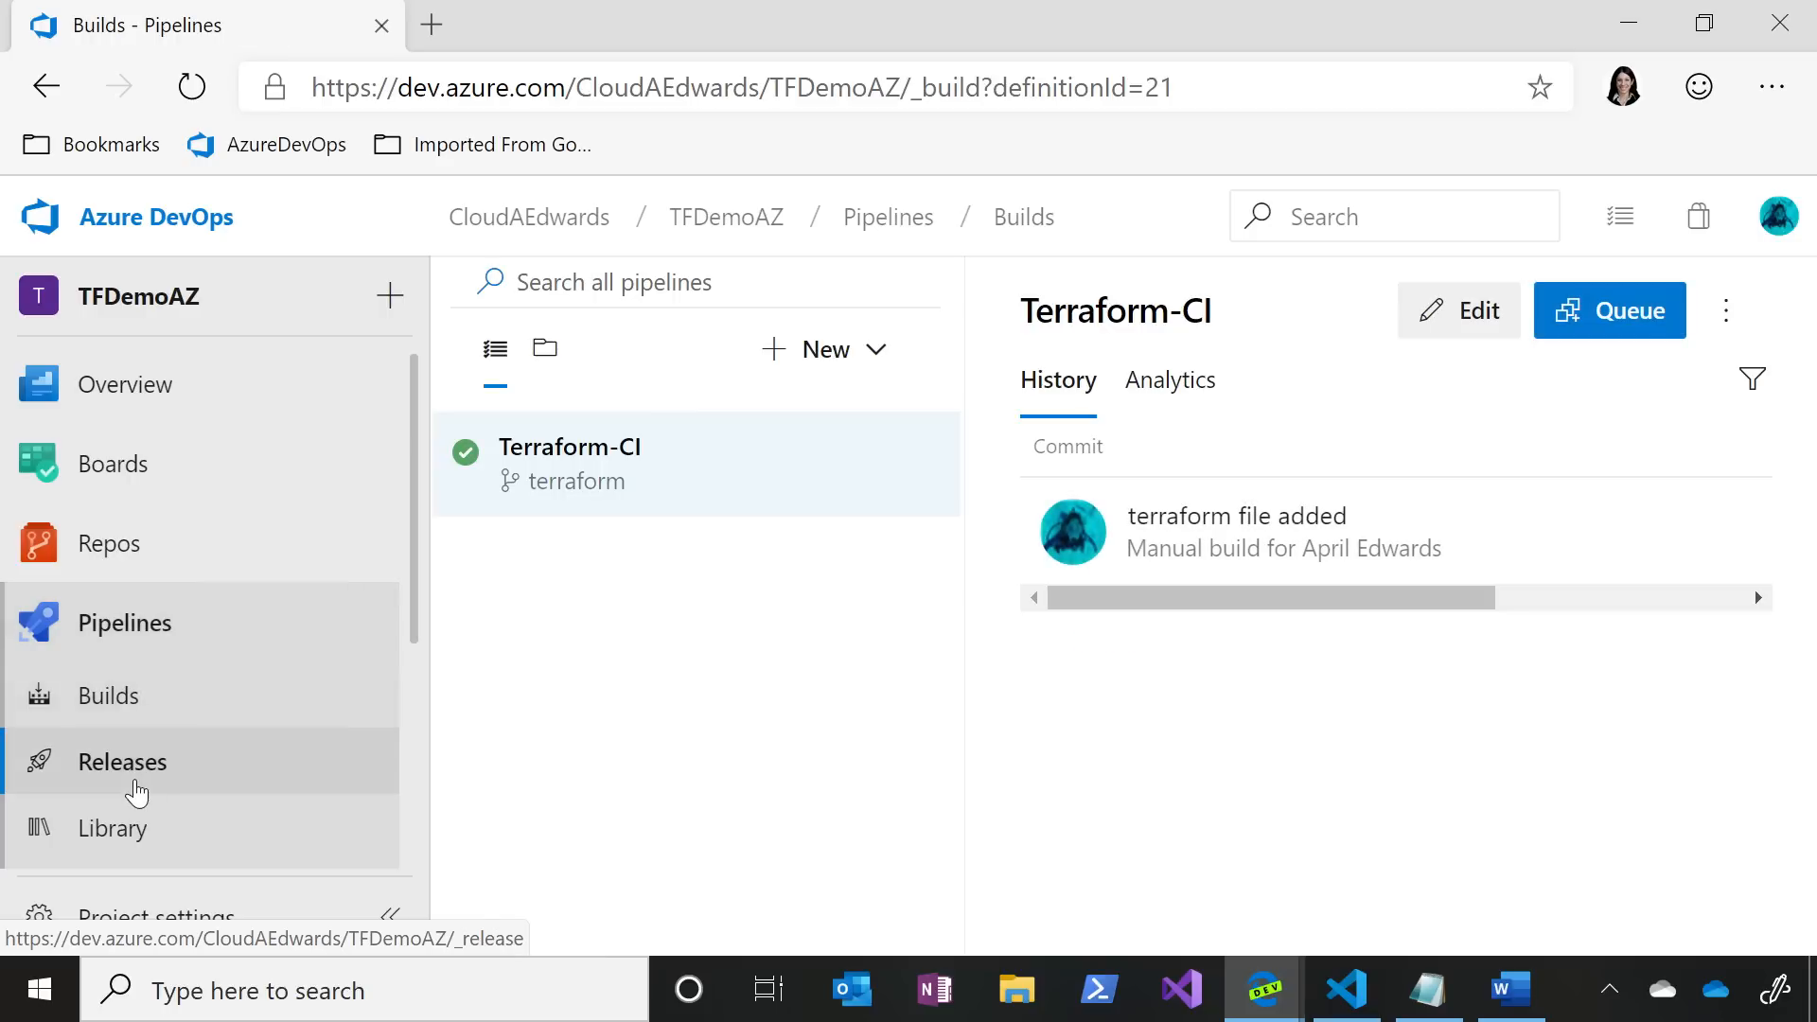
click(123, 761)
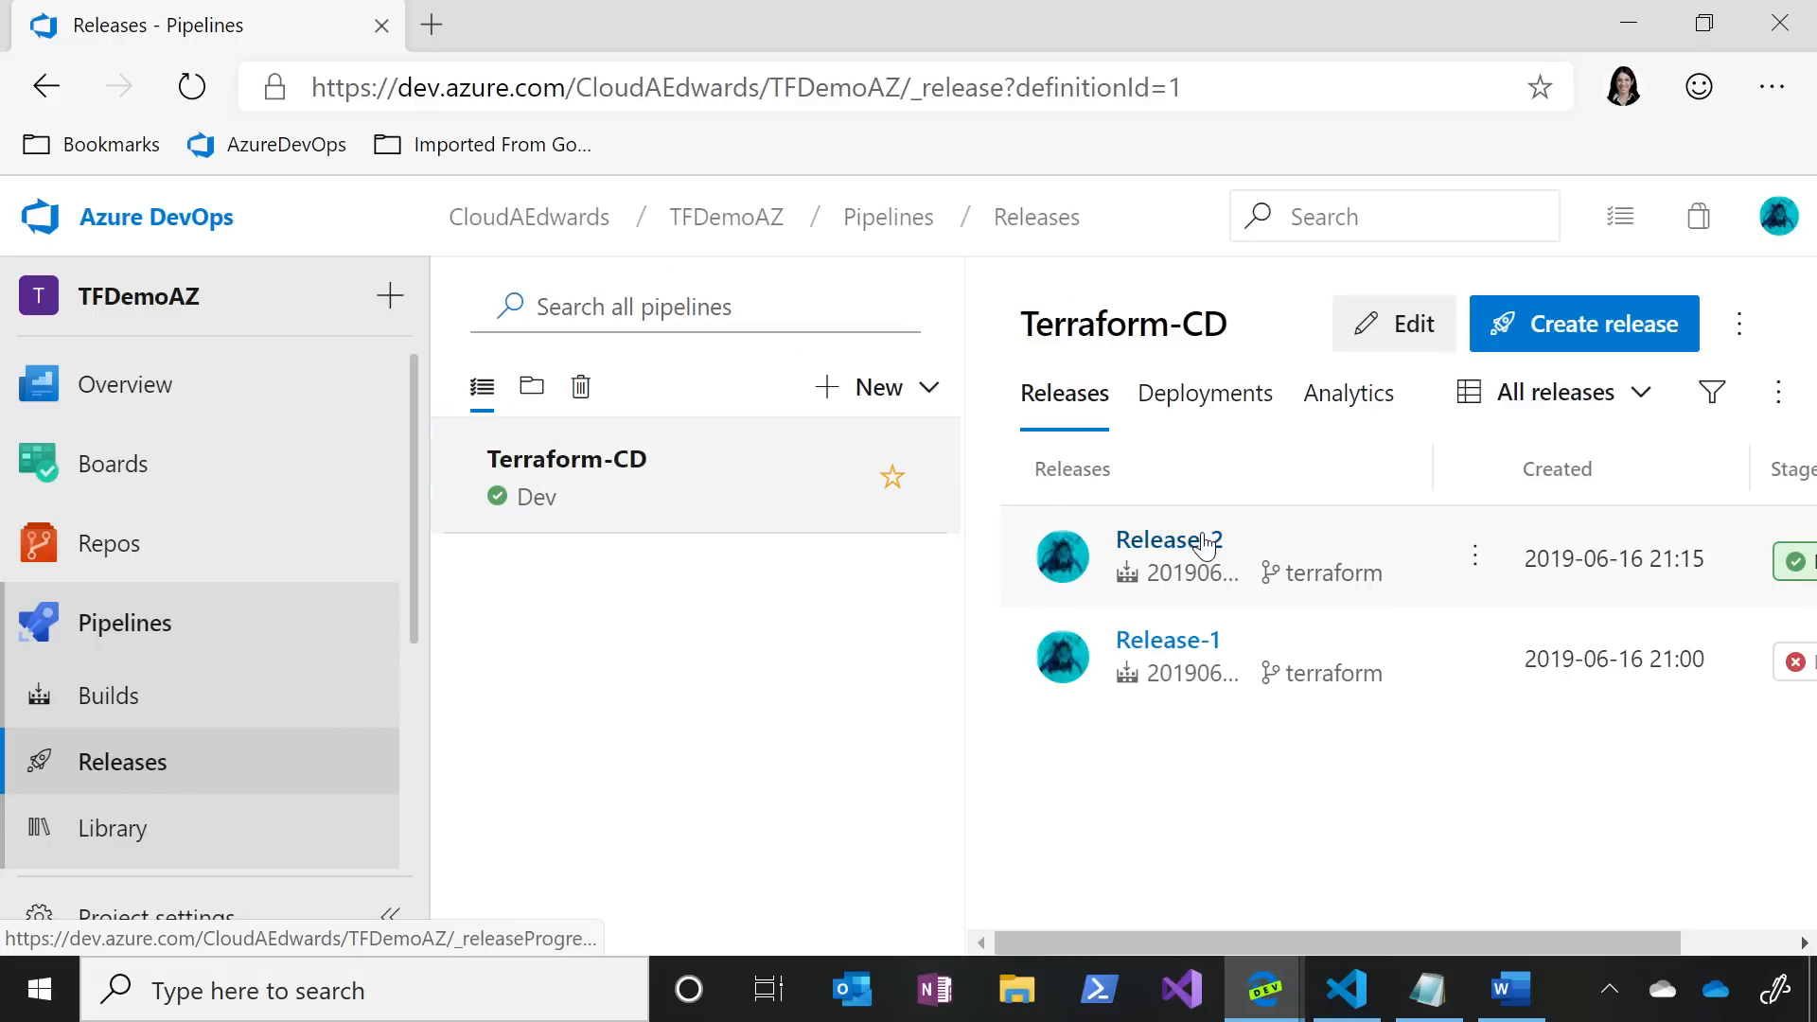
click(1167, 541)
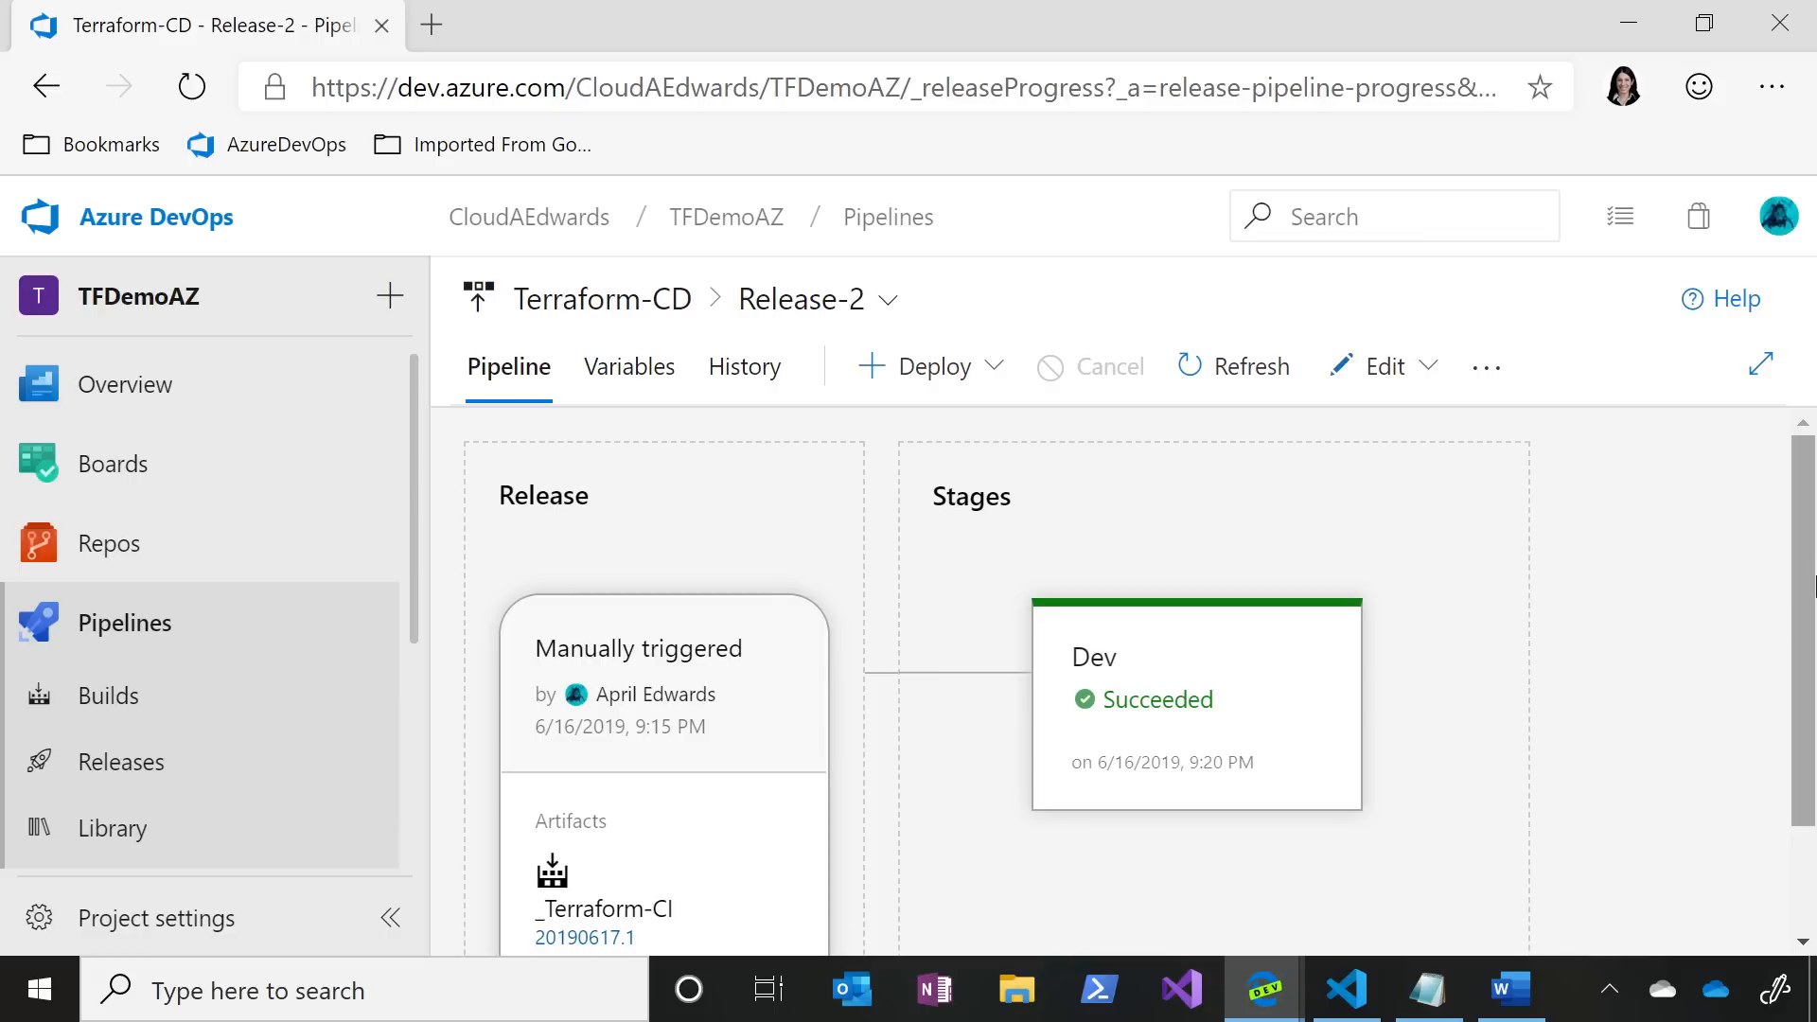
scroll(down, 3)
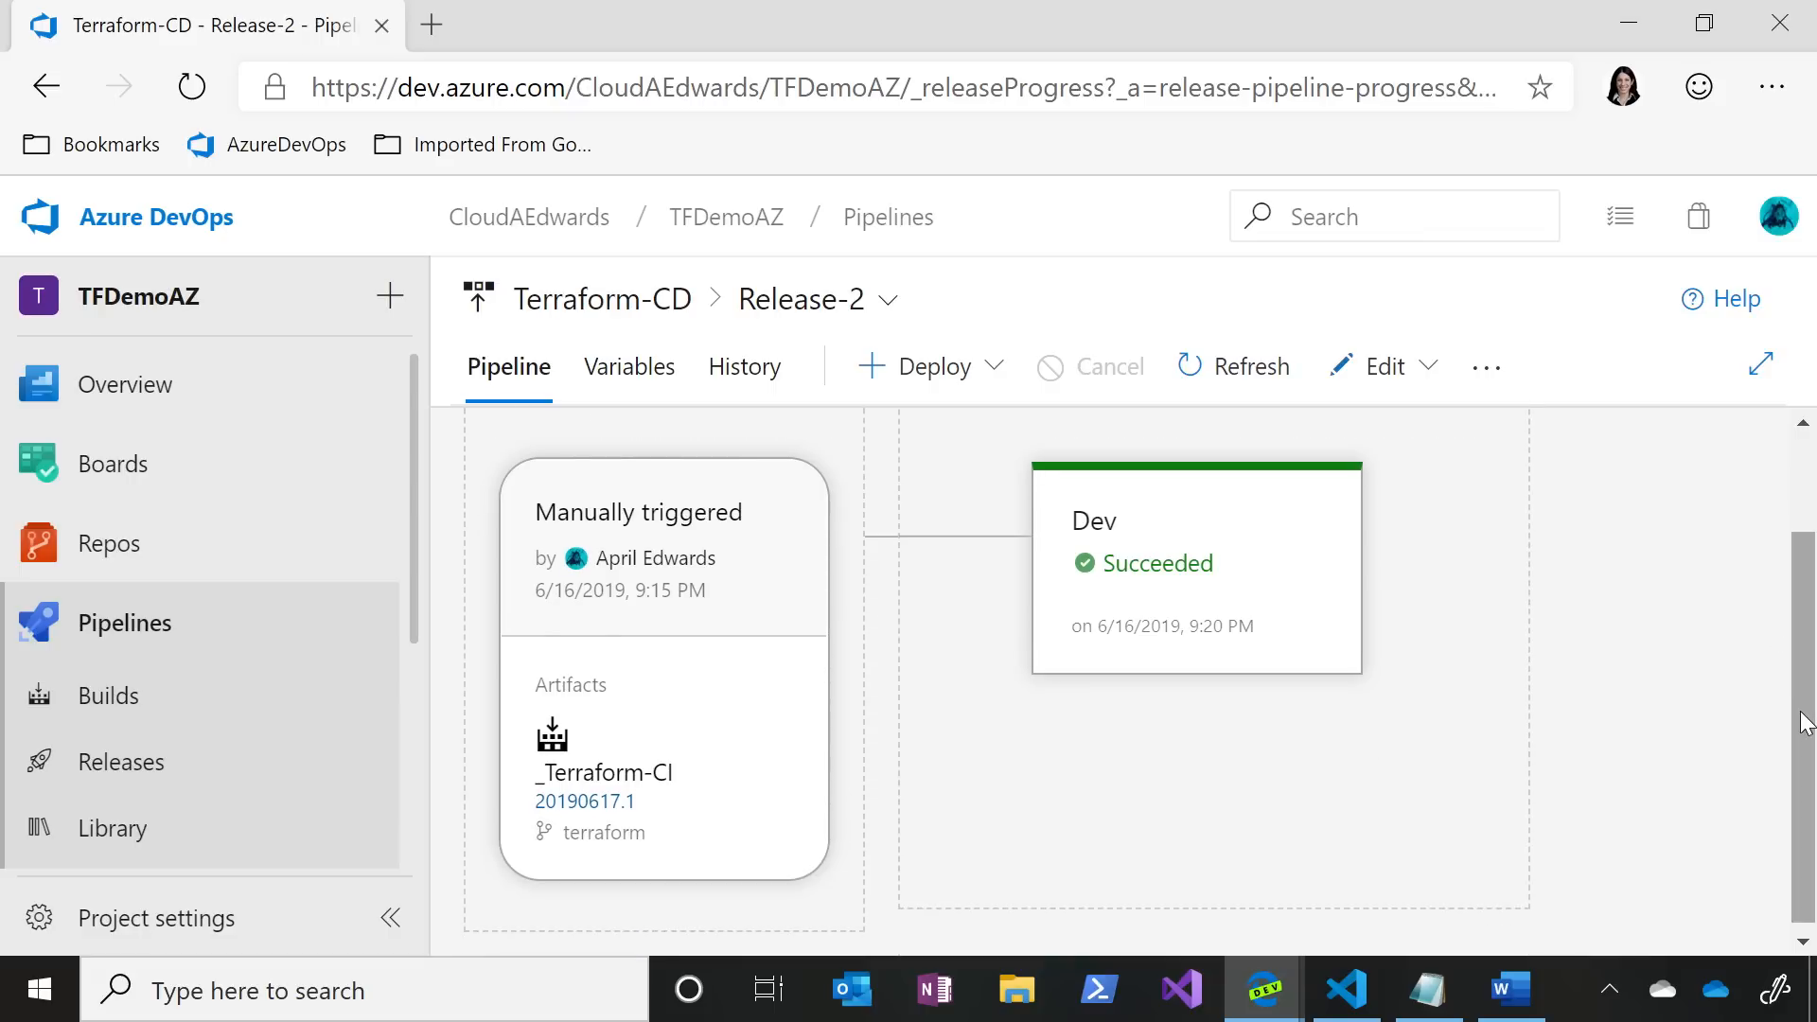